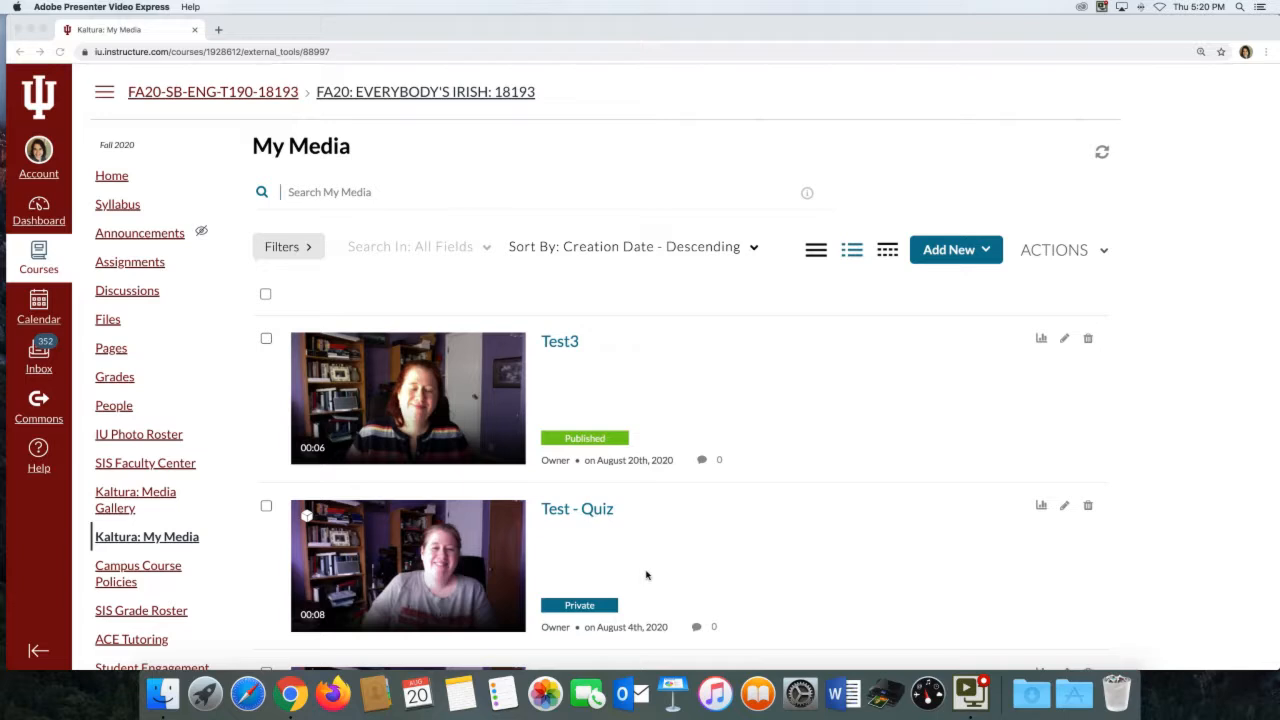
pyautogui.moveTo(136, 616)
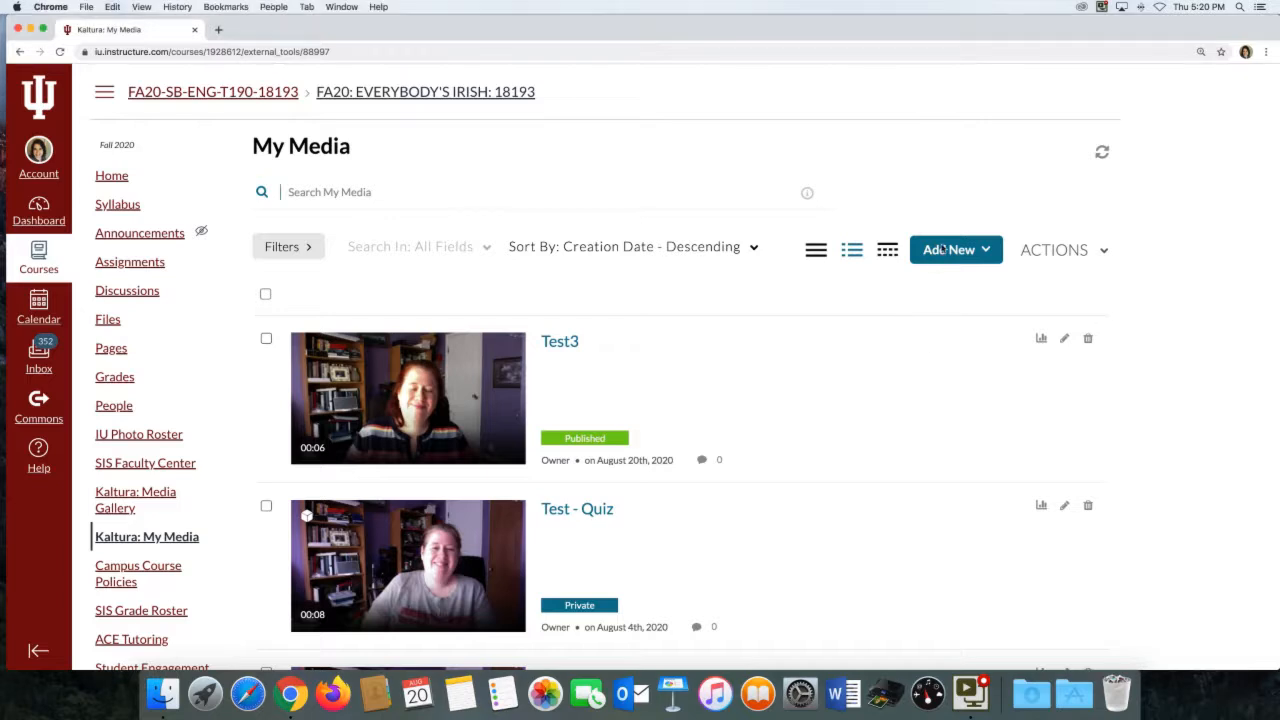
# Show the Add New choices (Media Upload, Express Capture, YouTube, Video Quiz) on My Media.
pyautogui.click(948, 248)
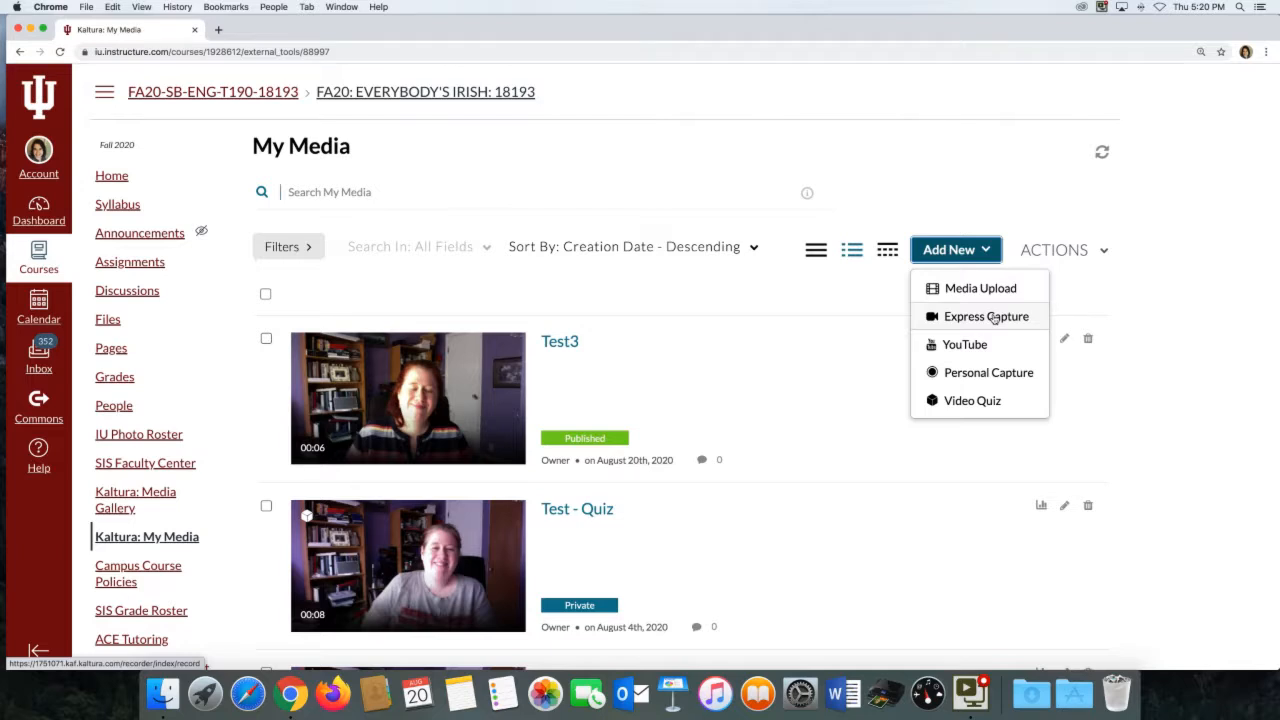
pyautogui.moveTo(994, 318)
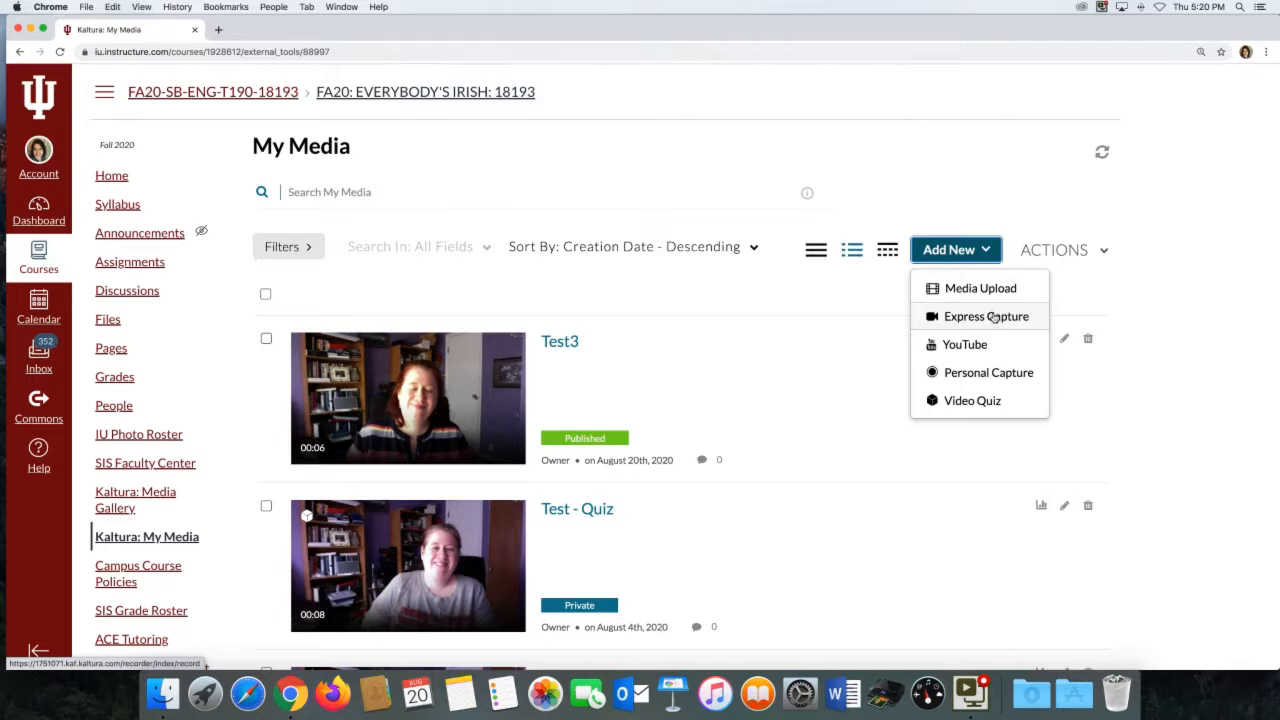
# Record an 8-second webcam clip with Express Capture and stop it for review.
pyautogui.click(984, 316)
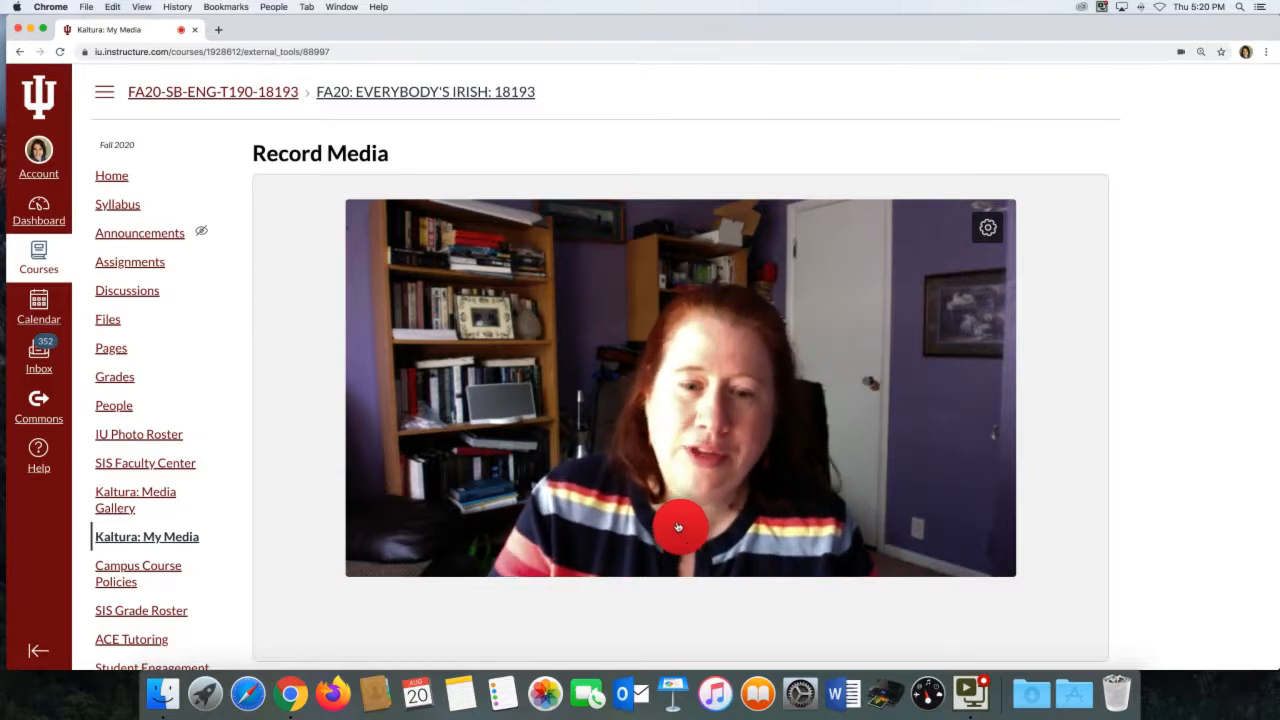
pyautogui.click(680, 526)
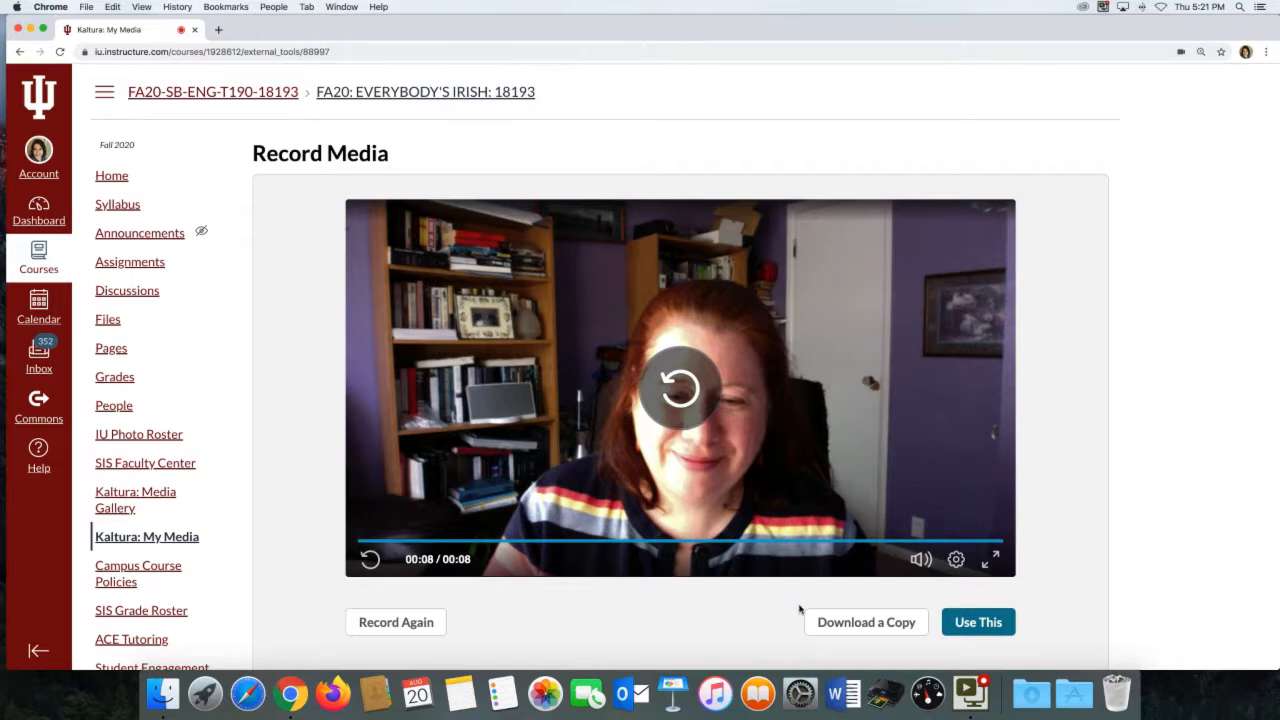
pyautogui.moveTo(496, 614)
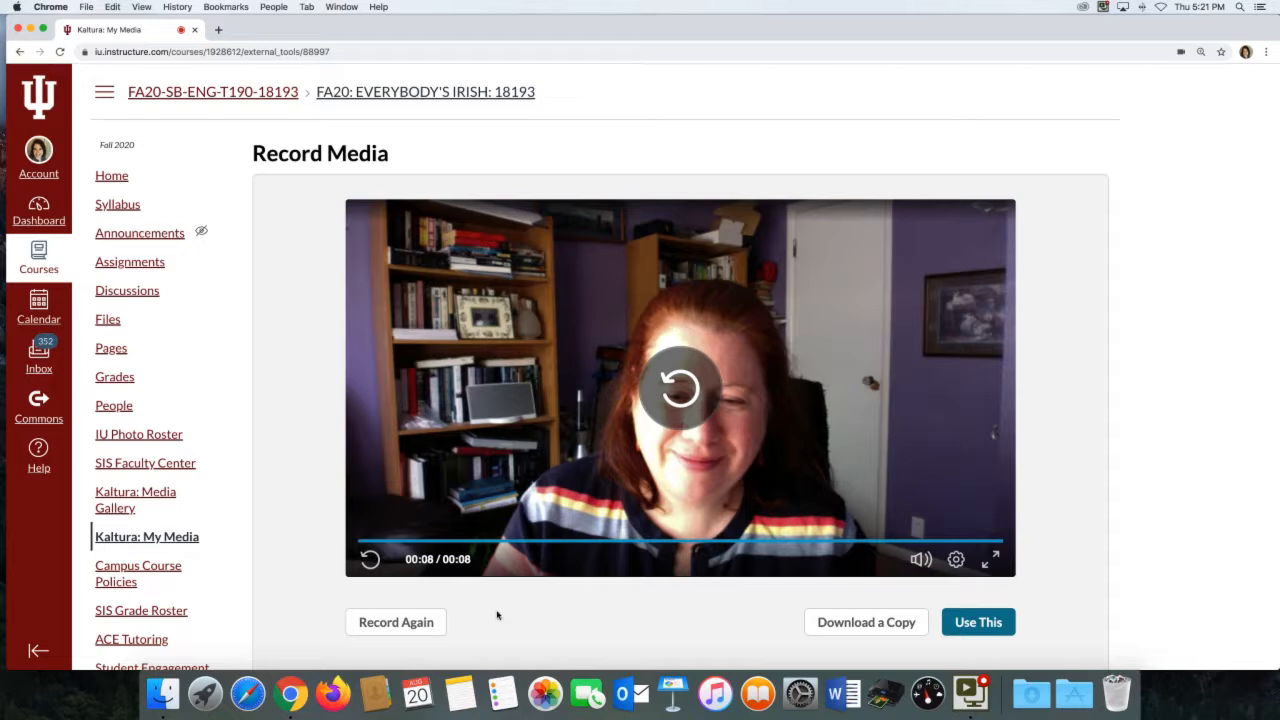
pyautogui.moveTo(594, 618)
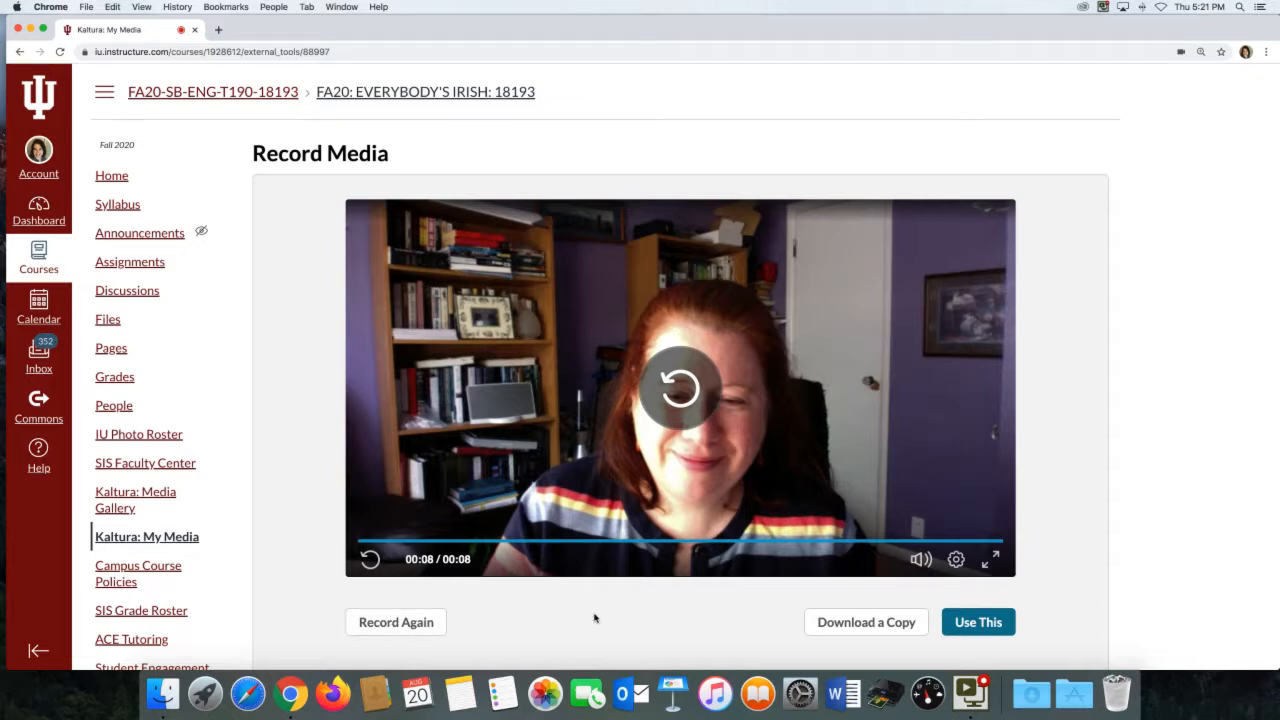
pyautogui.moveTo(768, 612)
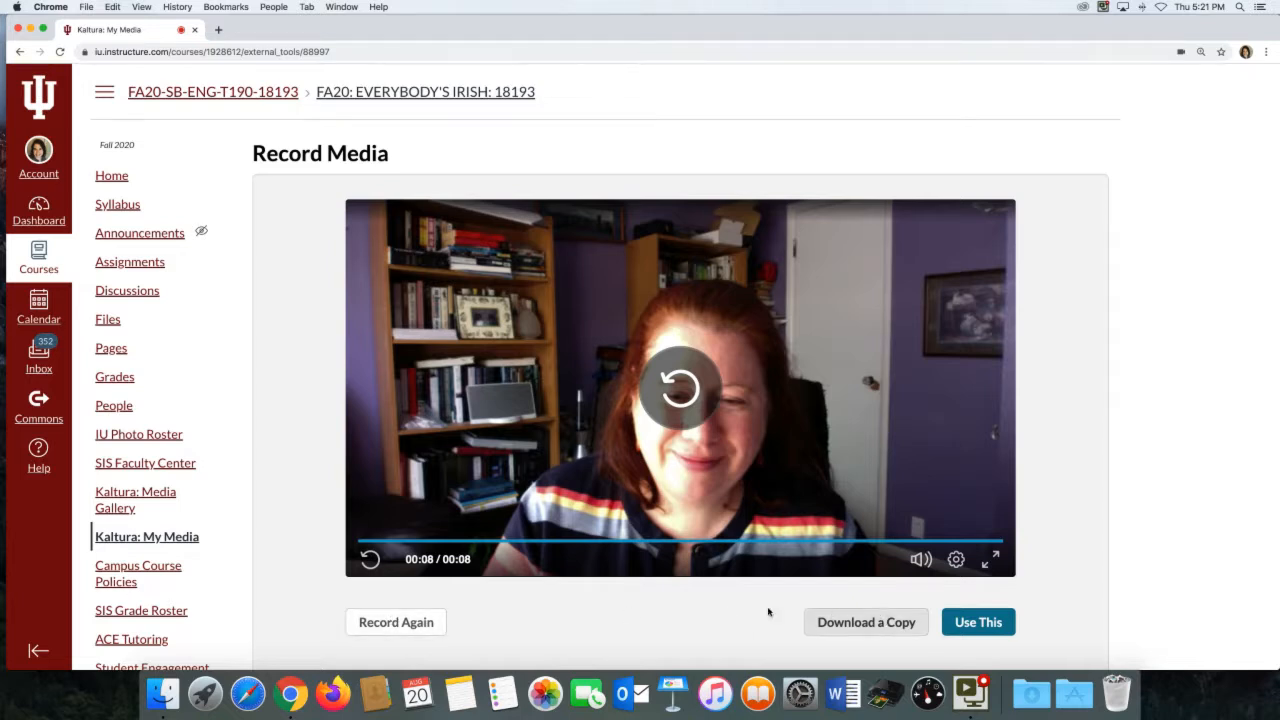
pyautogui.scroll(-3)
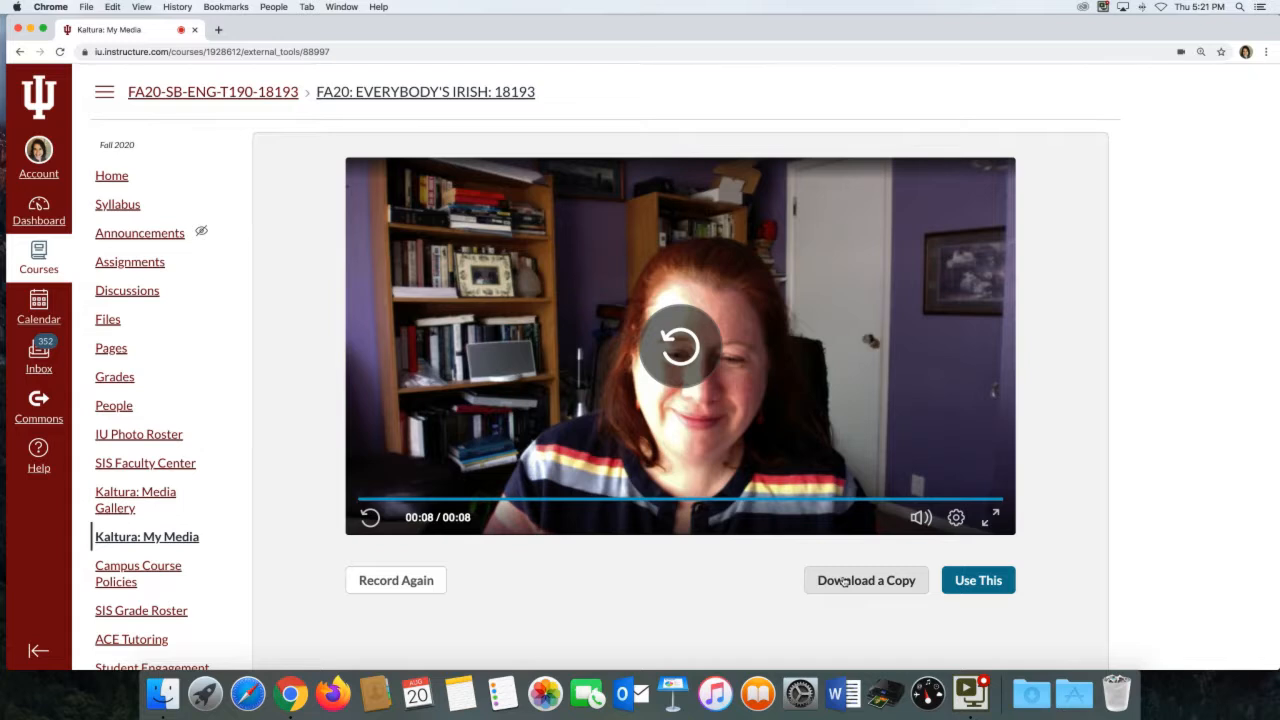
pyautogui.moveTo(848, 580)
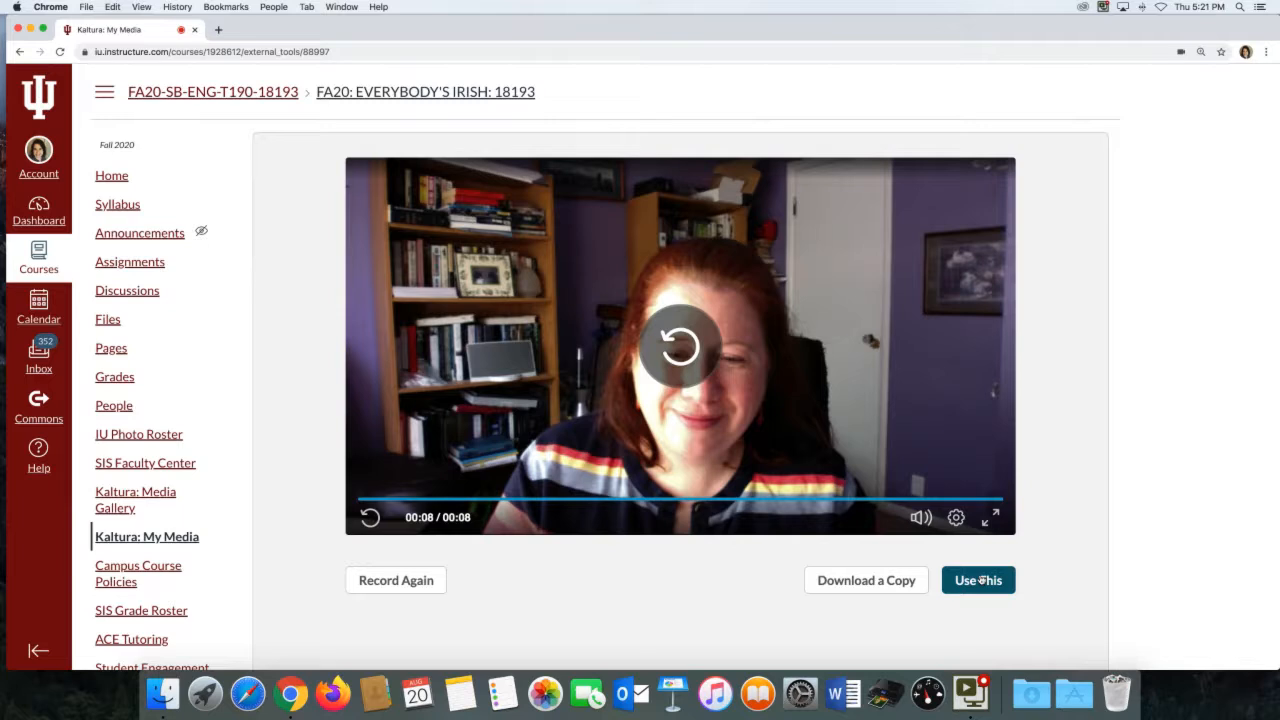
# Accept the recording and name it 'How to Record Kaltura Video'.
pyautogui.click(976, 580)
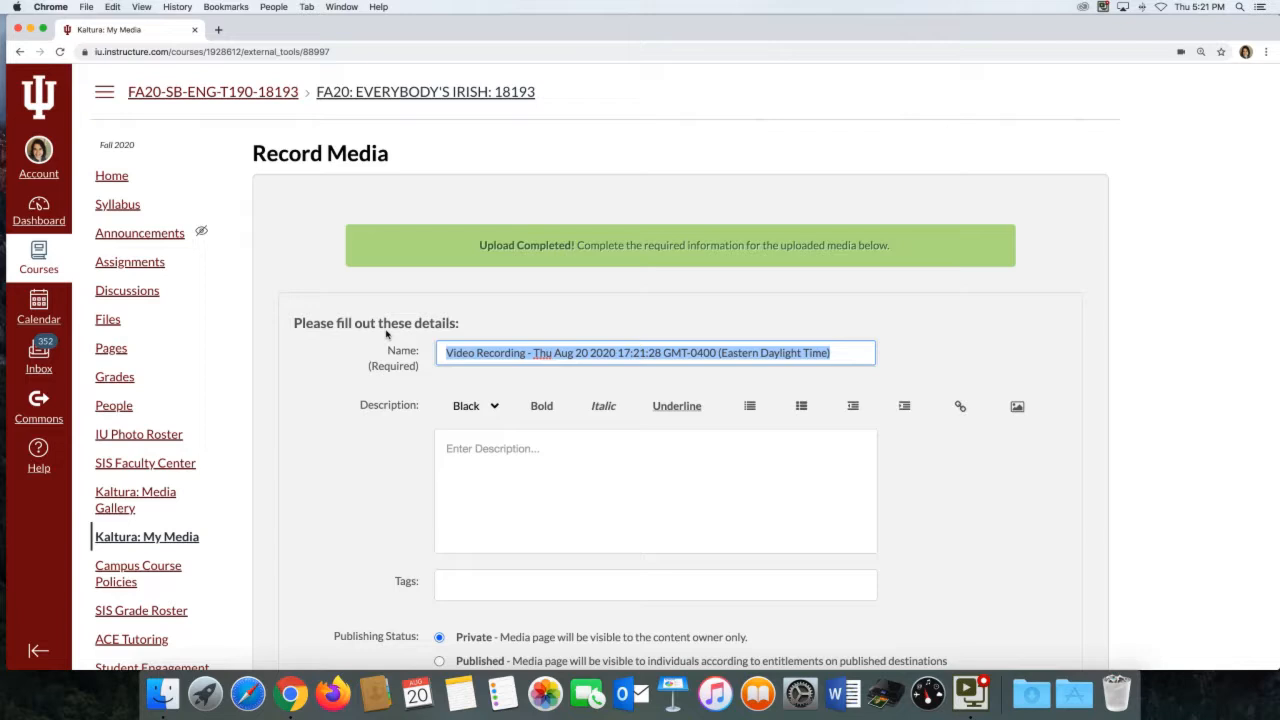
pyautogui.write('H')
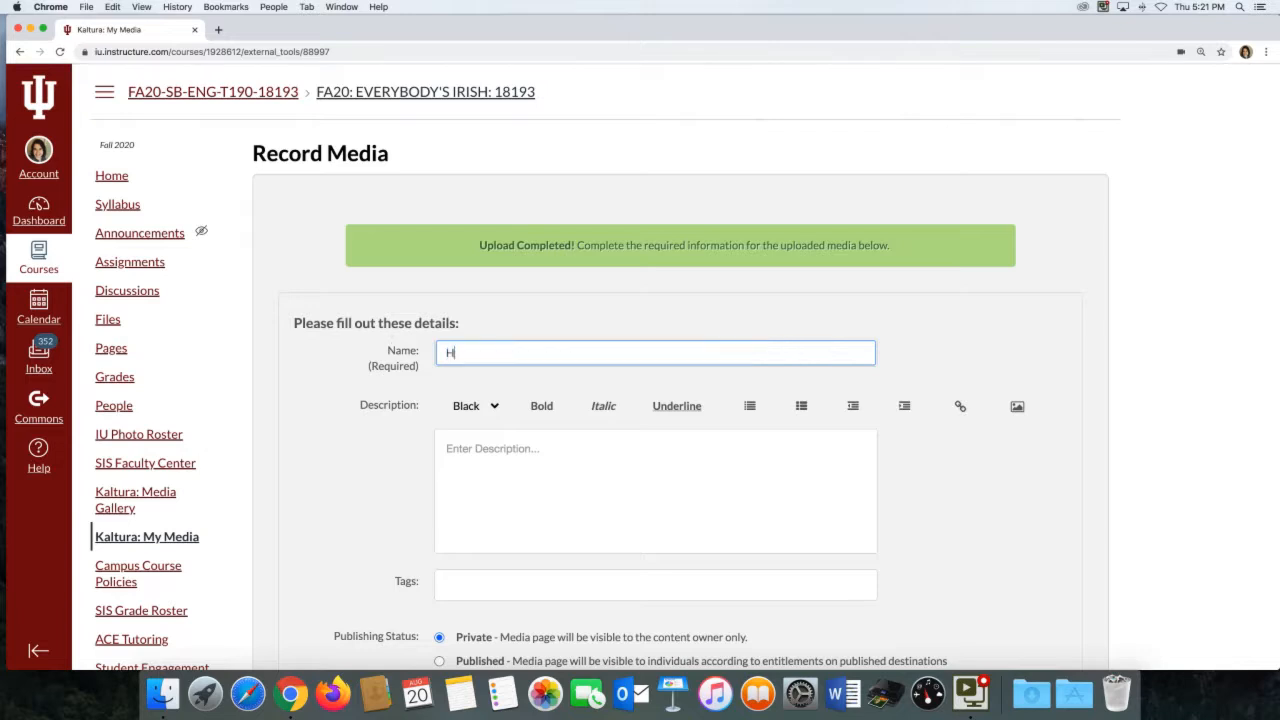
pyautogui.write('ow to RE')
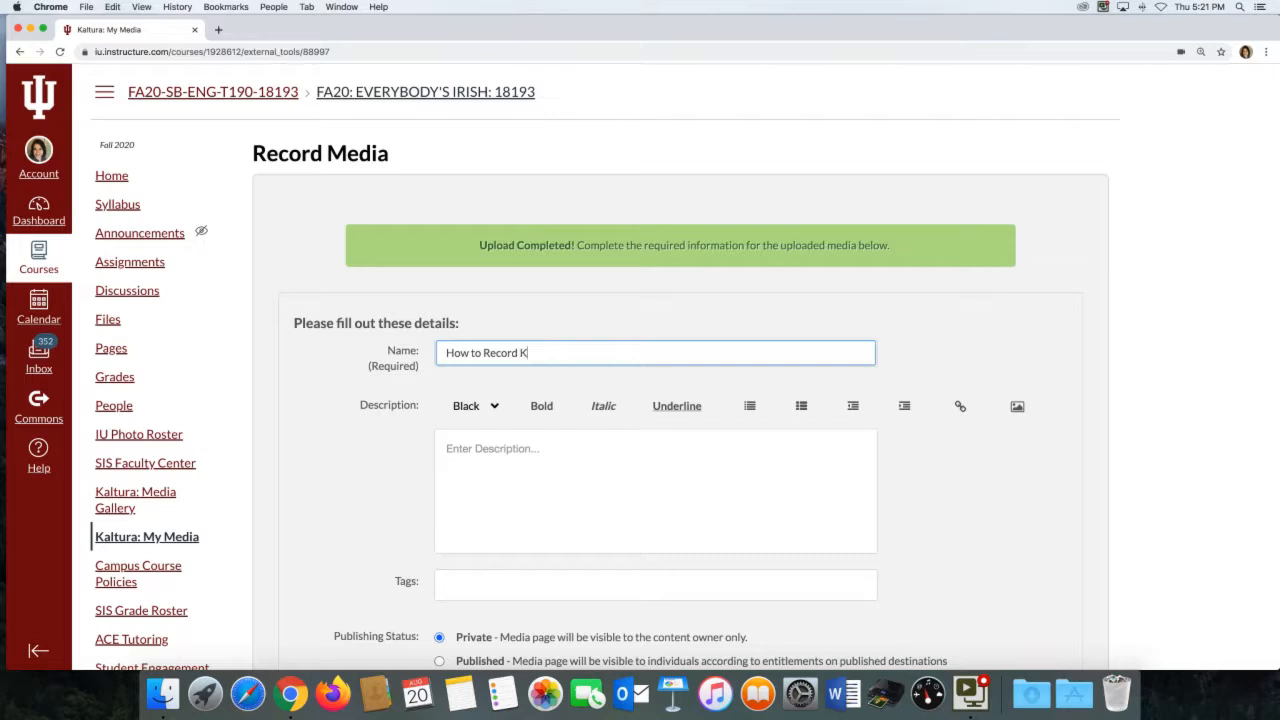
pyautogui.write('altura Ved')
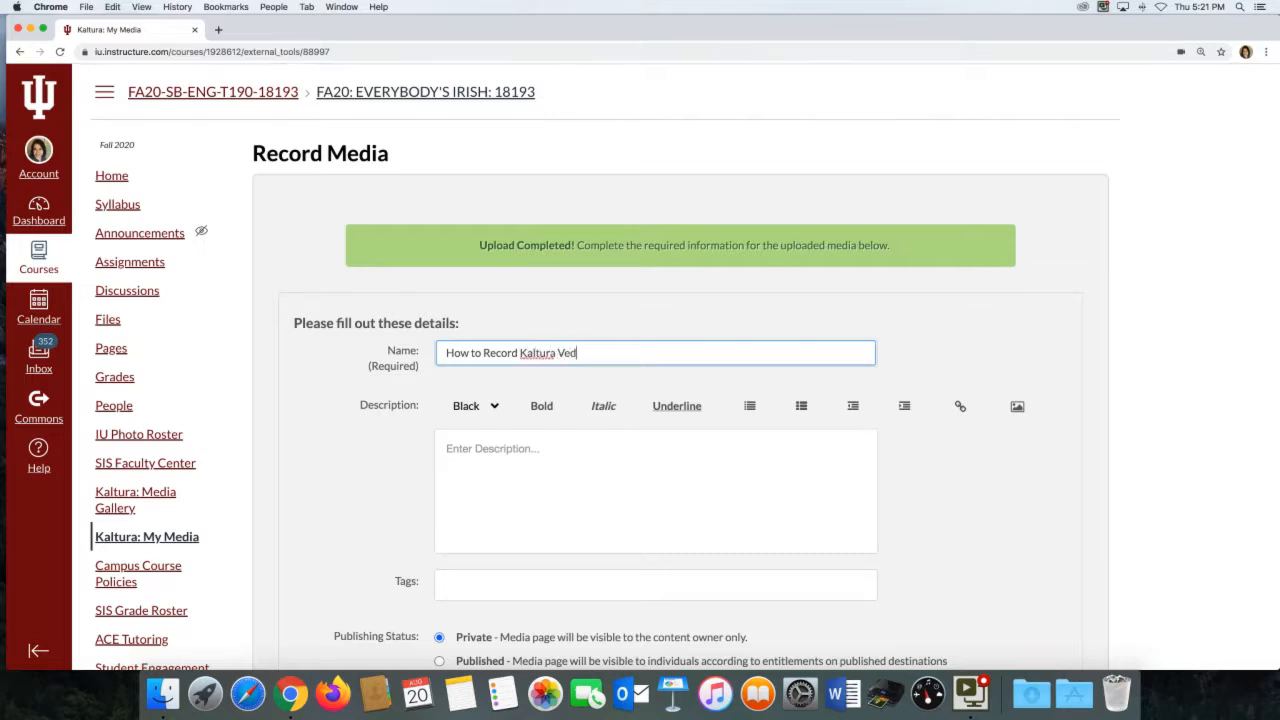
pyautogui.write('io')
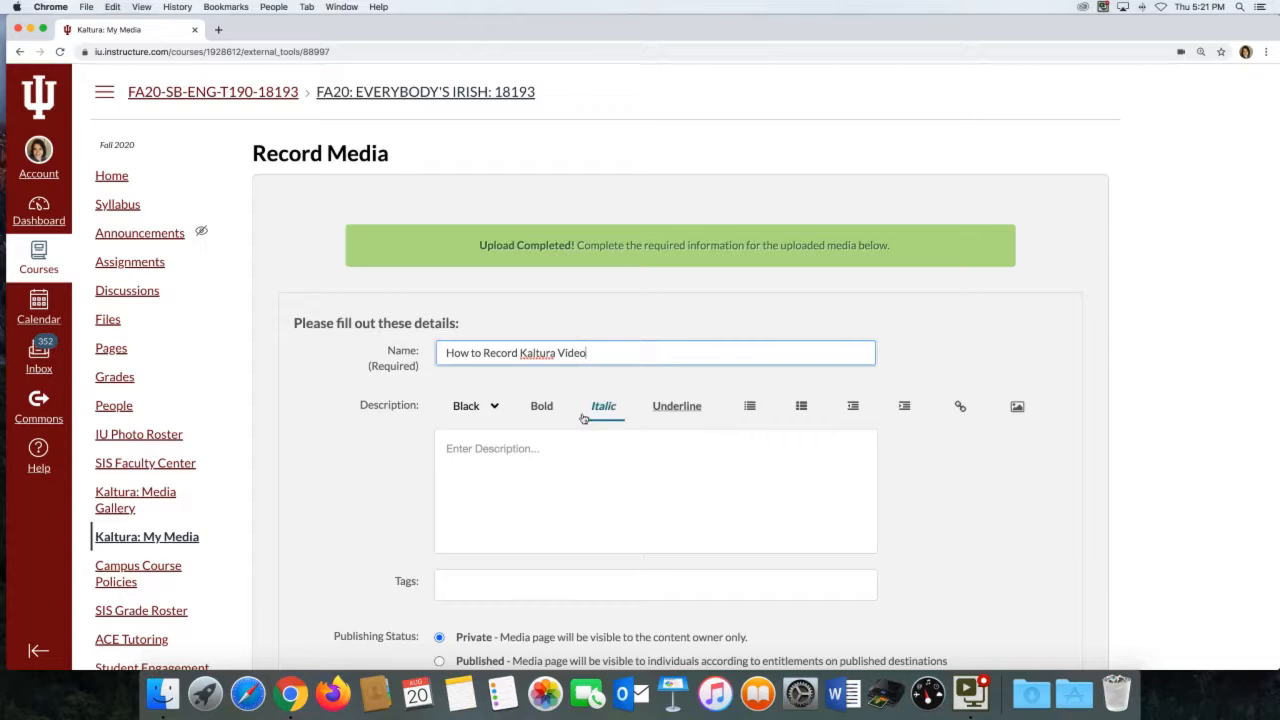
pyautogui.scroll(-3)
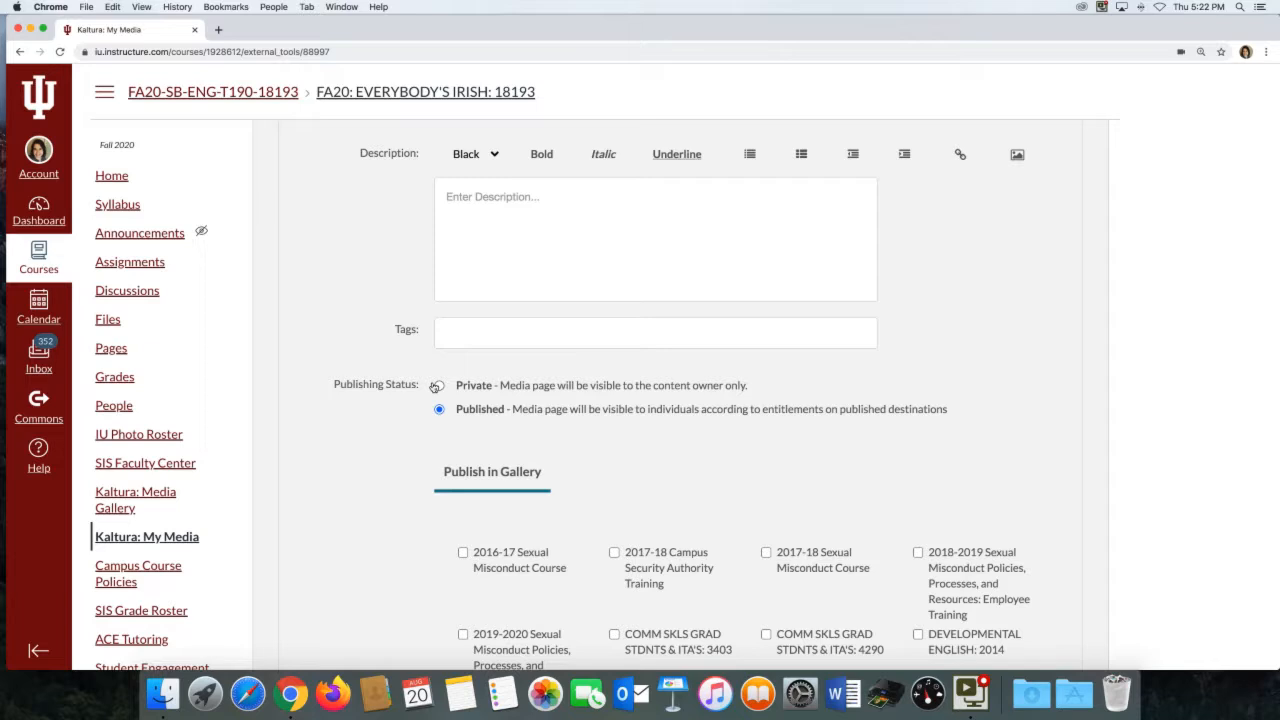
pyautogui.moveTo(432, 388)
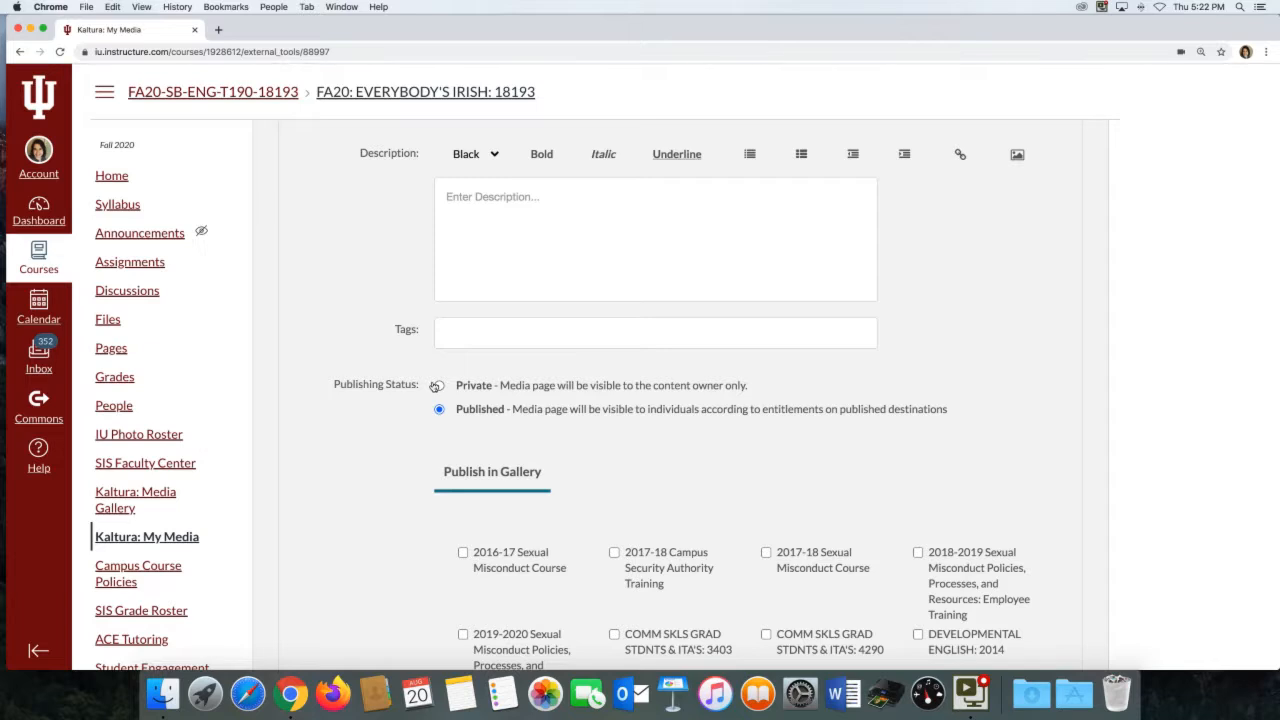
# Set the publishing status to Private and save the video's details.
pyautogui.click(438, 384)
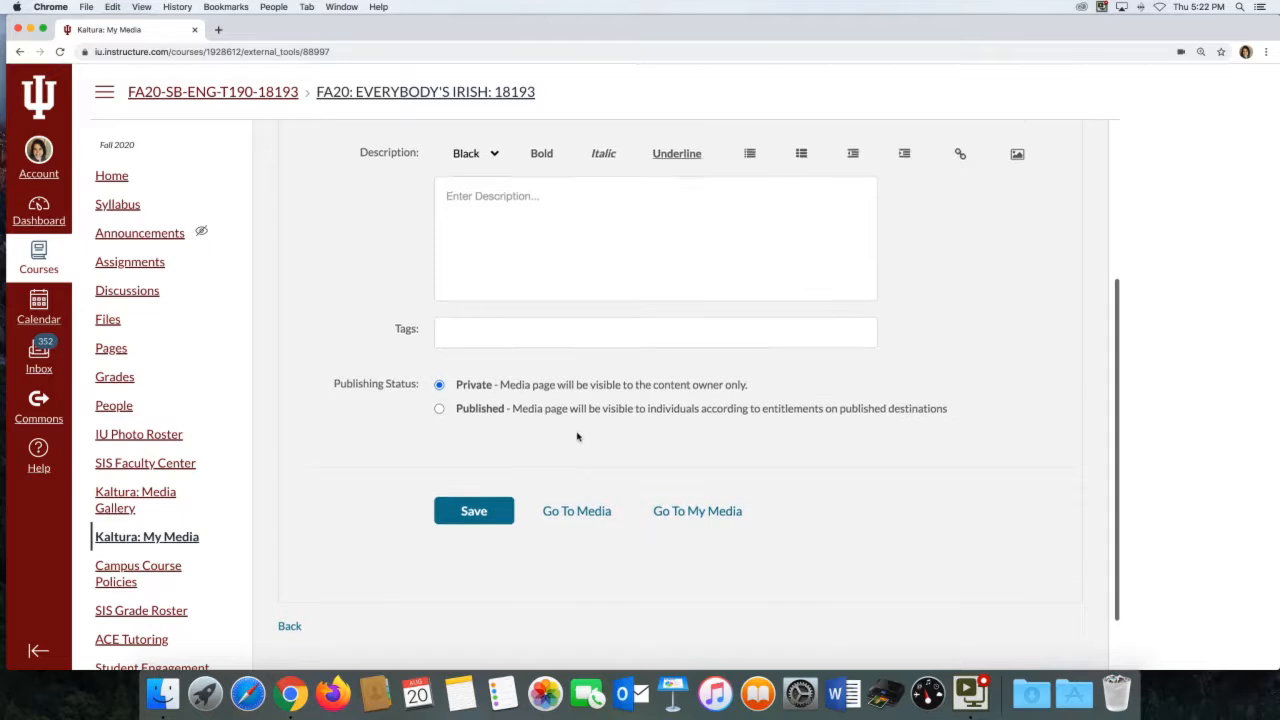
pyautogui.scroll(-3)
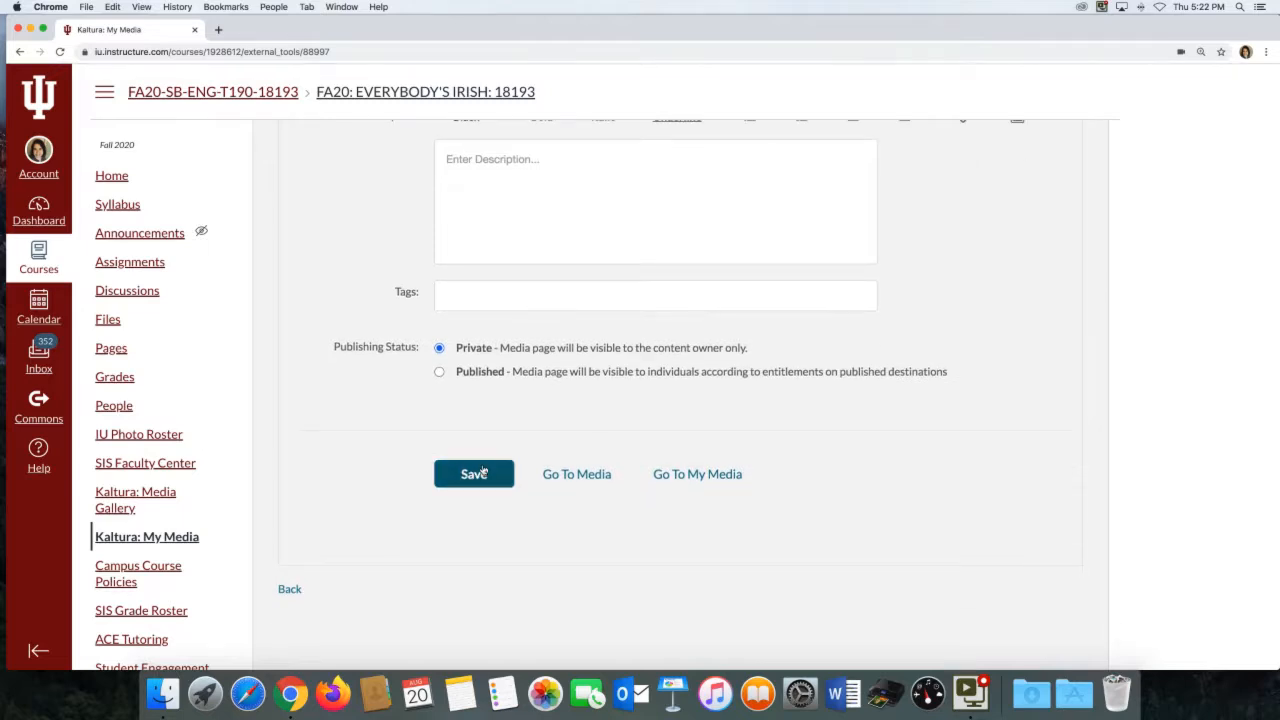
pyautogui.click(474, 472)
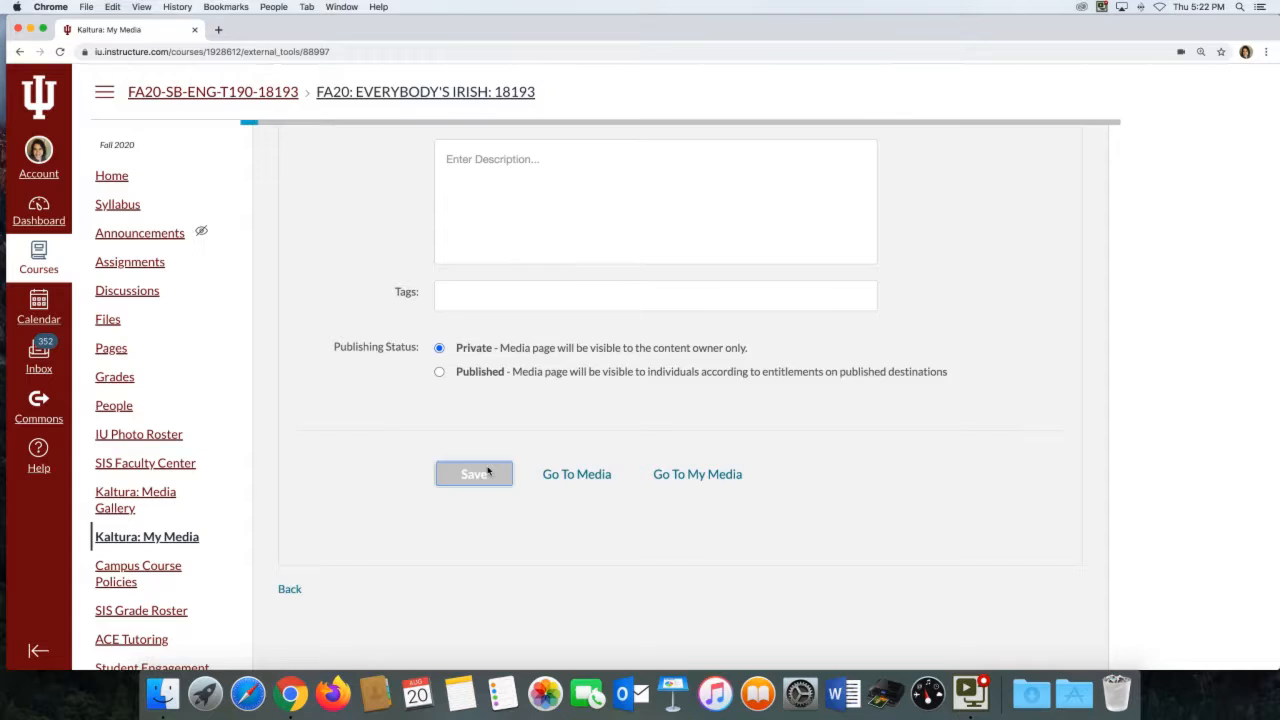
pyautogui.click(472, 472)
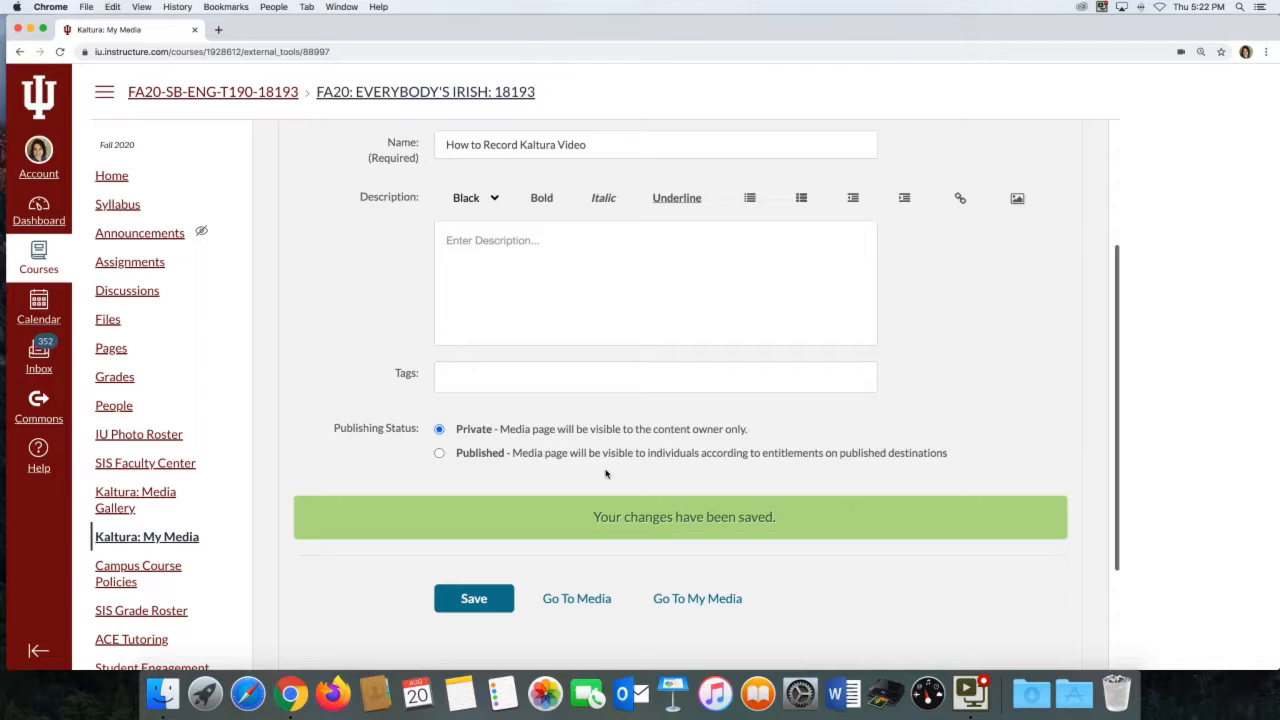
# Review the saved-changes confirmation for the private How to Record Kaltura Video.
pyautogui.scroll(-3)
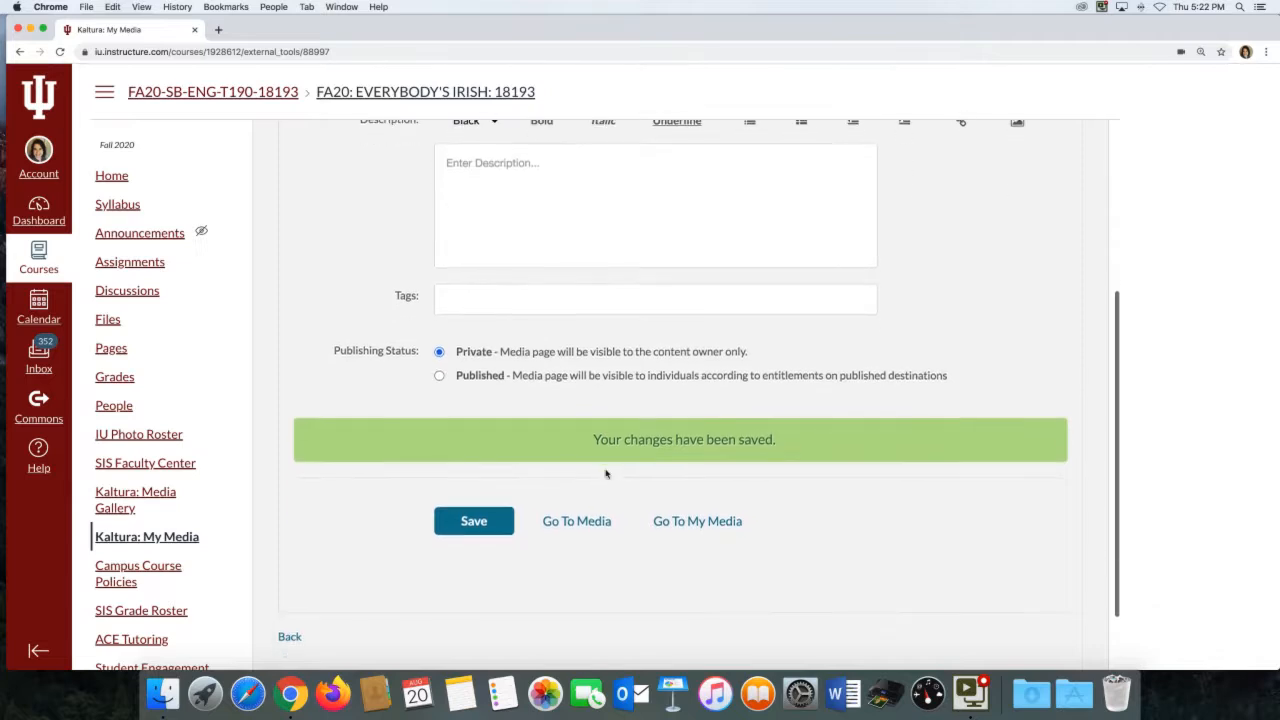
pyautogui.moveTo(696, 520)
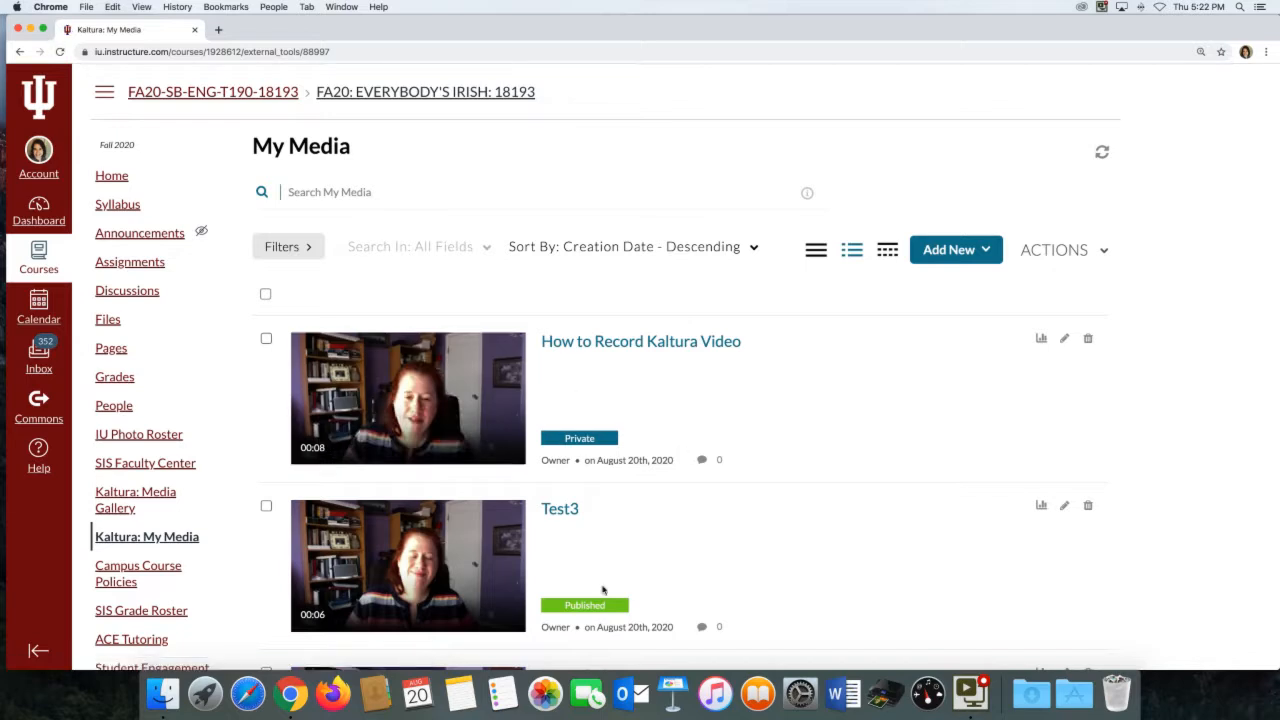
pyautogui.moveTo(420, 428)
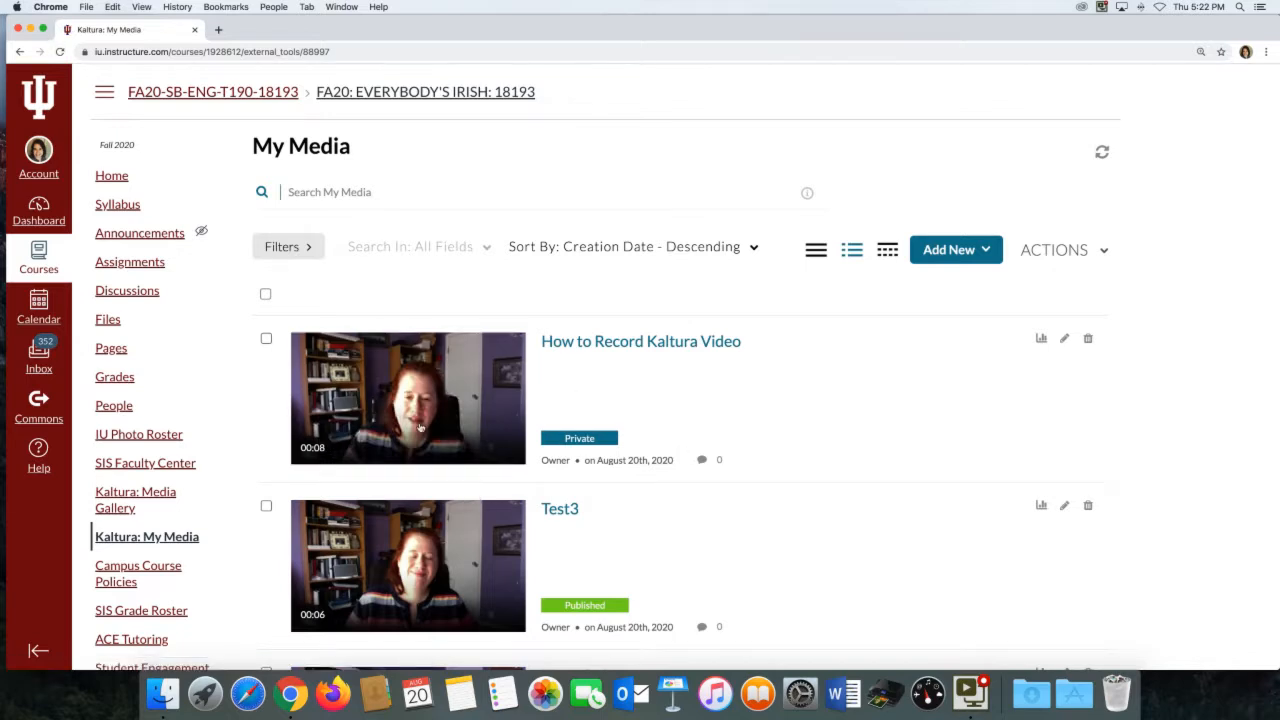
pyautogui.moveTo(138, 432)
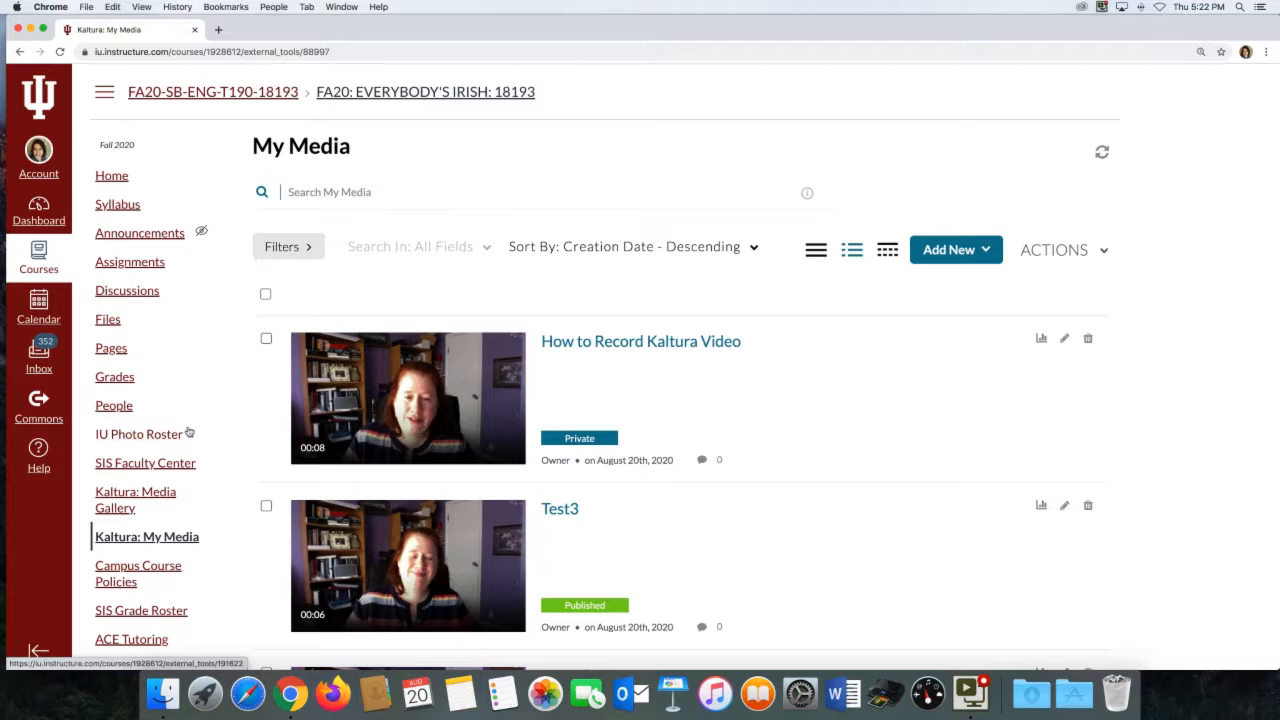
pyautogui.moveTo(188, 434)
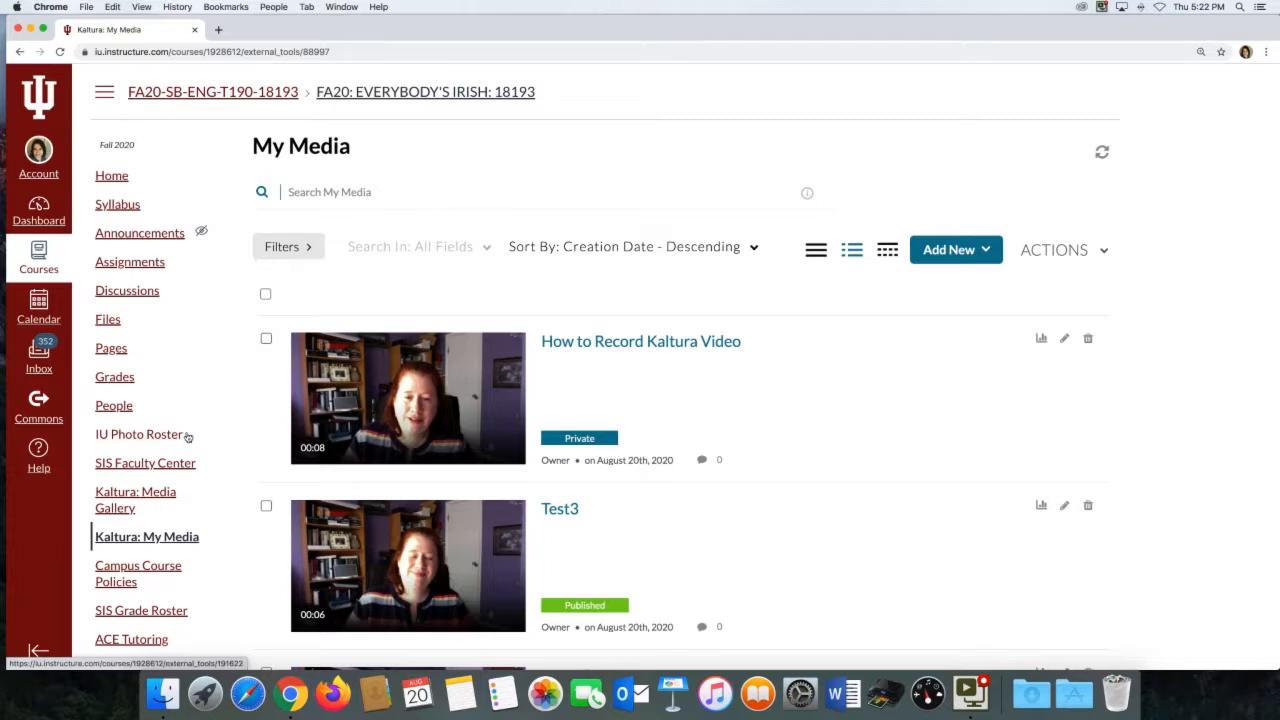
pyautogui.moveTo(128, 290)
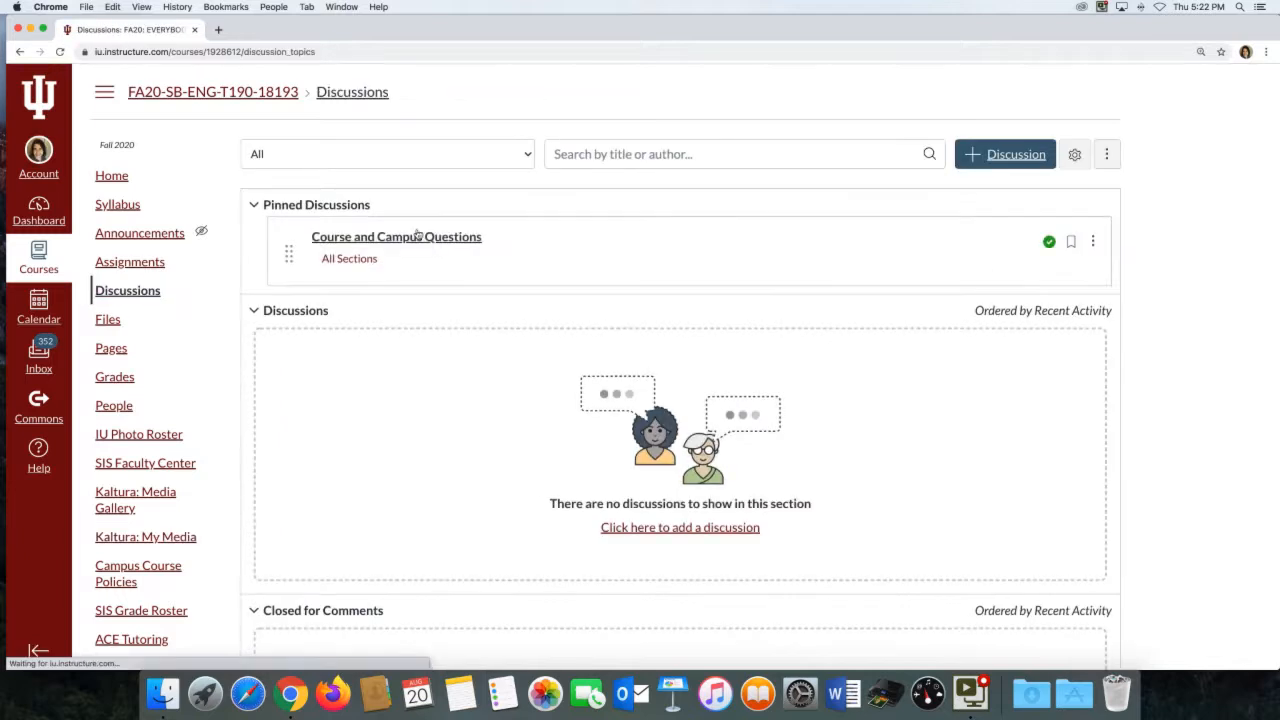
pyautogui.moveTo(396, 236)
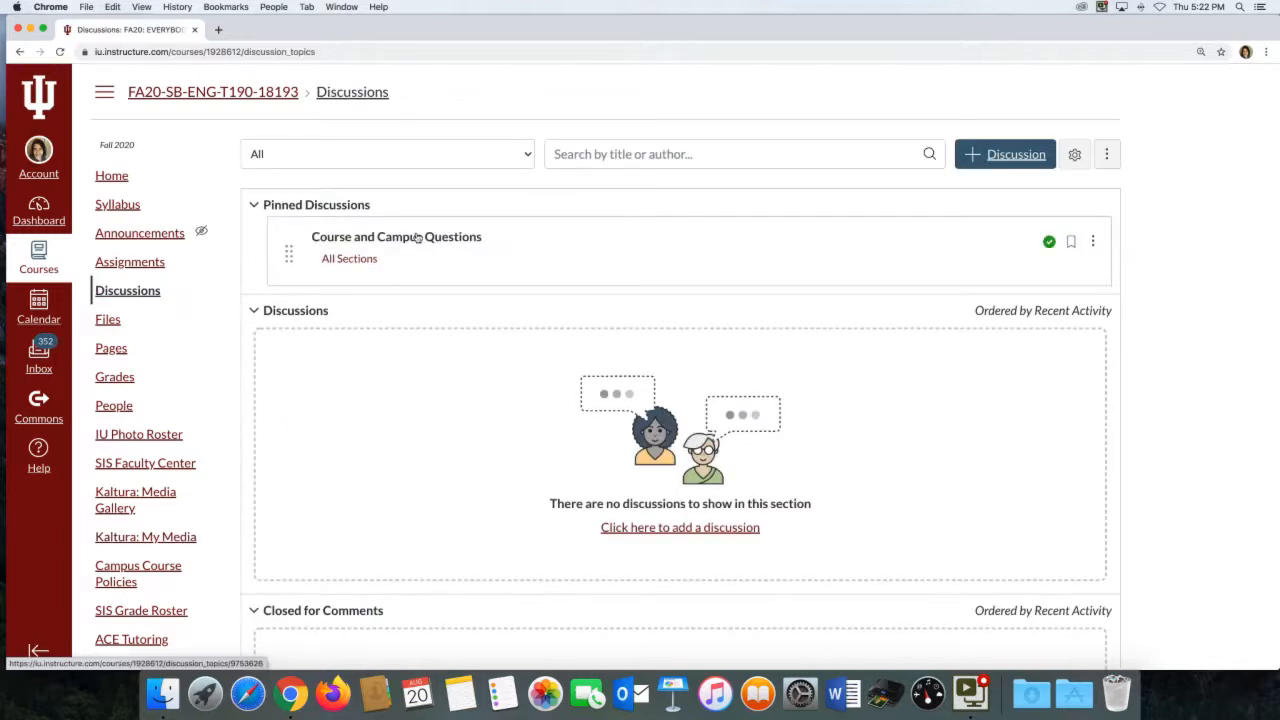
# Start a reply on Course and Campus Questions with the embeddable apps list showing.
pyautogui.click(396, 236)
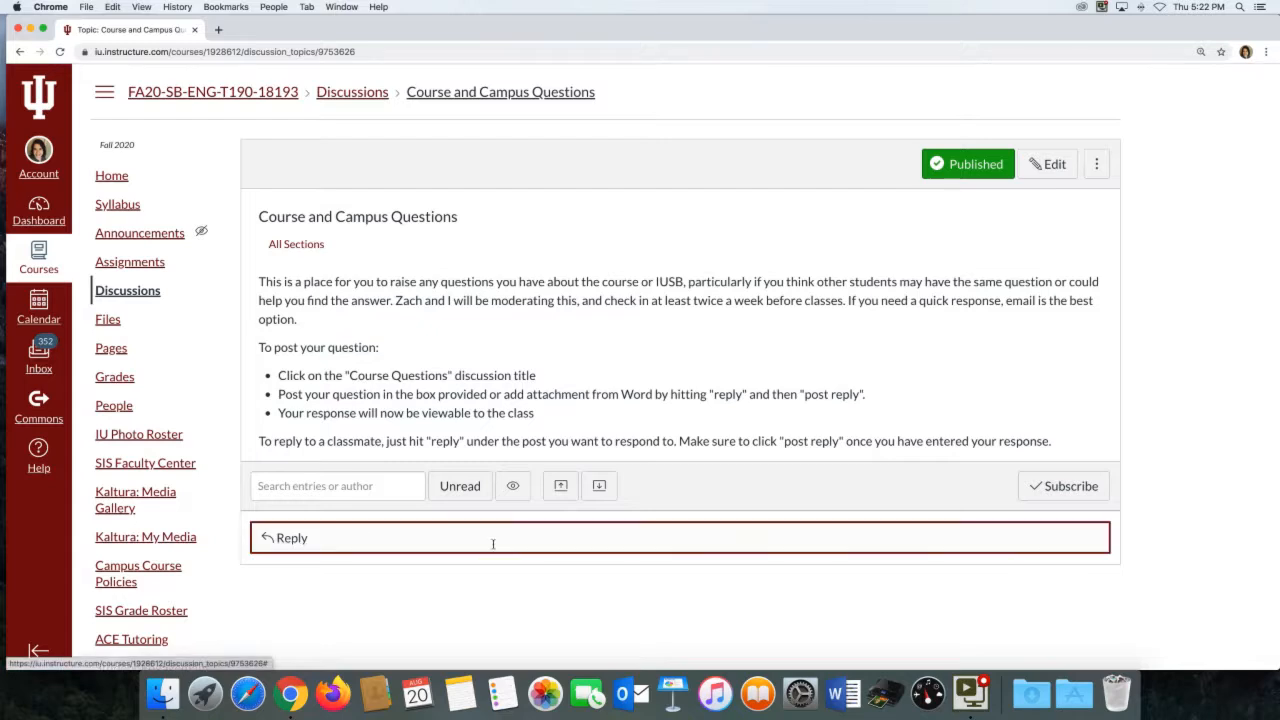
pyautogui.click(492, 536)
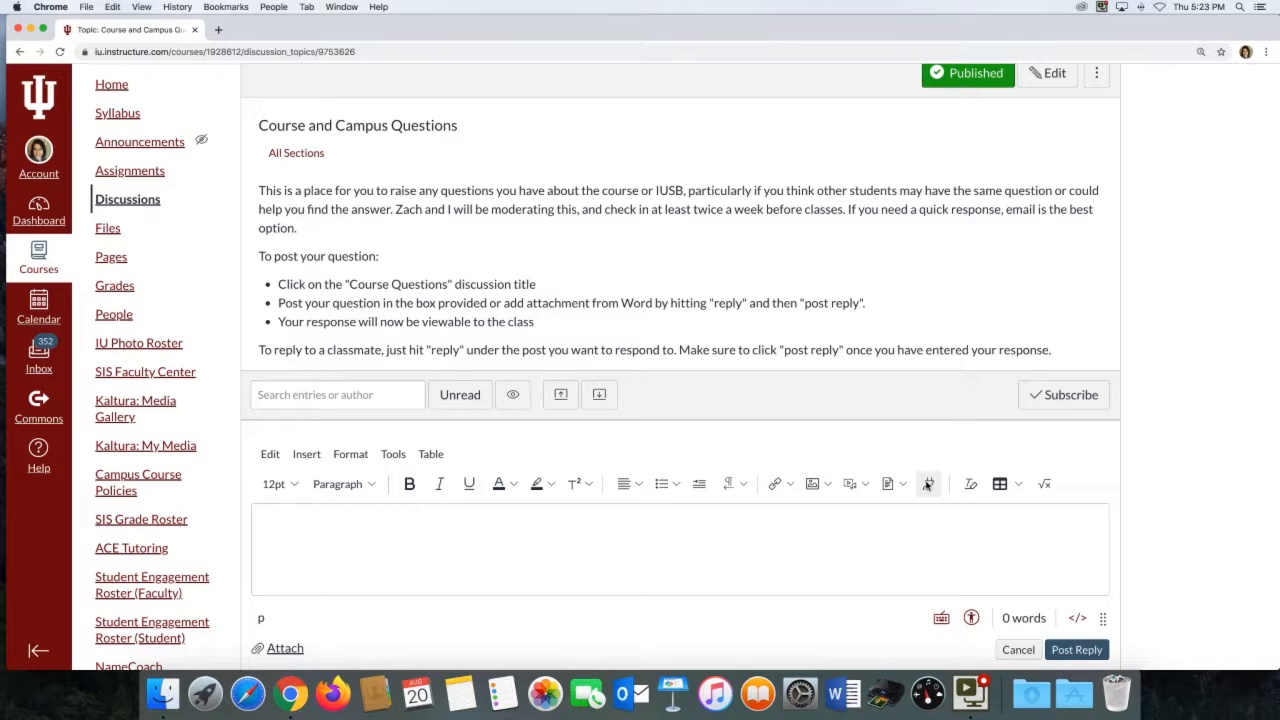
pyautogui.click(928, 484)
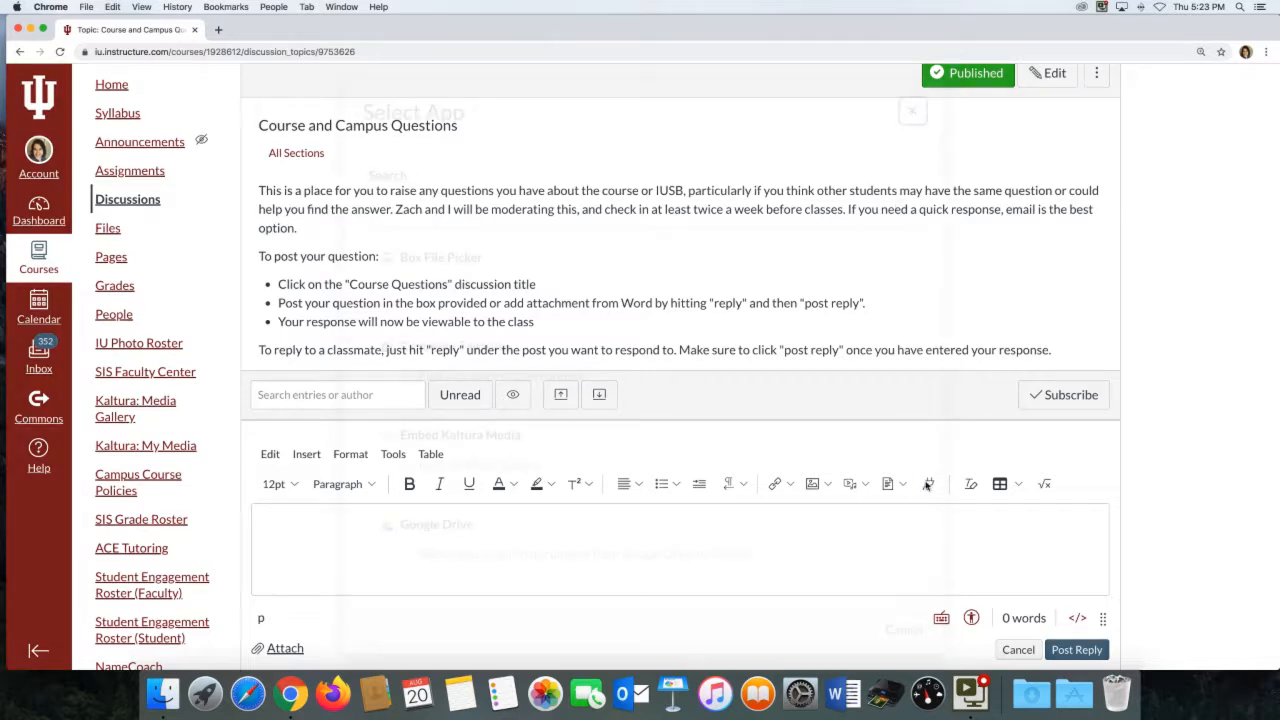
# Embed How to Record Kaltura Video from the Kaltura Media Gallery and post the reply.
pyautogui.click(888, 484)
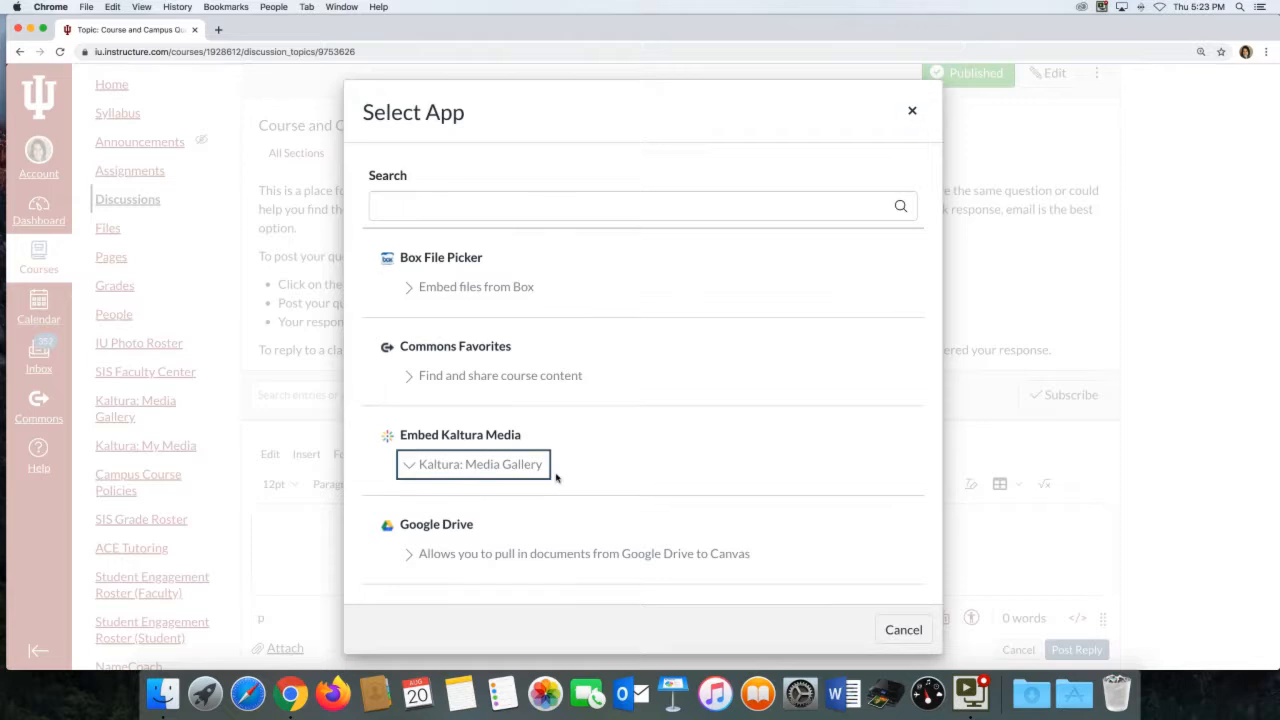
pyautogui.moveTo(588, 476)
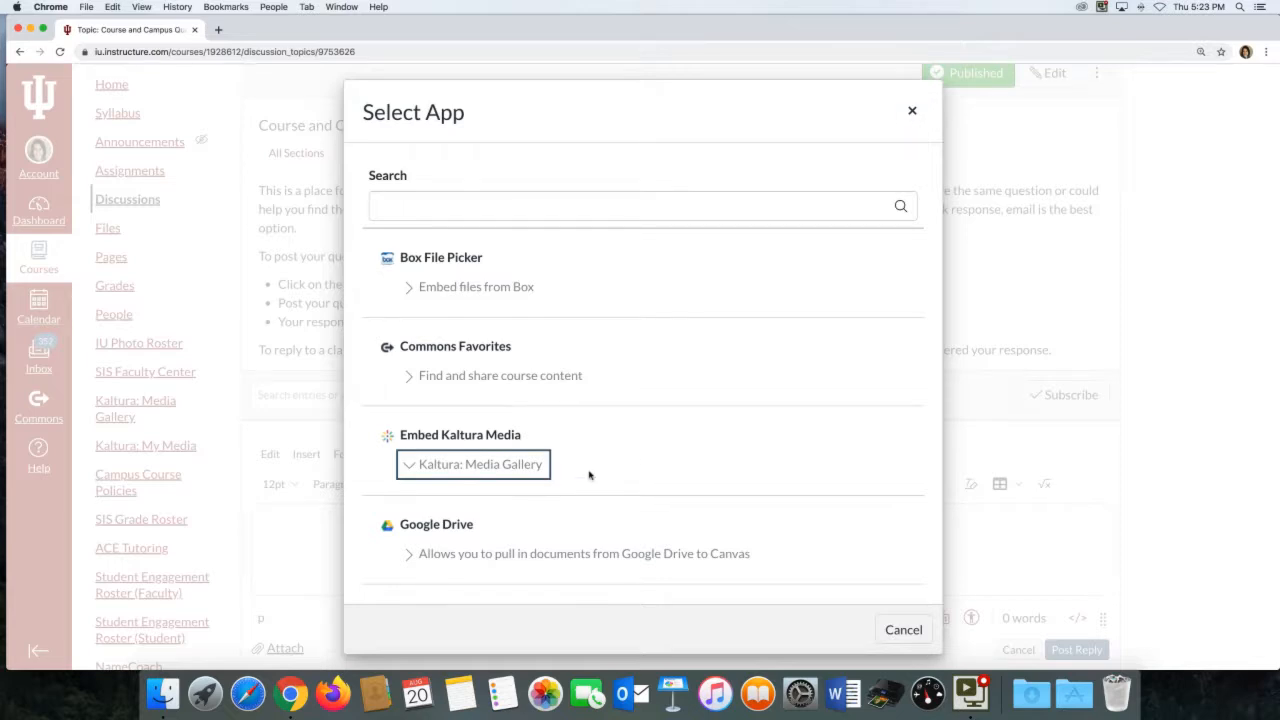
pyautogui.click(902, 628)
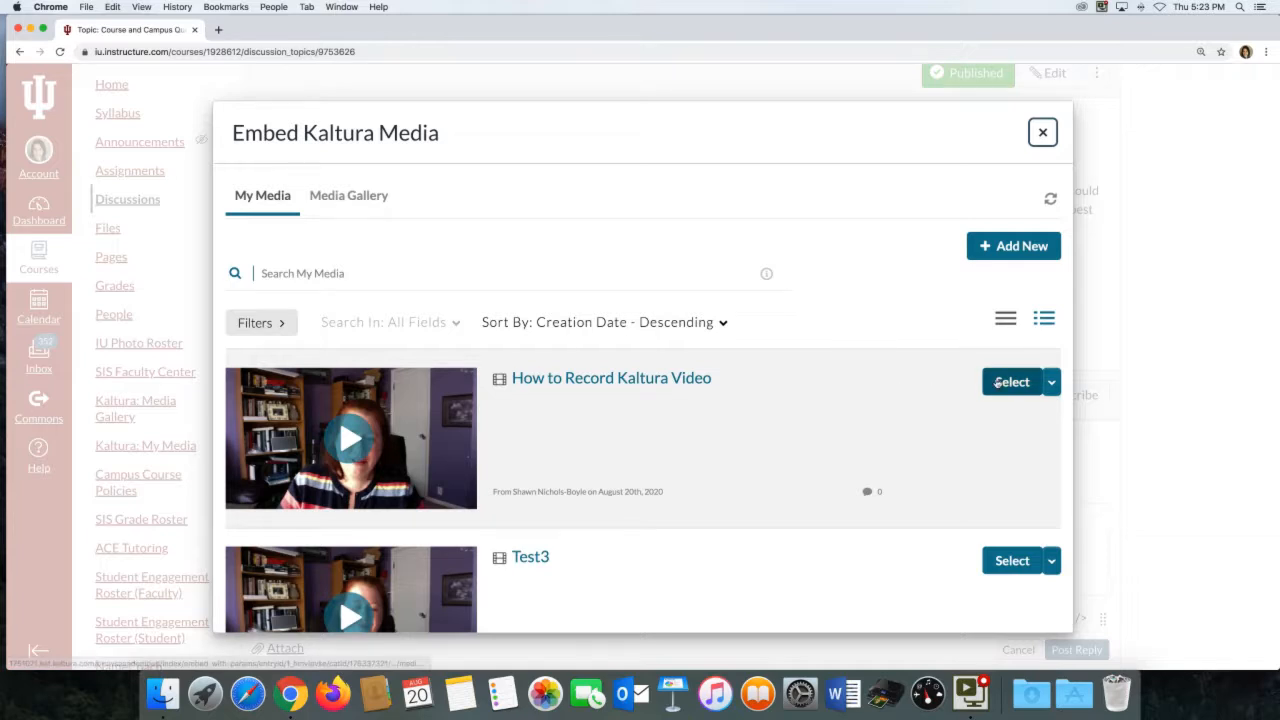
pyautogui.click(1012, 382)
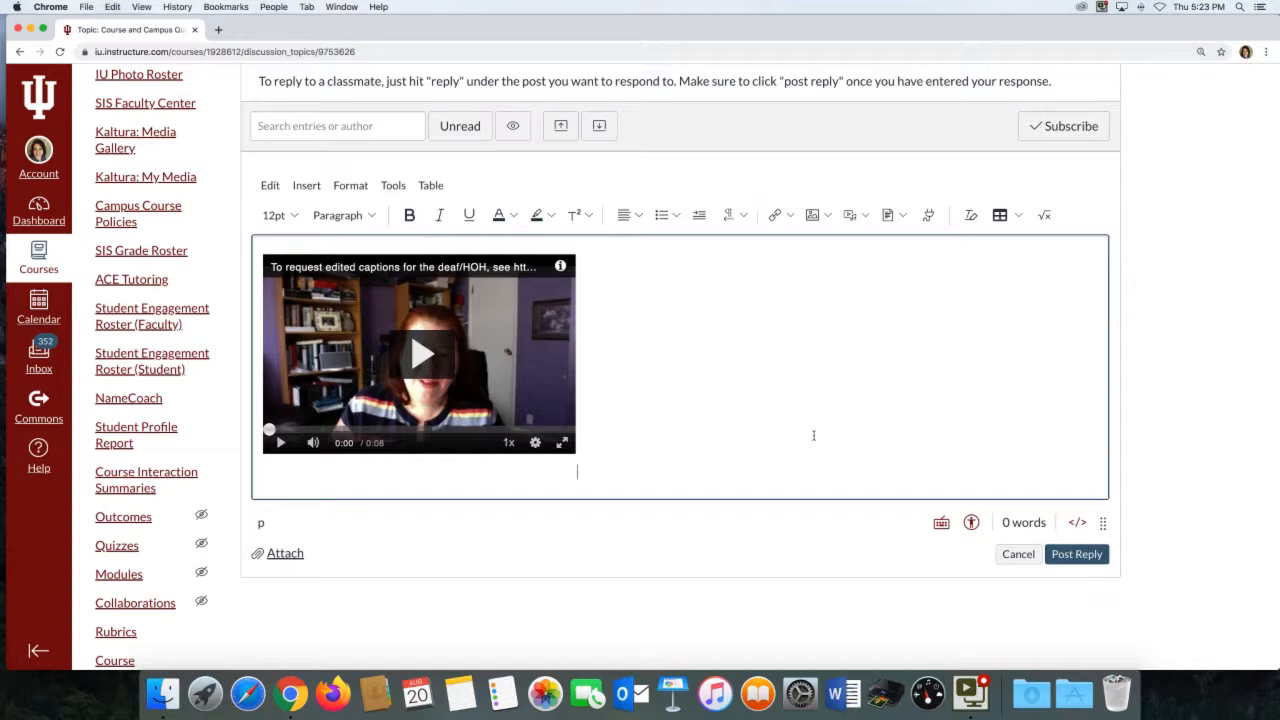
pyautogui.click(1076, 554)
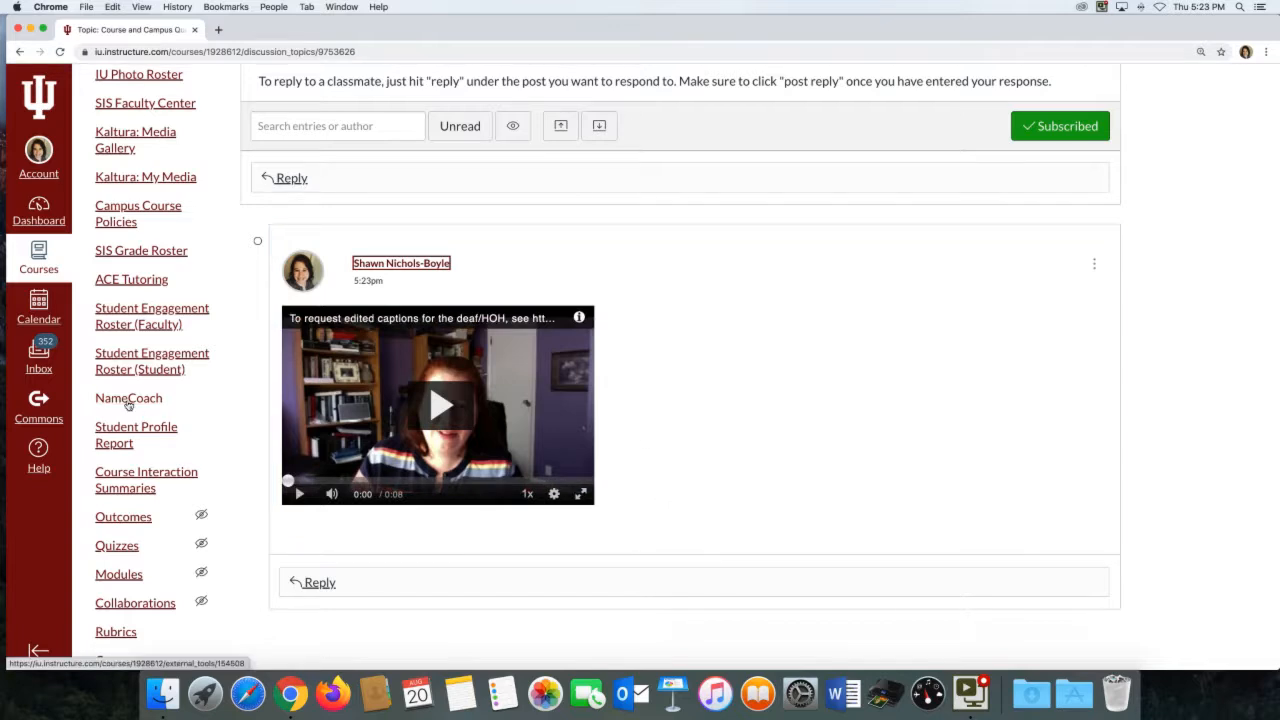
pyautogui.moveTo(146, 400)
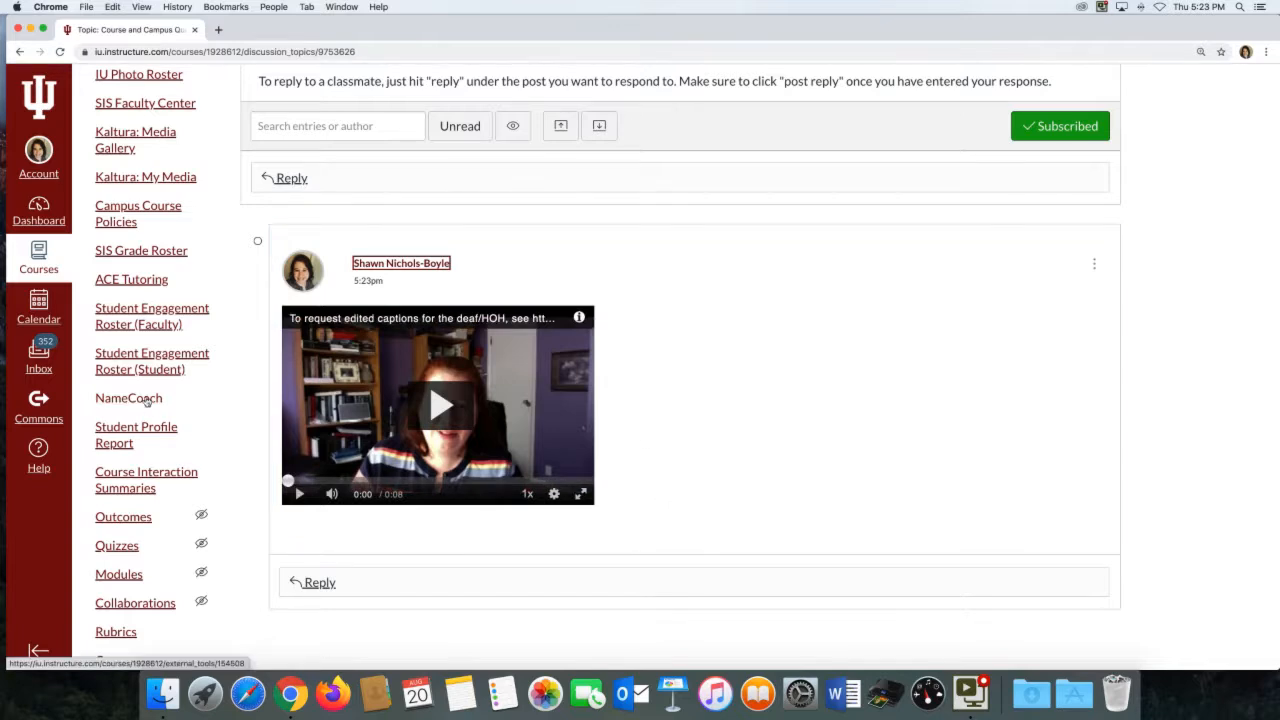
# Check the posted reply's embedded video, then go to the course Pages area.
pyautogui.scroll(-3)
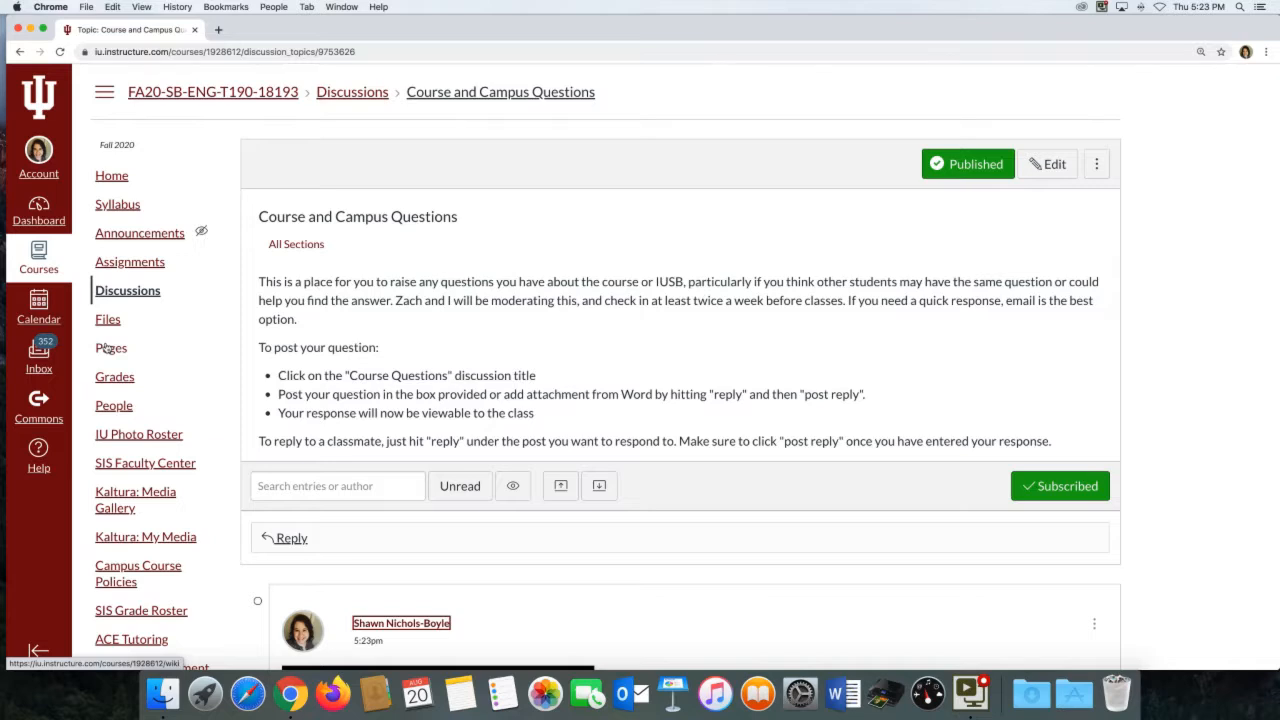
pyautogui.click(112, 348)
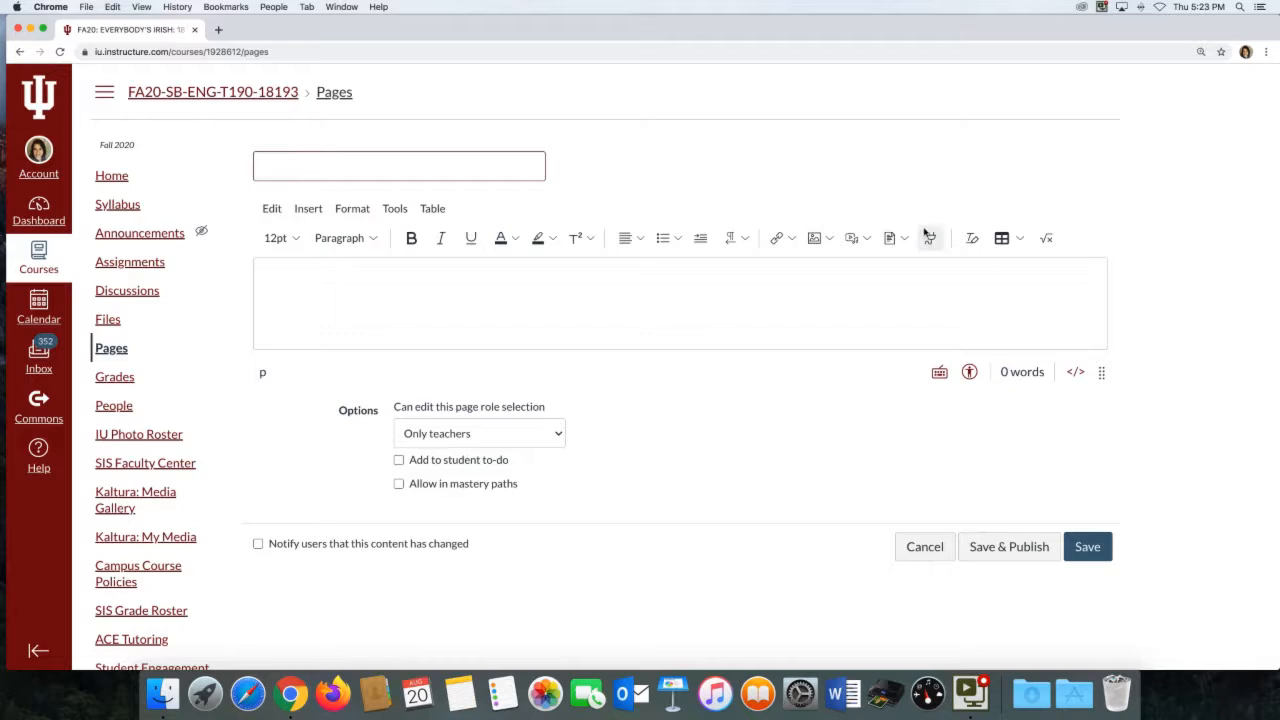
# Dismiss the app chooser and leave the unsaved new page for the Syllabus.
pyautogui.click(928, 238)
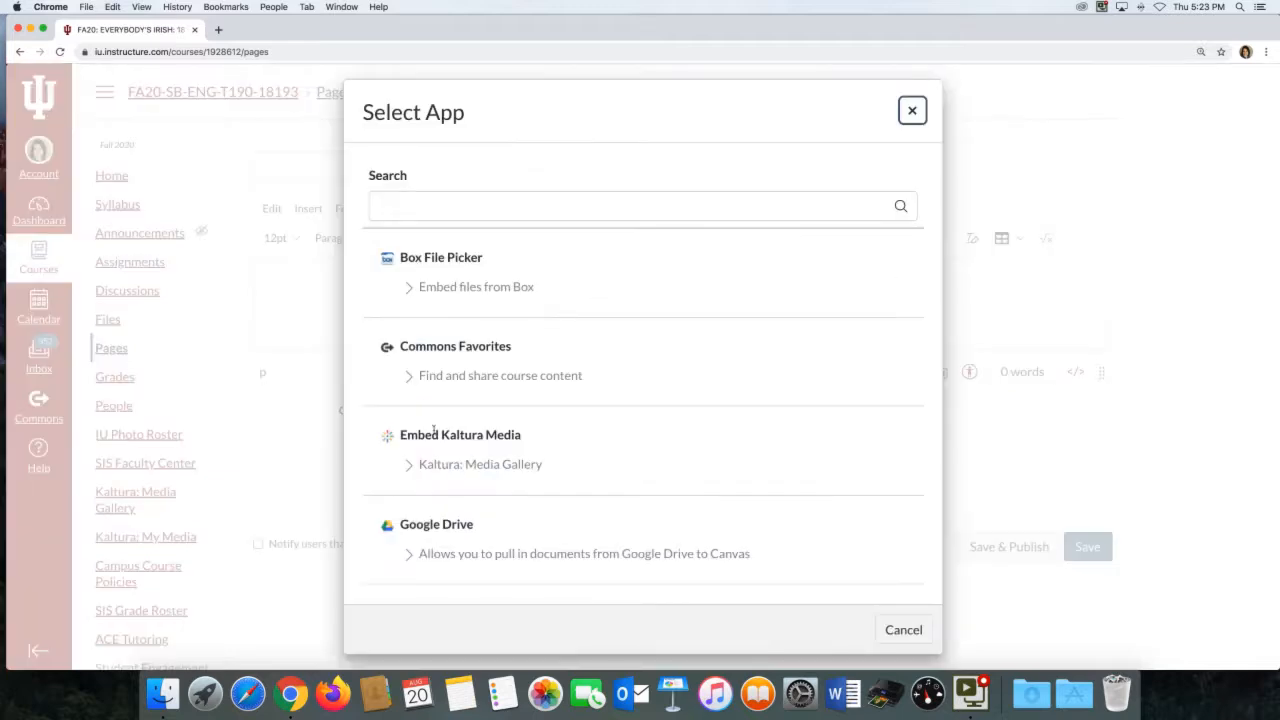
pyautogui.click(912, 110)
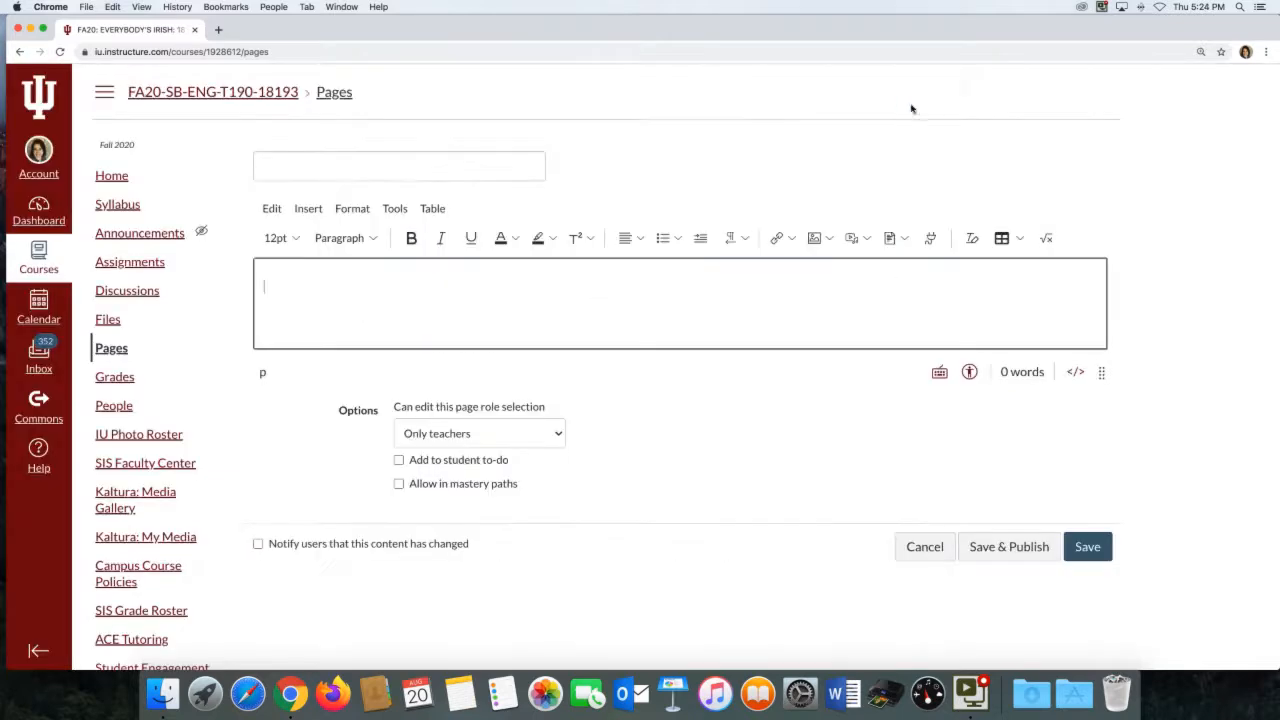
pyautogui.click(116, 204)
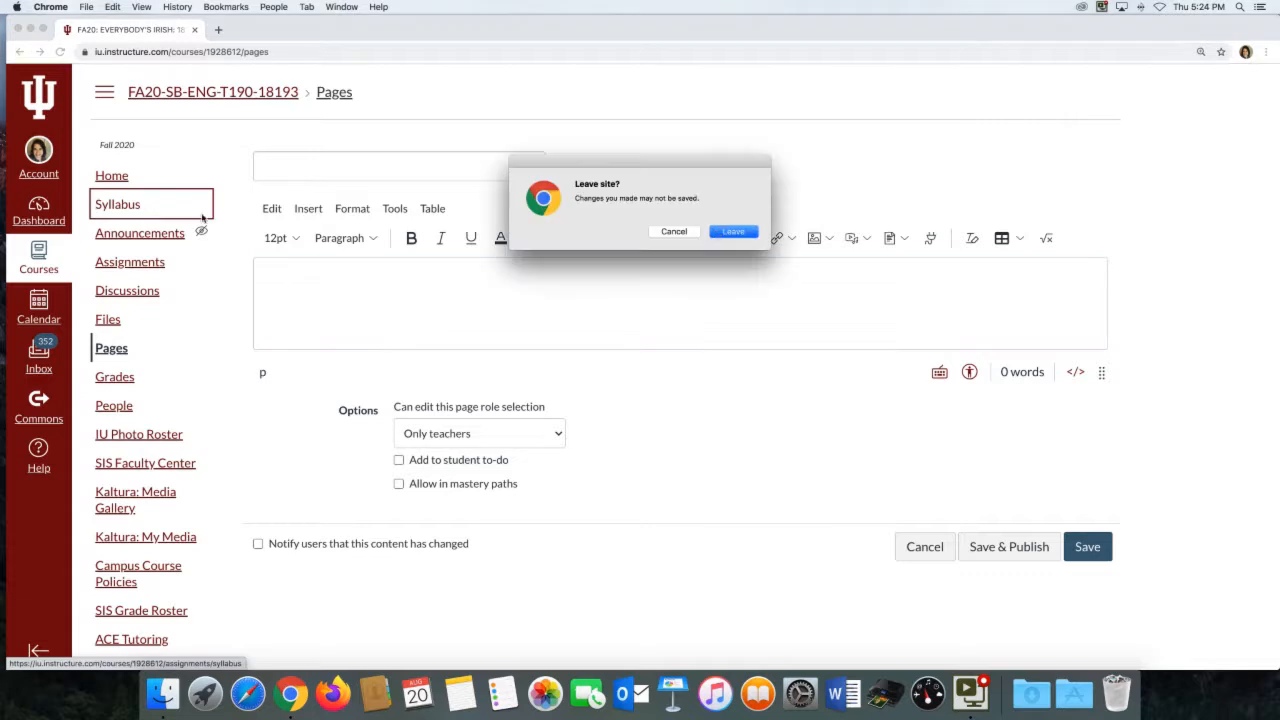
pyautogui.click(734, 232)
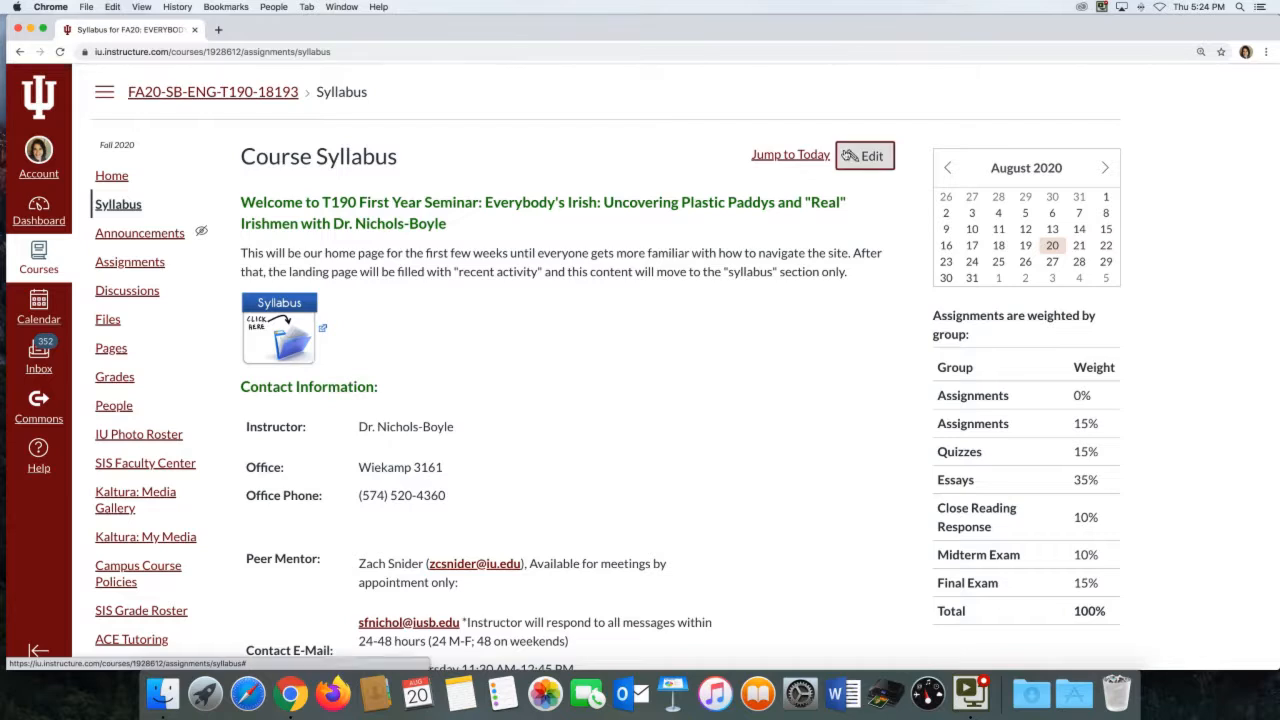
# Cancel editing the syllabus and scroll through its contact info, meeting times and office hours.
pyautogui.click(864, 156)
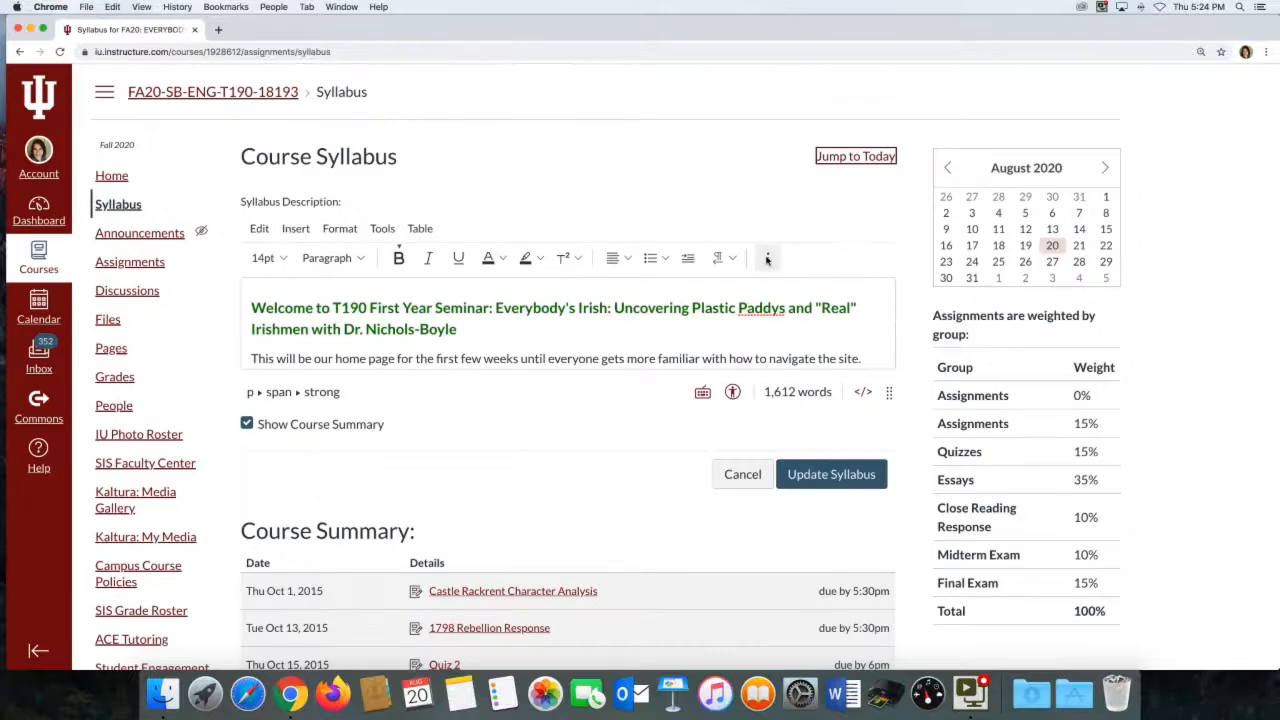
pyautogui.click(768, 256)
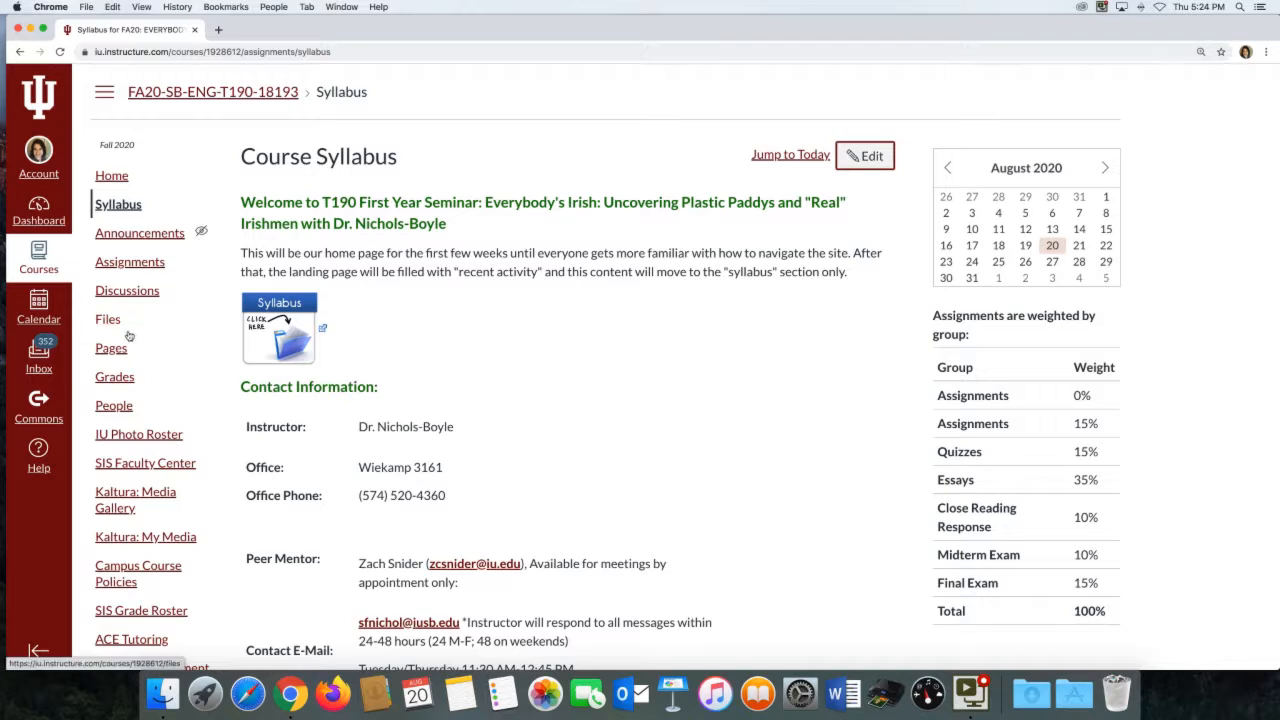
pyautogui.scroll(-3)
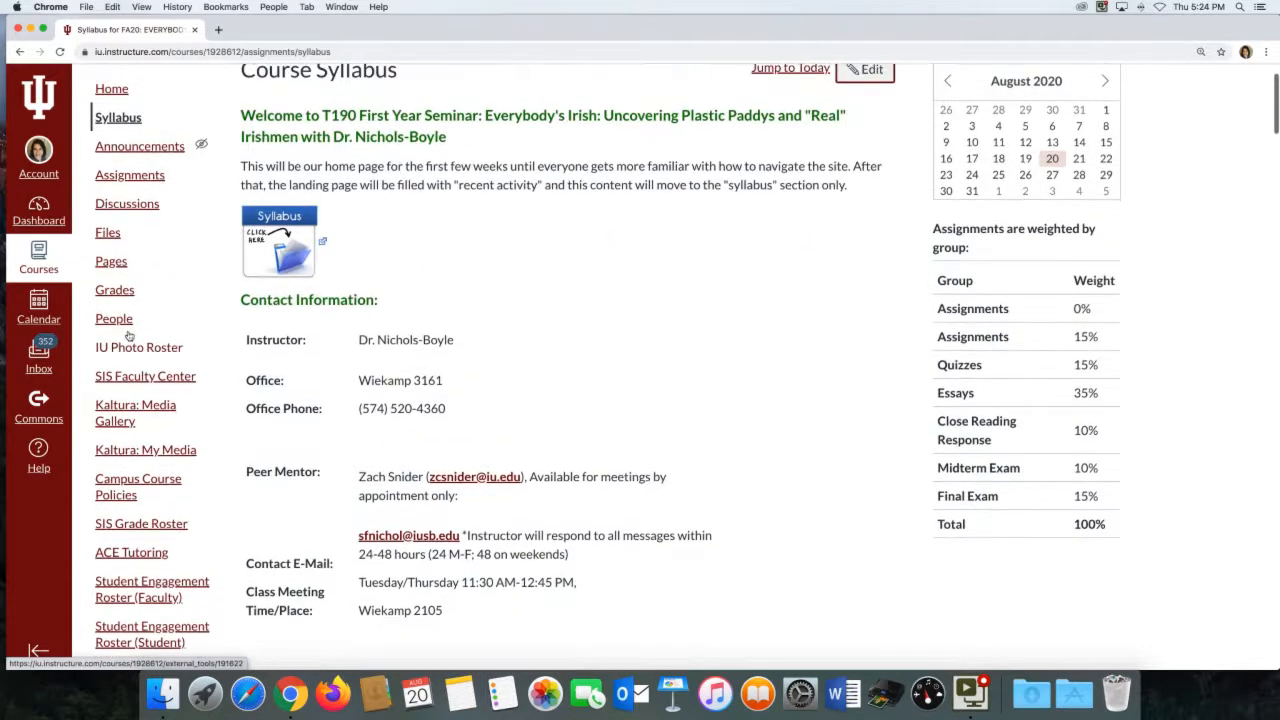
pyautogui.scroll(-3)
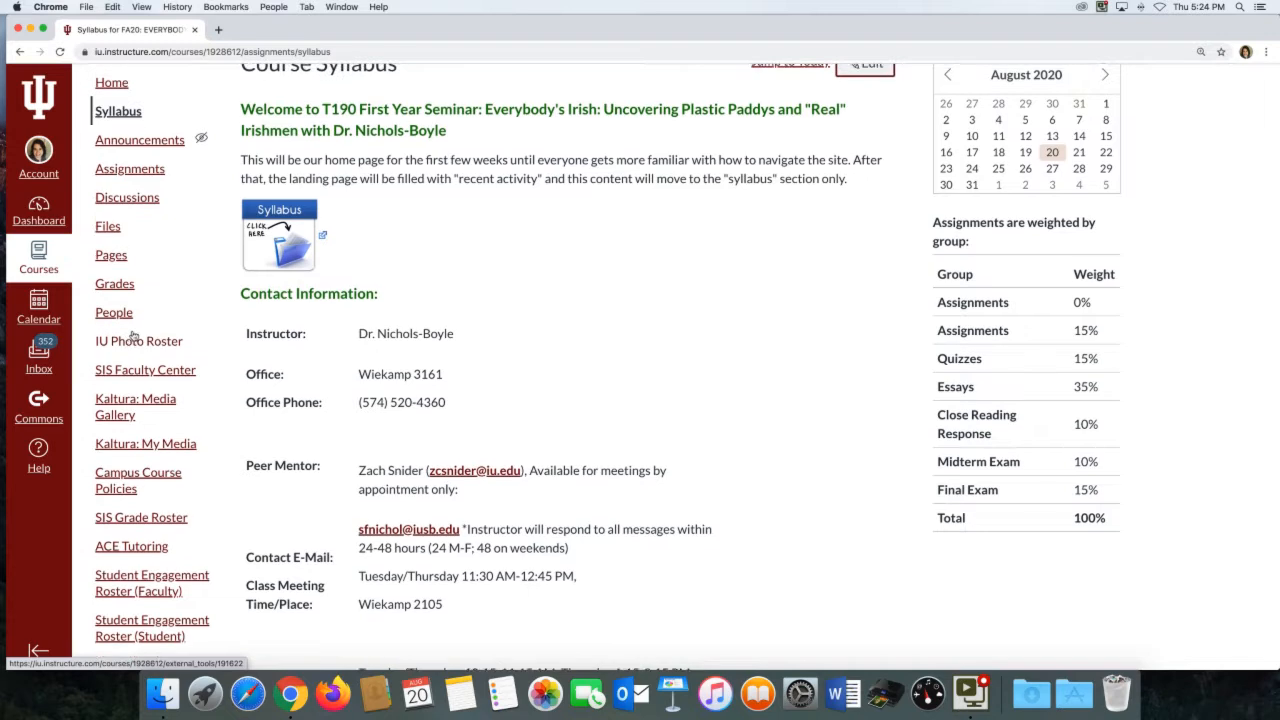
pyautogui.scroll(-3)
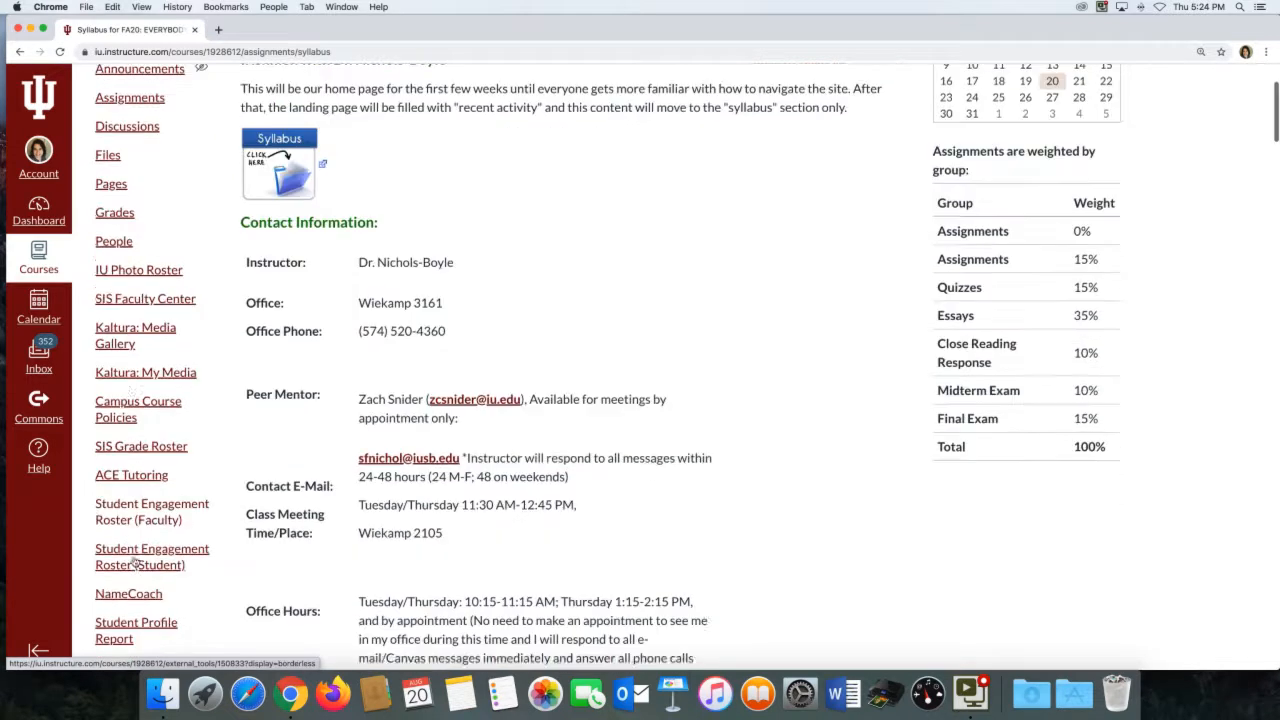
# Open Kaltura My Media and the edit page for How to Record Kaltura Video.
pyautogui.click(144, 370)
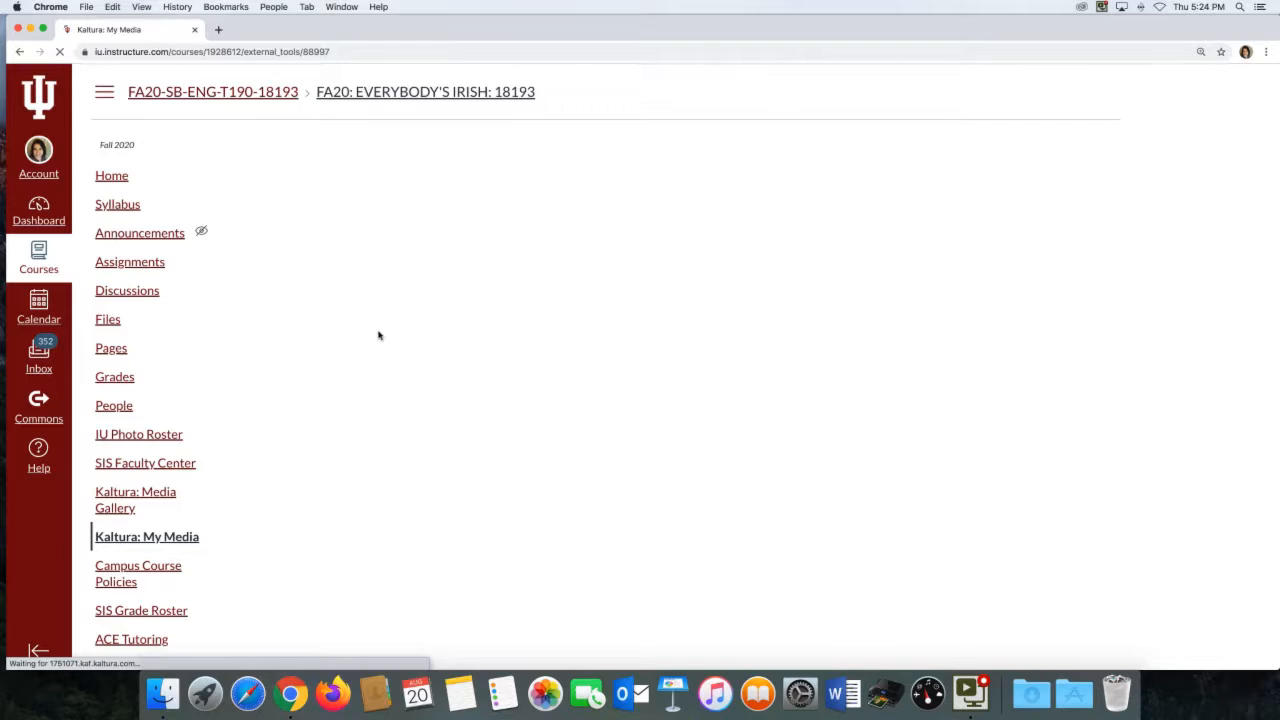
pyautogui.click(146, 536)
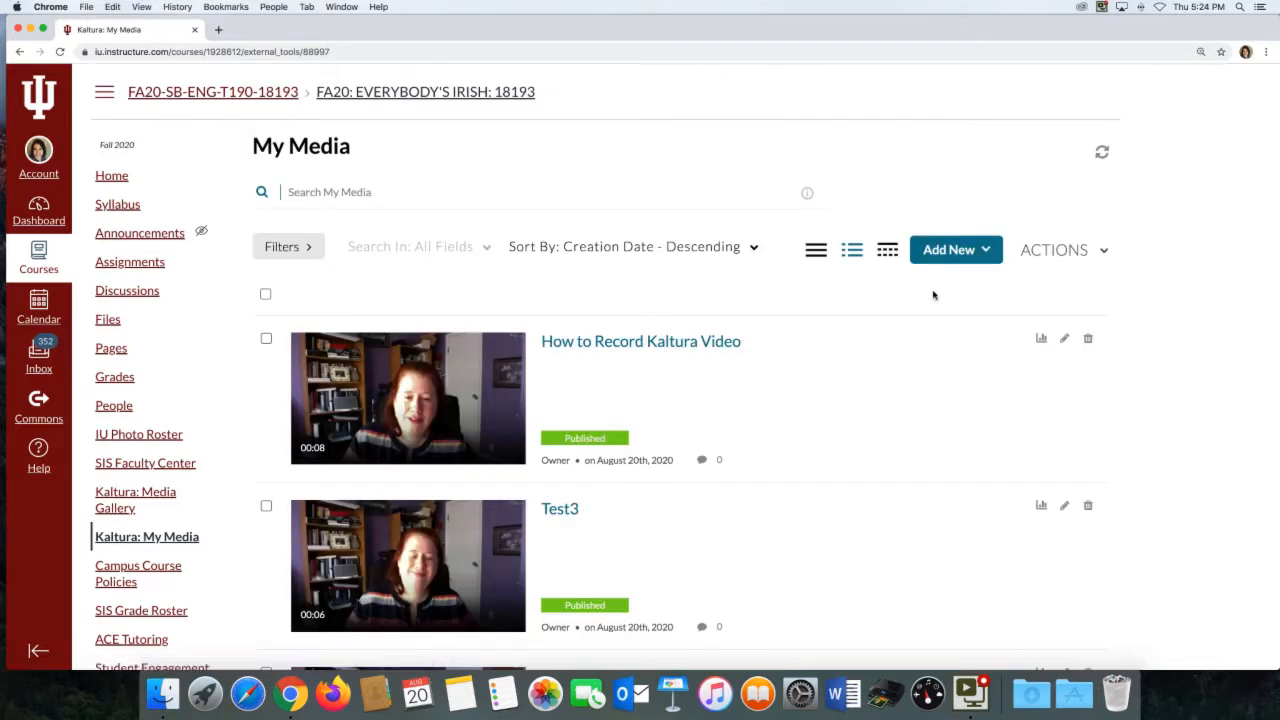
pyautogui.moveTo(1104, 342)
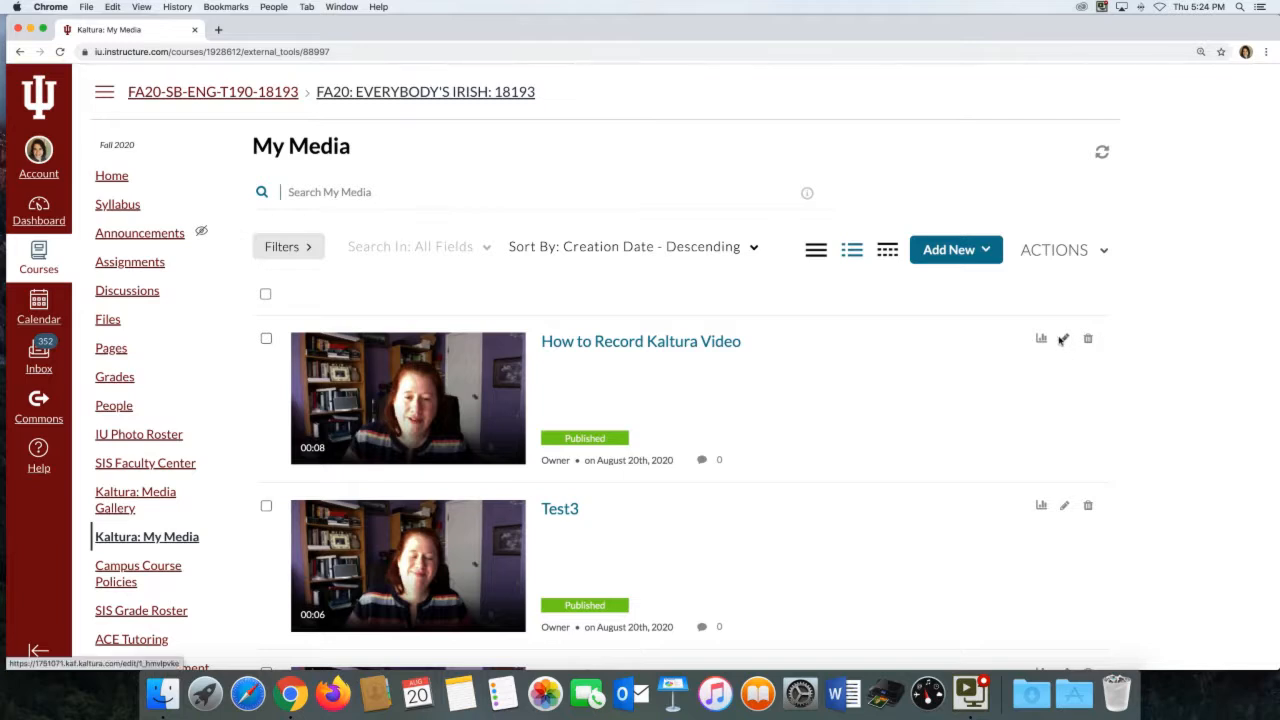
pyautogui.moveTo(1064, 338)
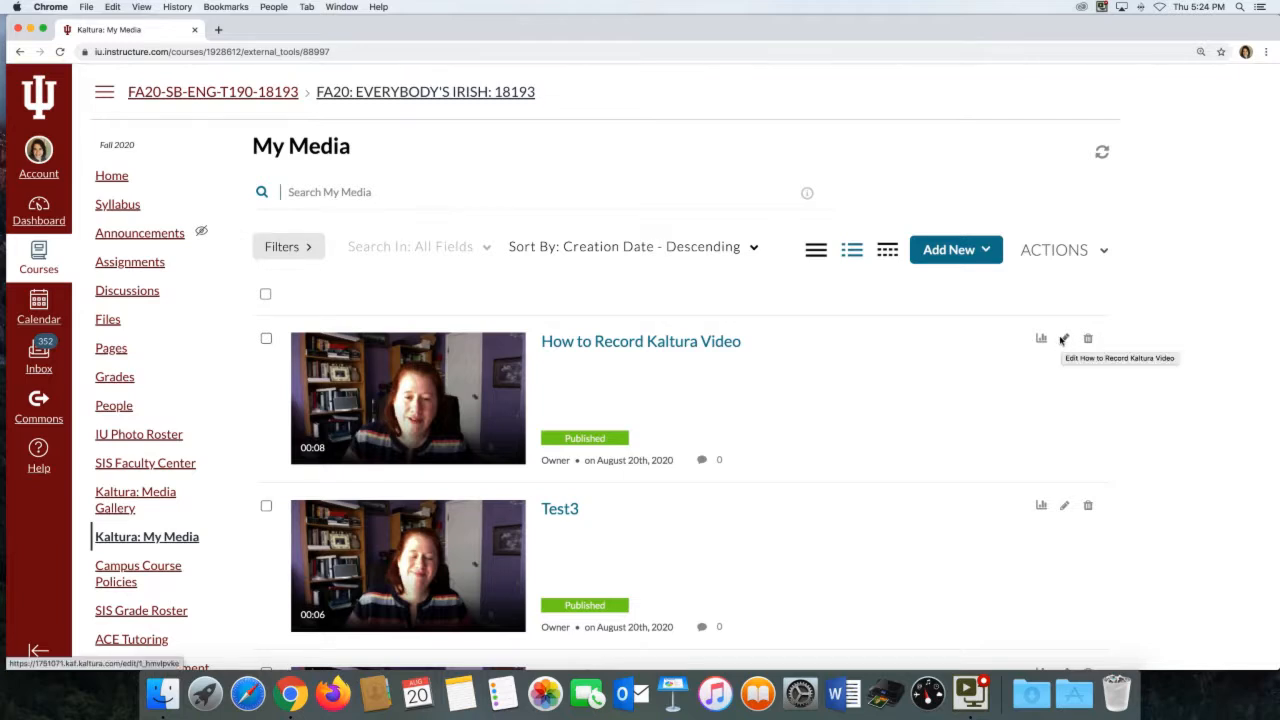
pyautogui.click(1064, 340)
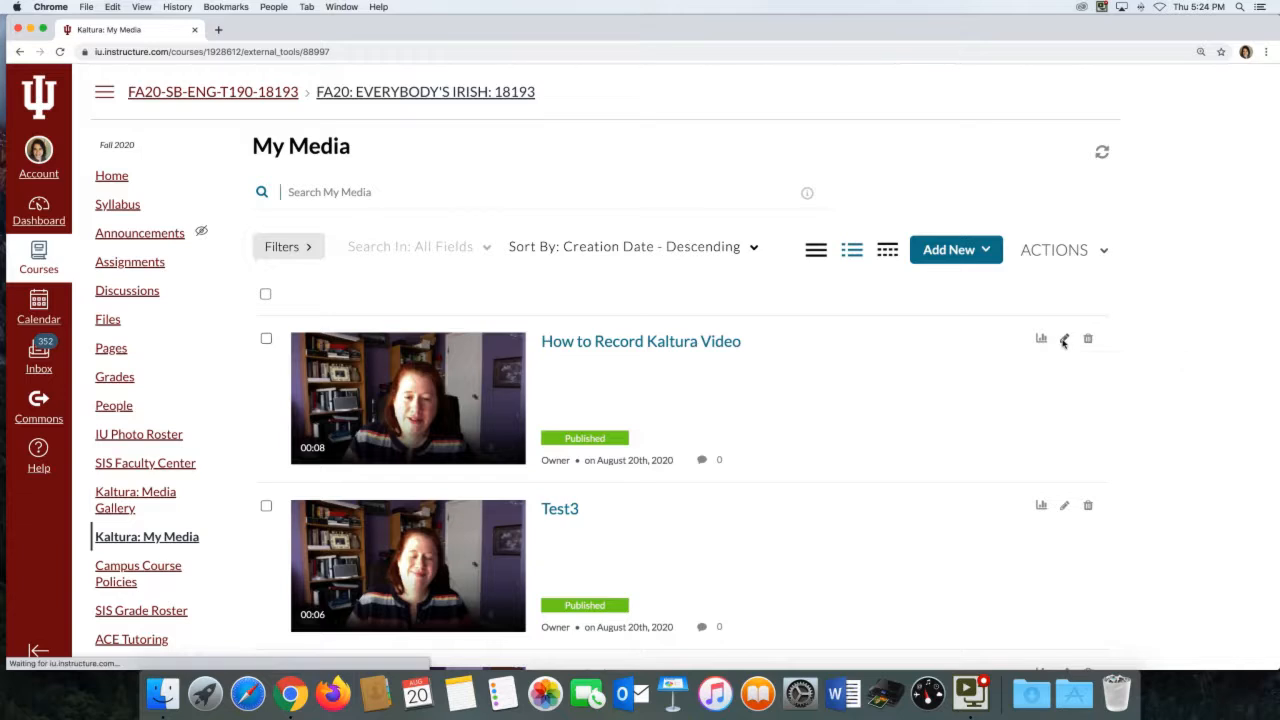
pyautogui.click(1064, 338)
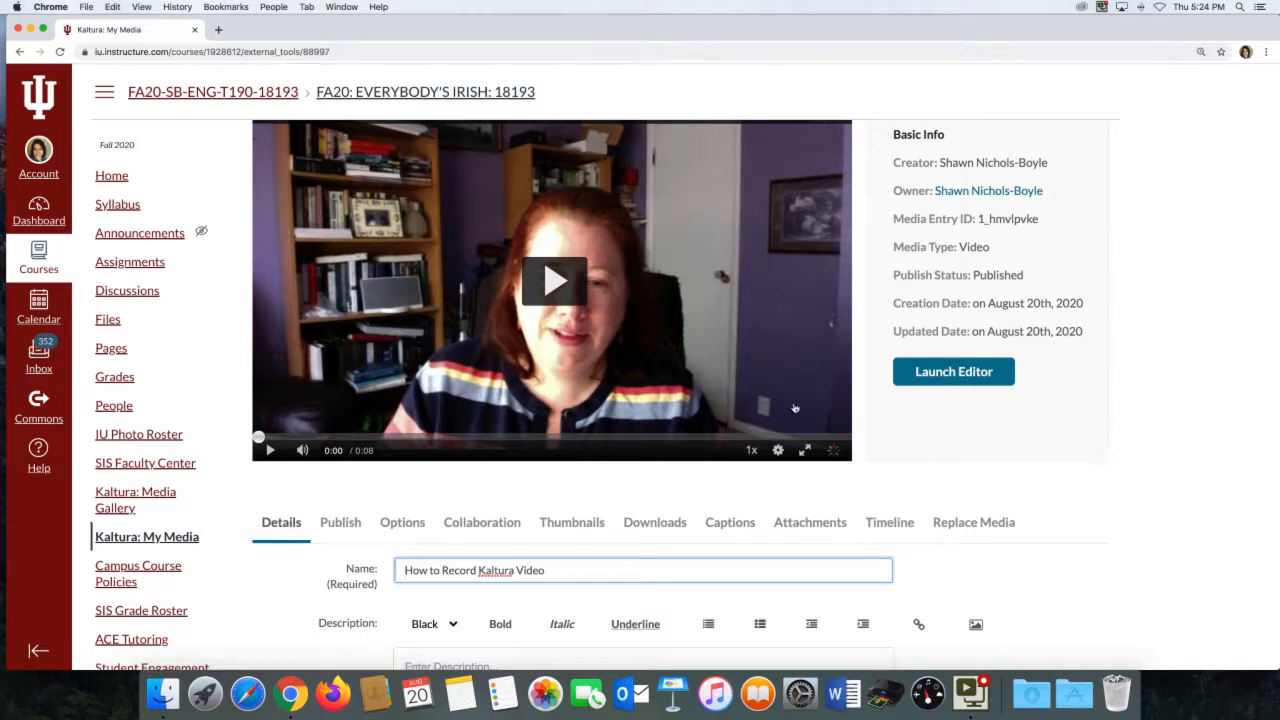
pyautogui.moveTo(308, 552)
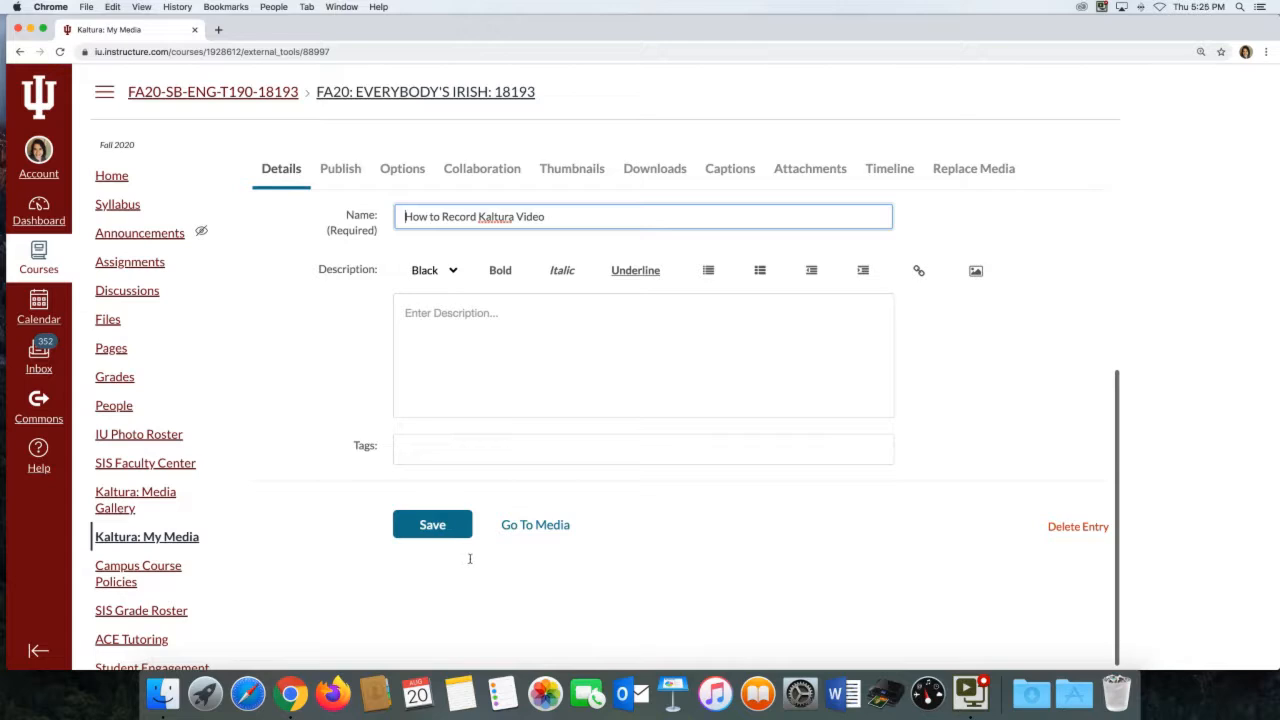
pyautogui.click(432, 524)
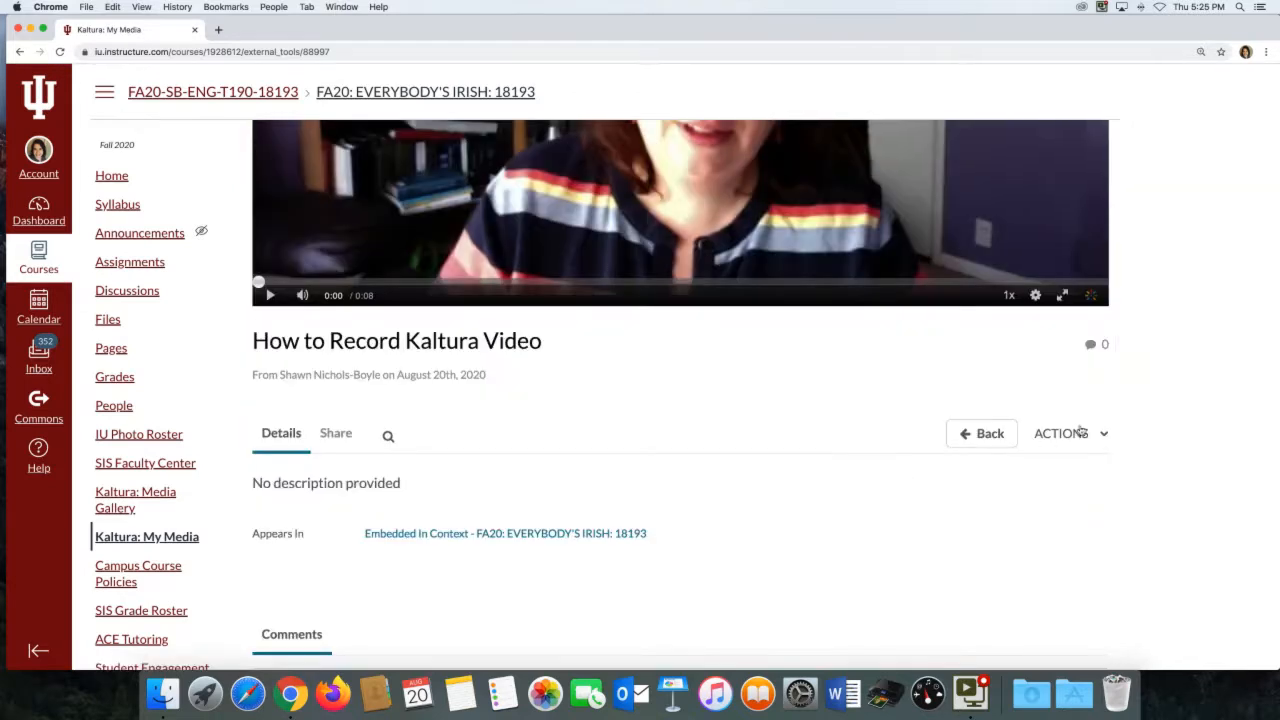
# View Caption & Enrich from Actions, confirming the pending English machine-caption request.
pyautogui.click(1062, 432)
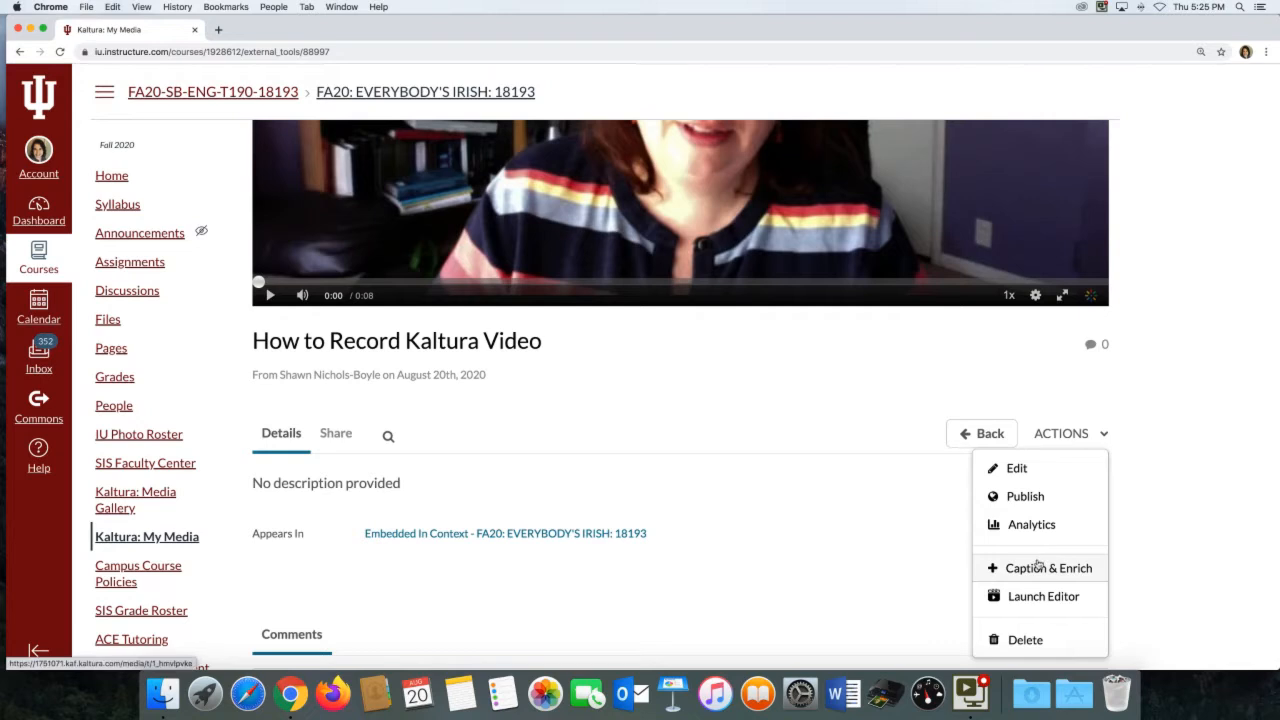
pyautogui.click(1048, 568)
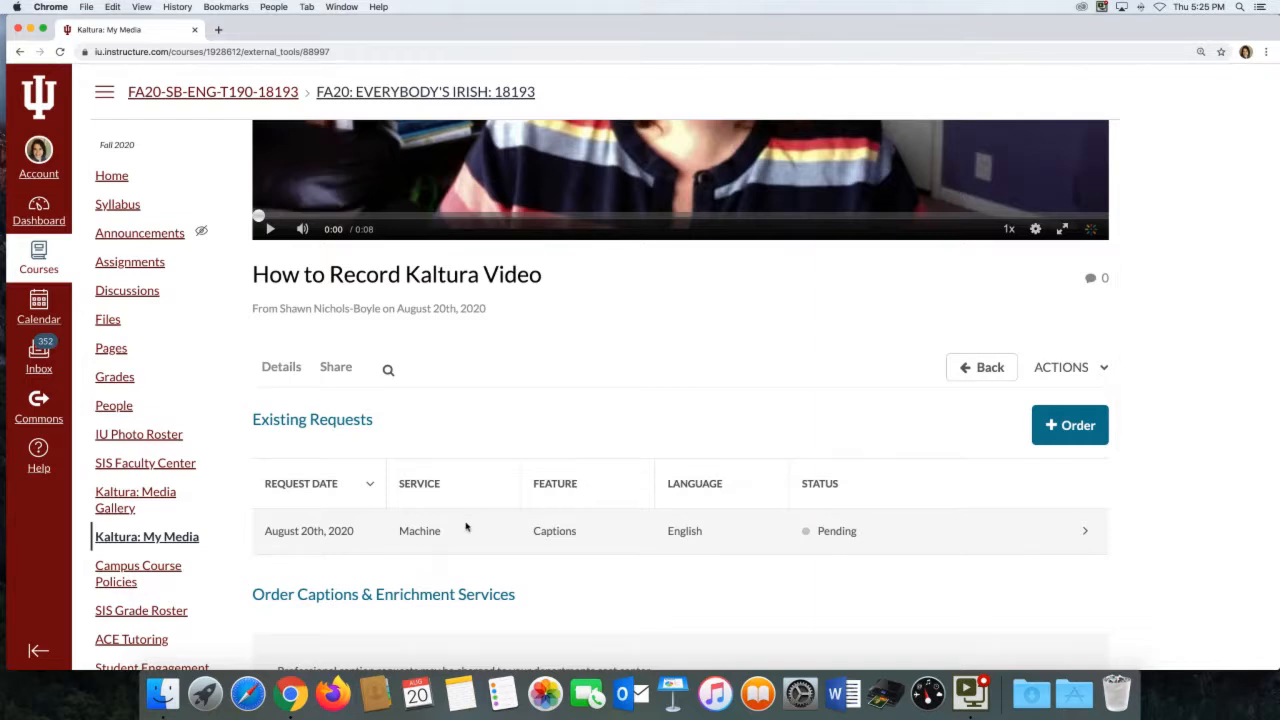
pyautogui.scroll(-3)
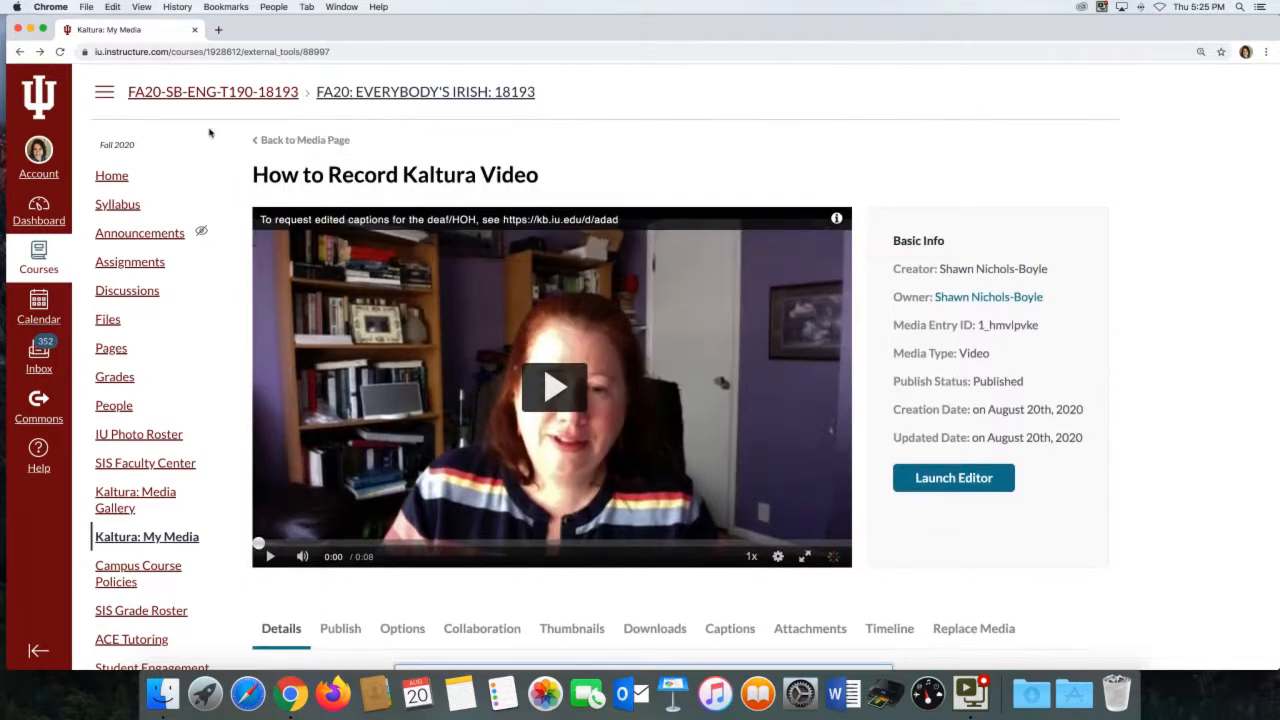
# Go from My Media to the course's Kaltura Media Gallery.
pyautogui.click(148, 536)
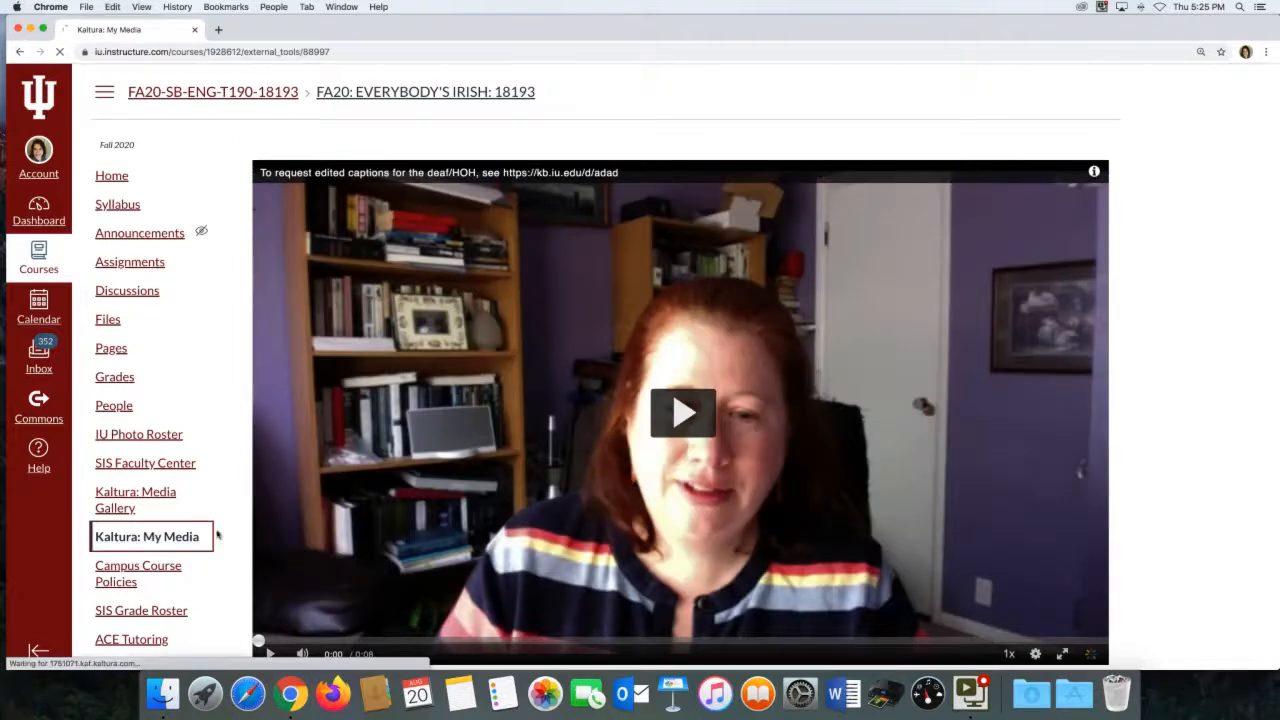
pyautogui.click(146, 536)
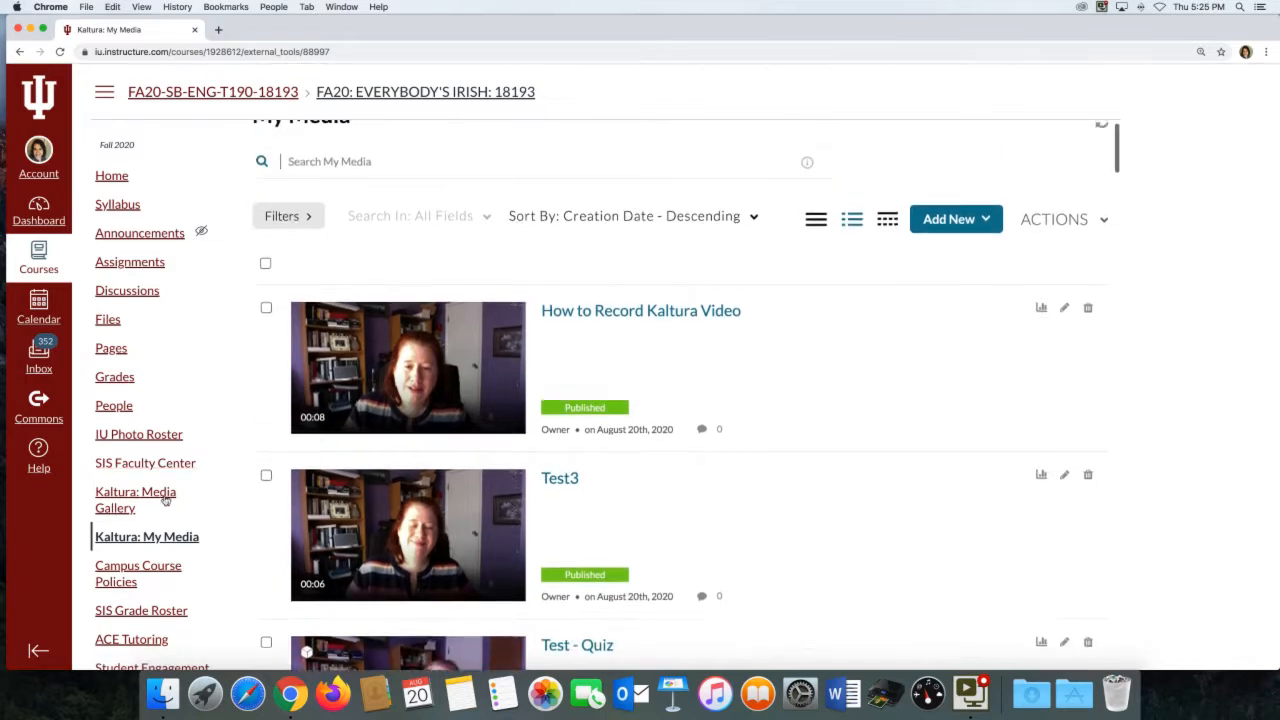
pyautogui.click(136, 500)
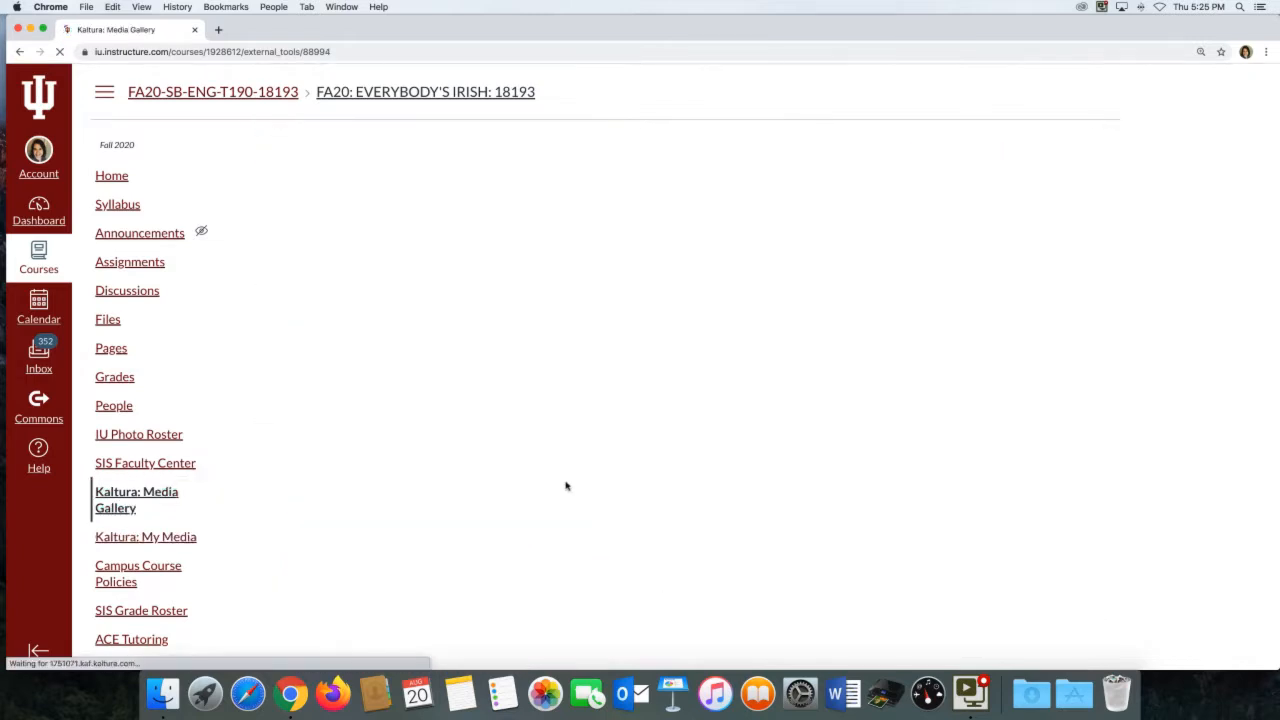
pyautogui.click(136, 500)
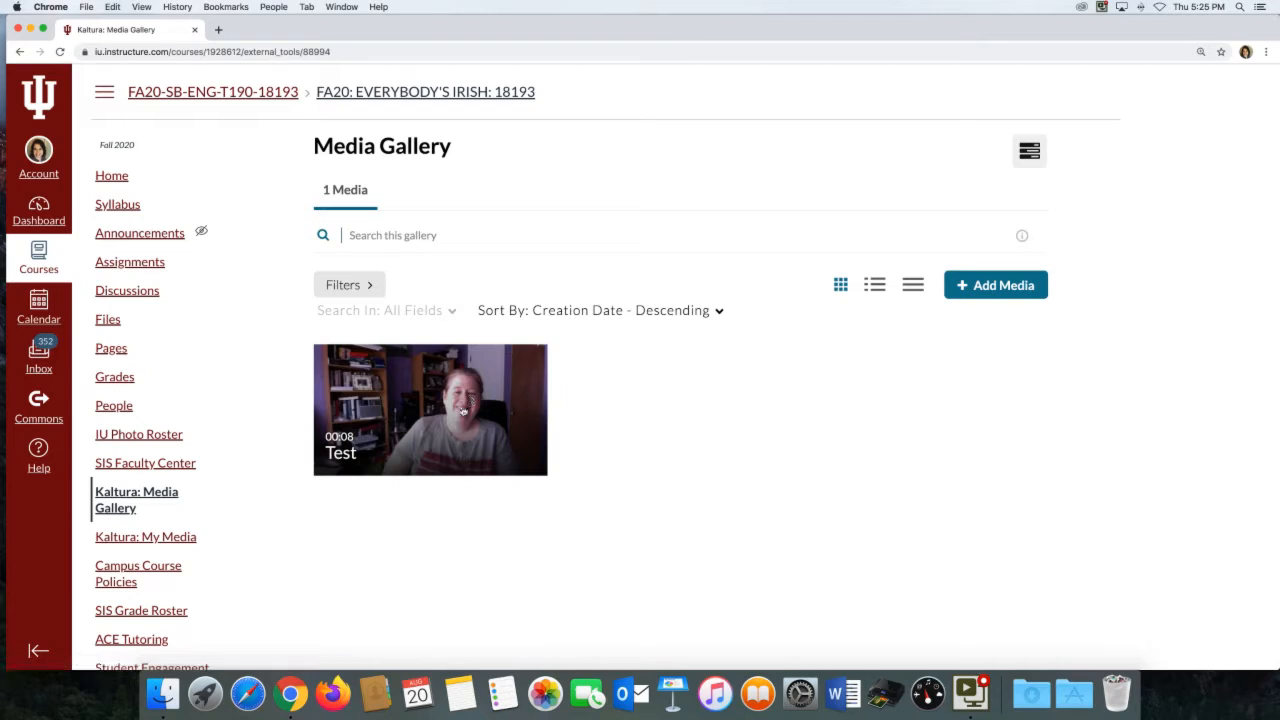
pyautogui.moveTo(430, 410)
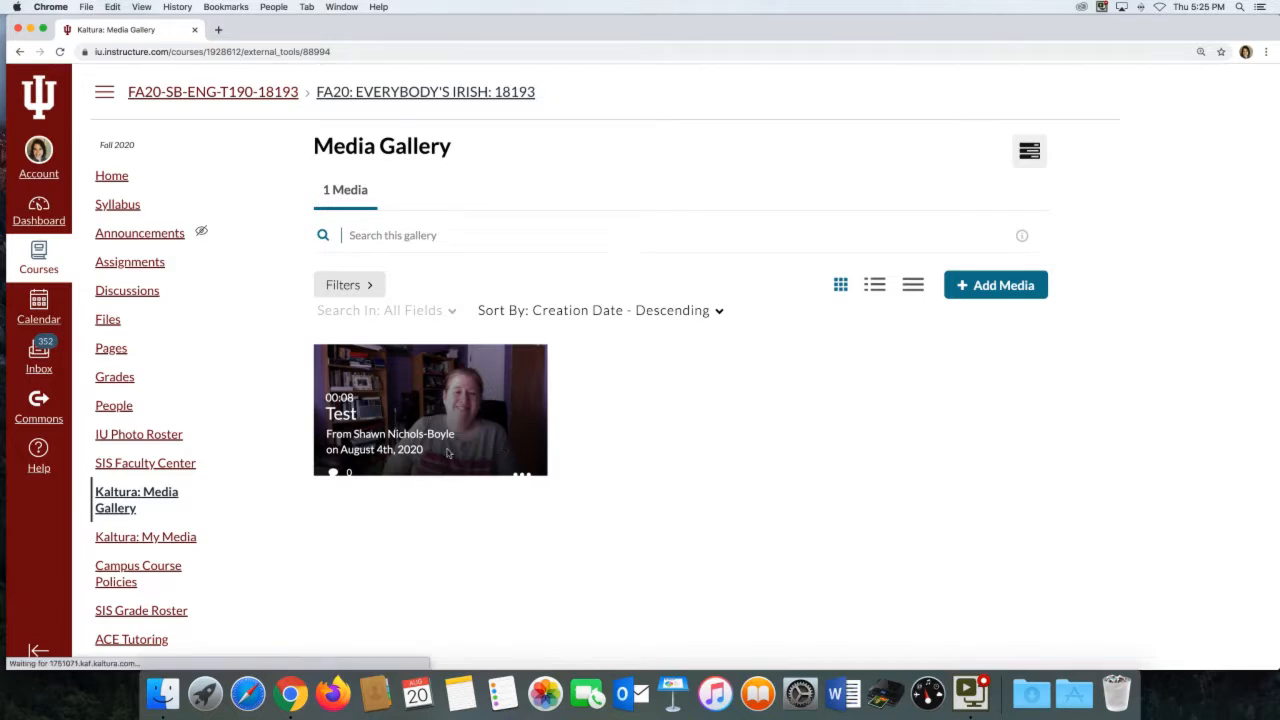
# Play the Test video with its transcript shown, then return to My Media.
pyautogui.click(430, 410)
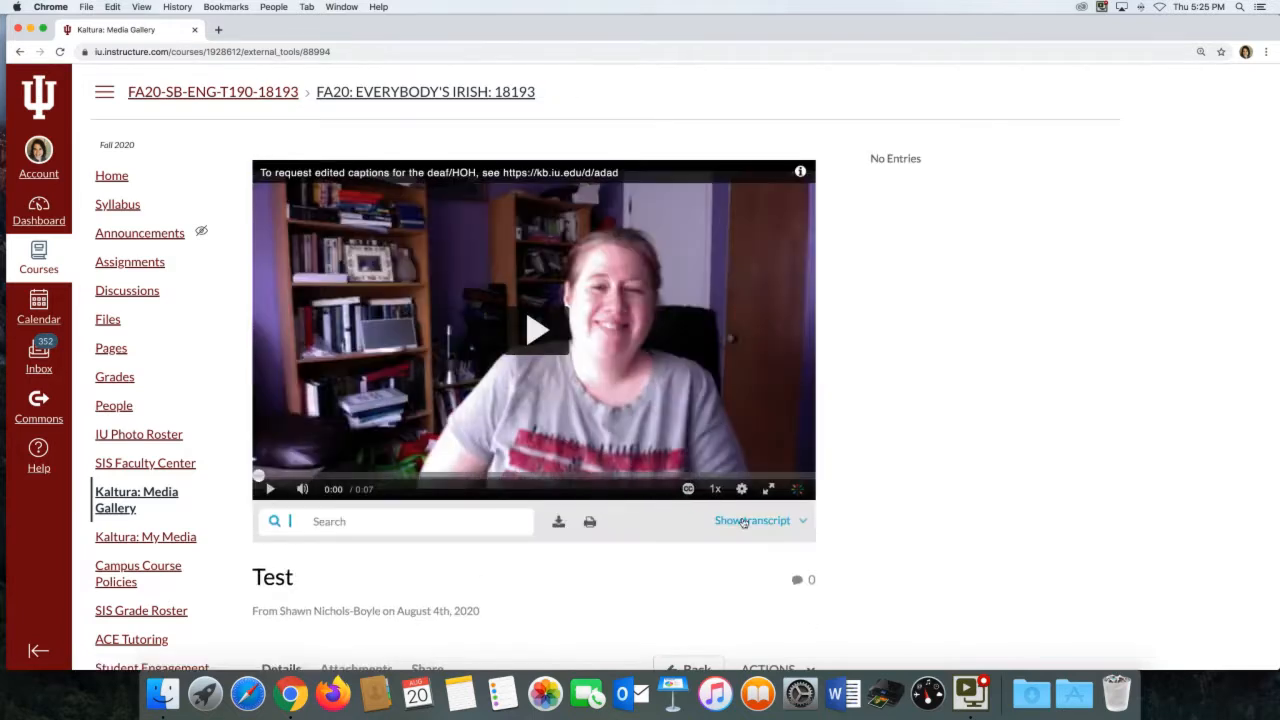
pyautogui.click(752, 520)
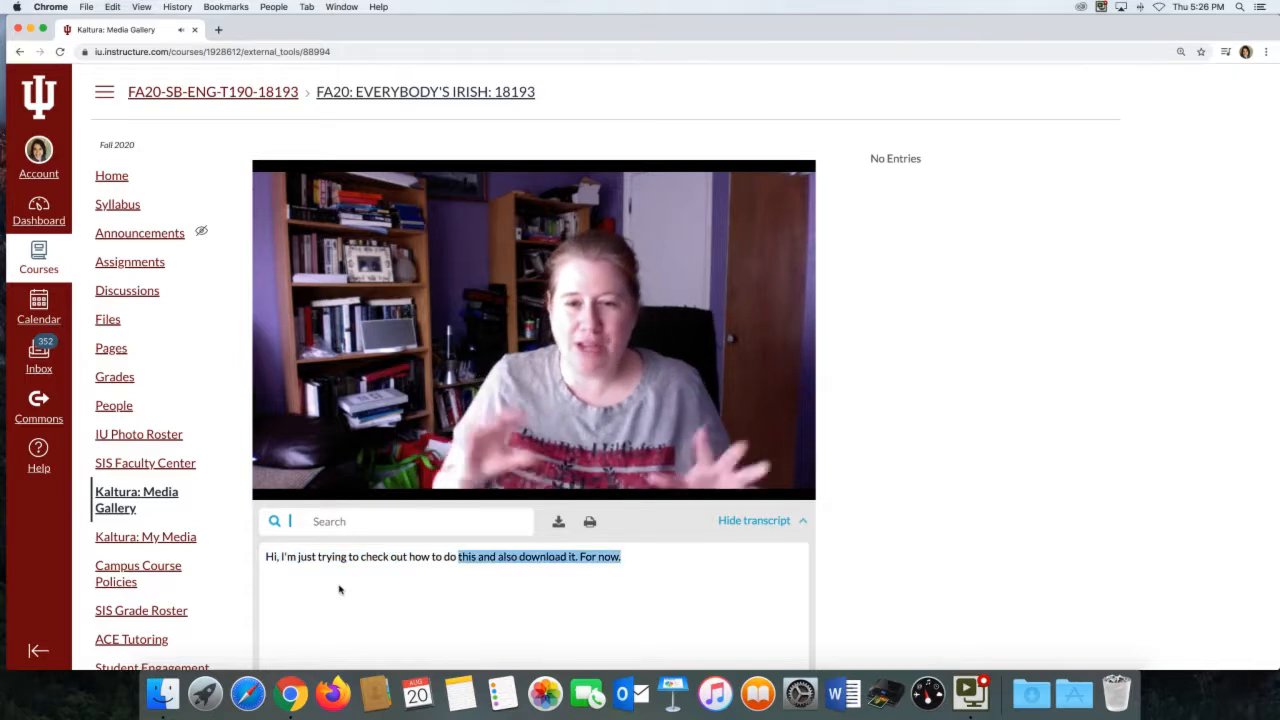
pyautogui.click(532, 330)
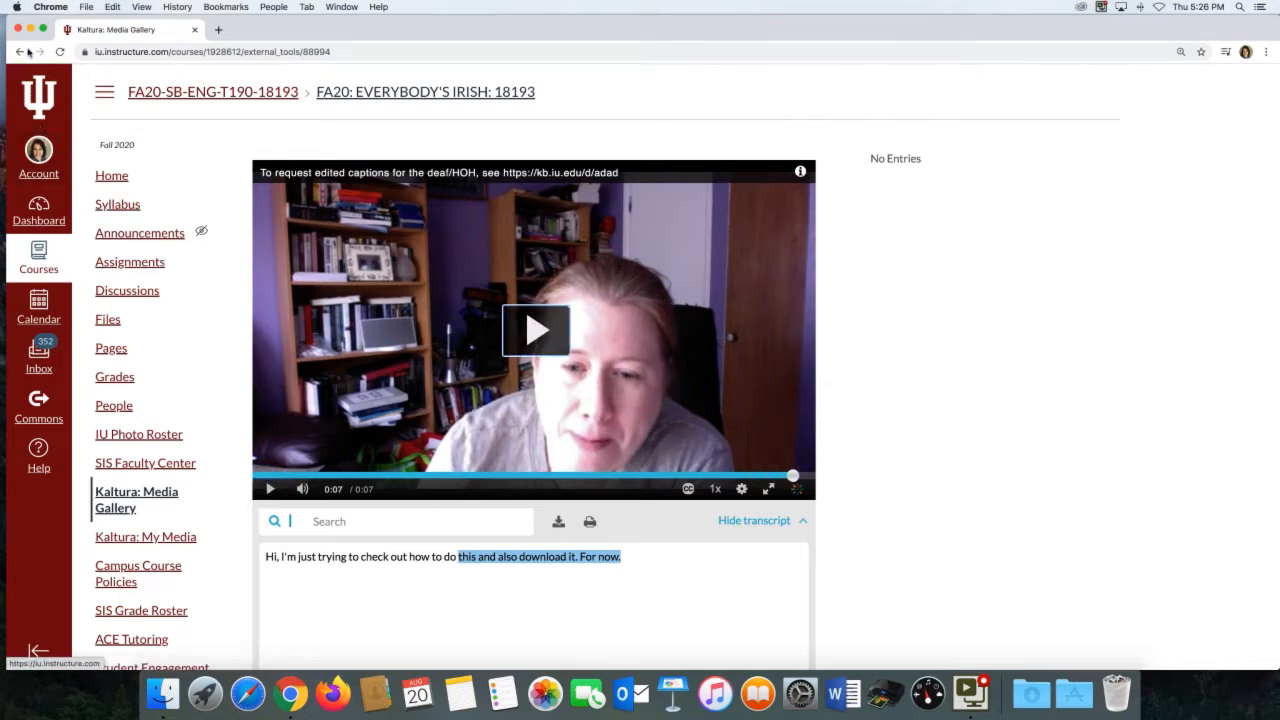
pyautogui.click(144, 536)
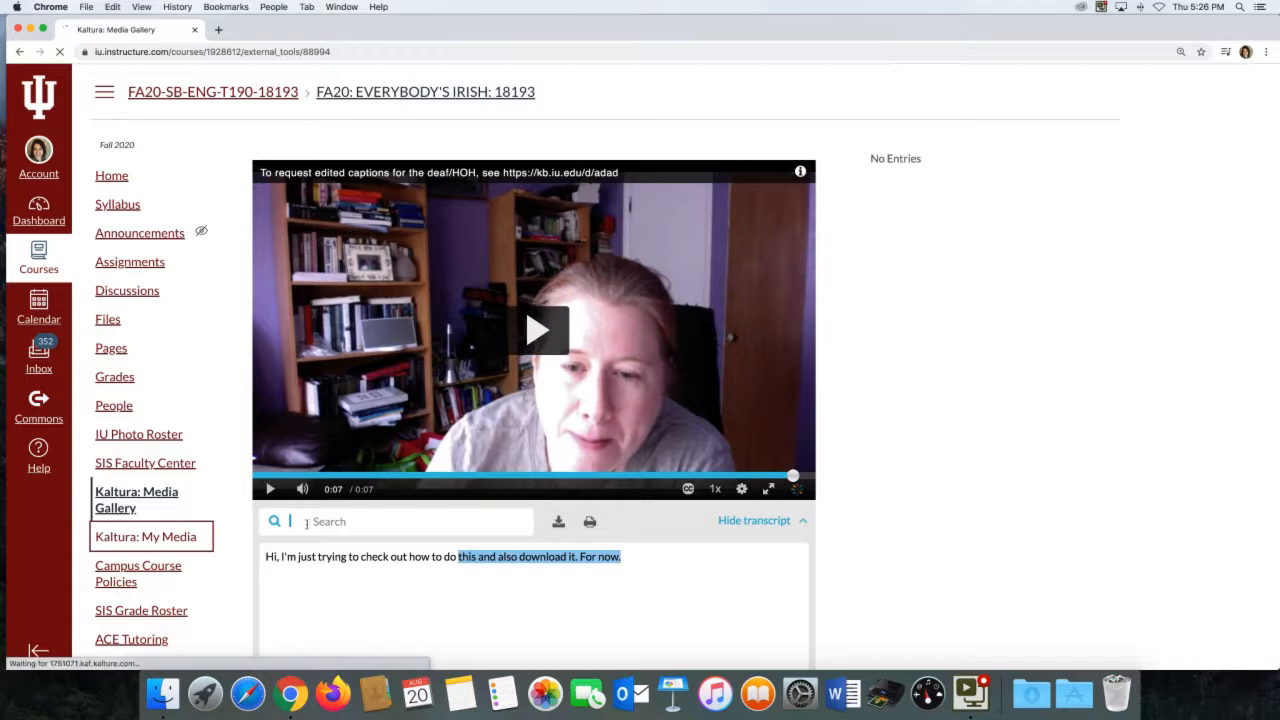
# Locate the Test video in Kaltura My Media and open its media page.
pyautogui.click(146, 536)
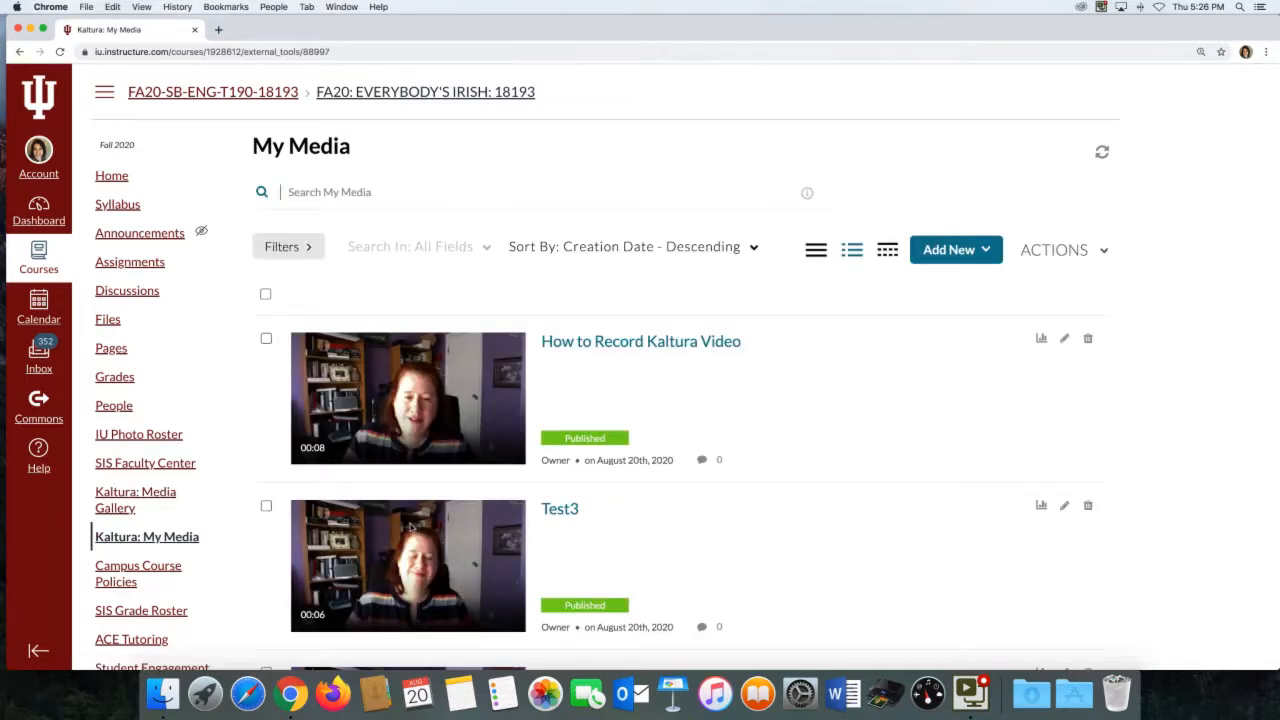
pyautogui.scroll(-3)
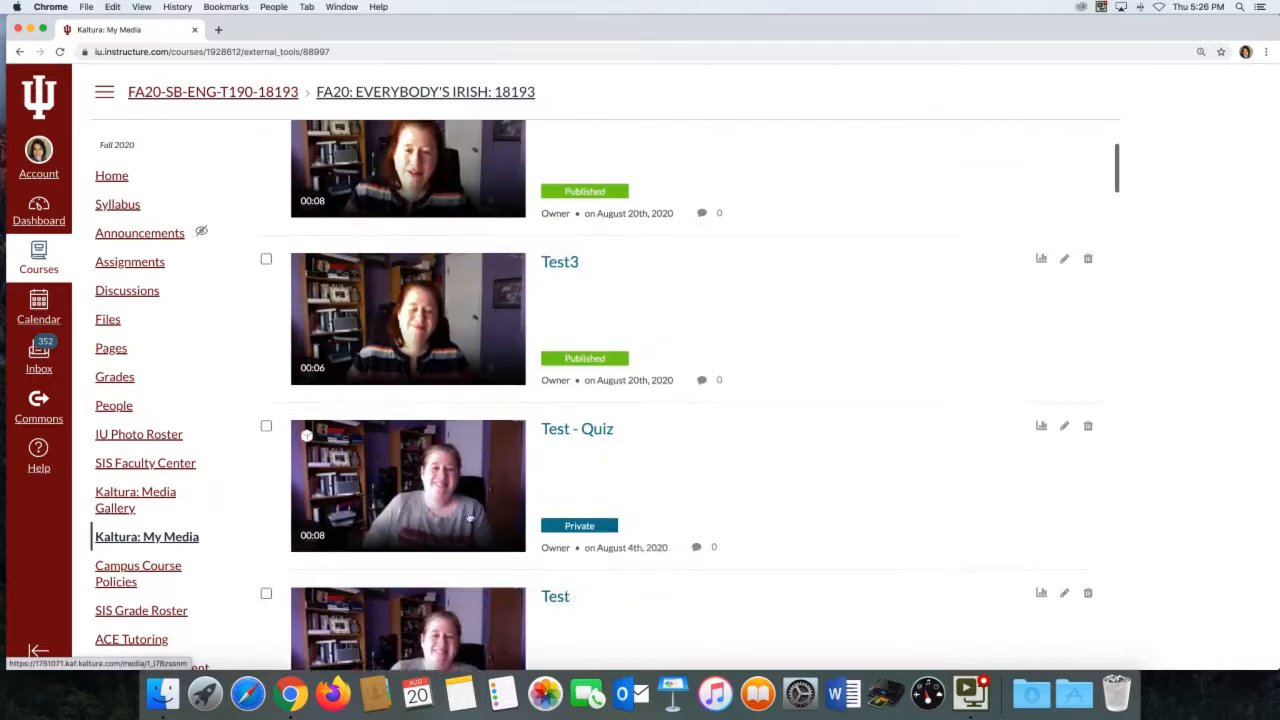
pyautogui.scroll(-3)
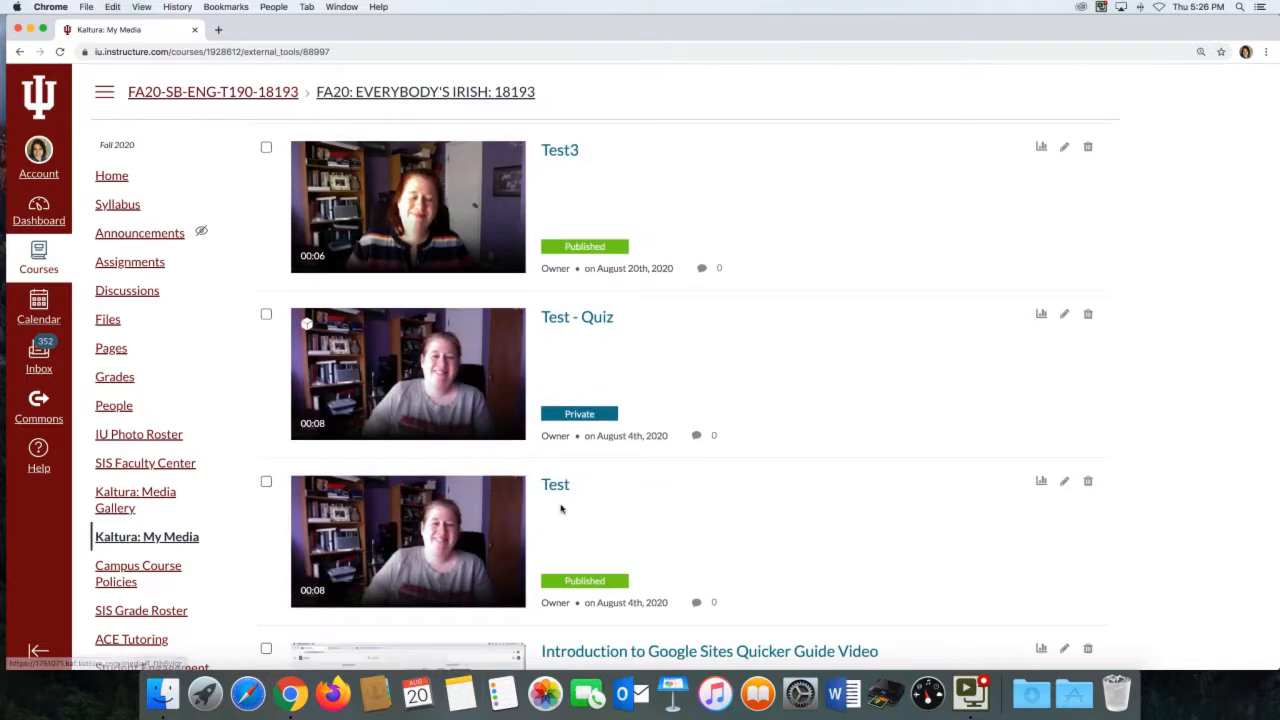
pyautogui.moveTo(548, 502)
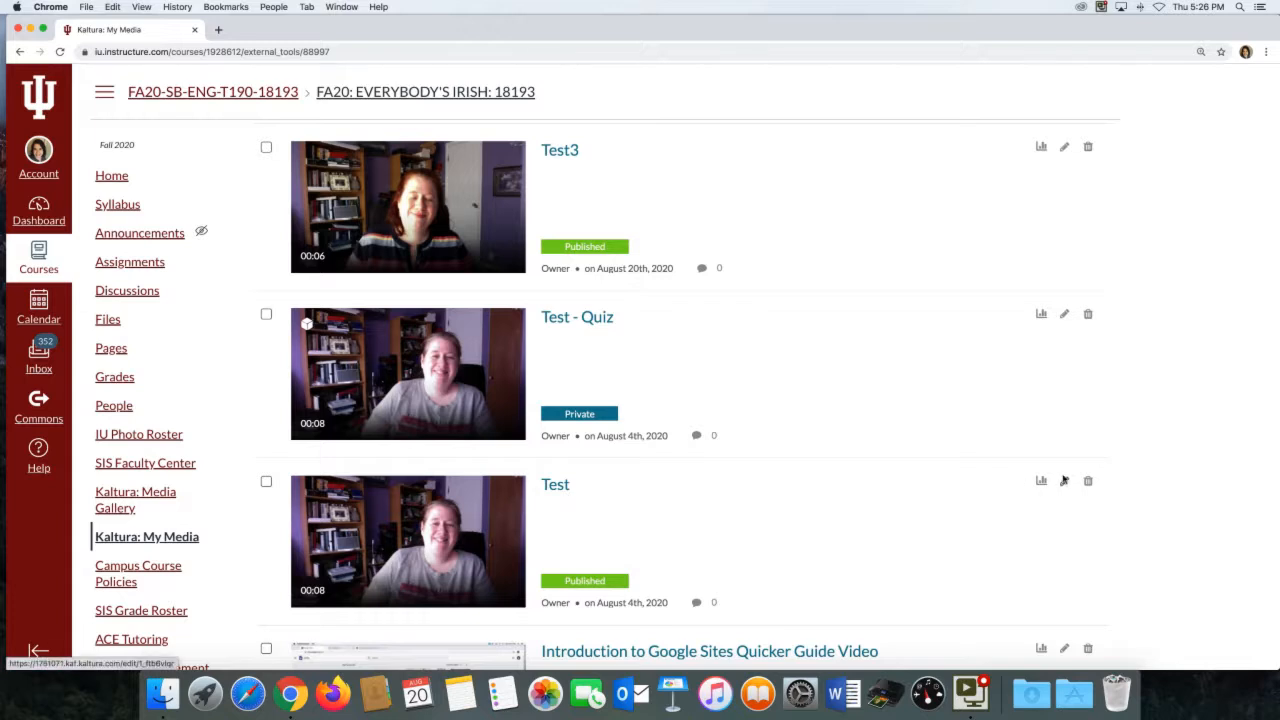
pyautogui.moveTo(470, 528)
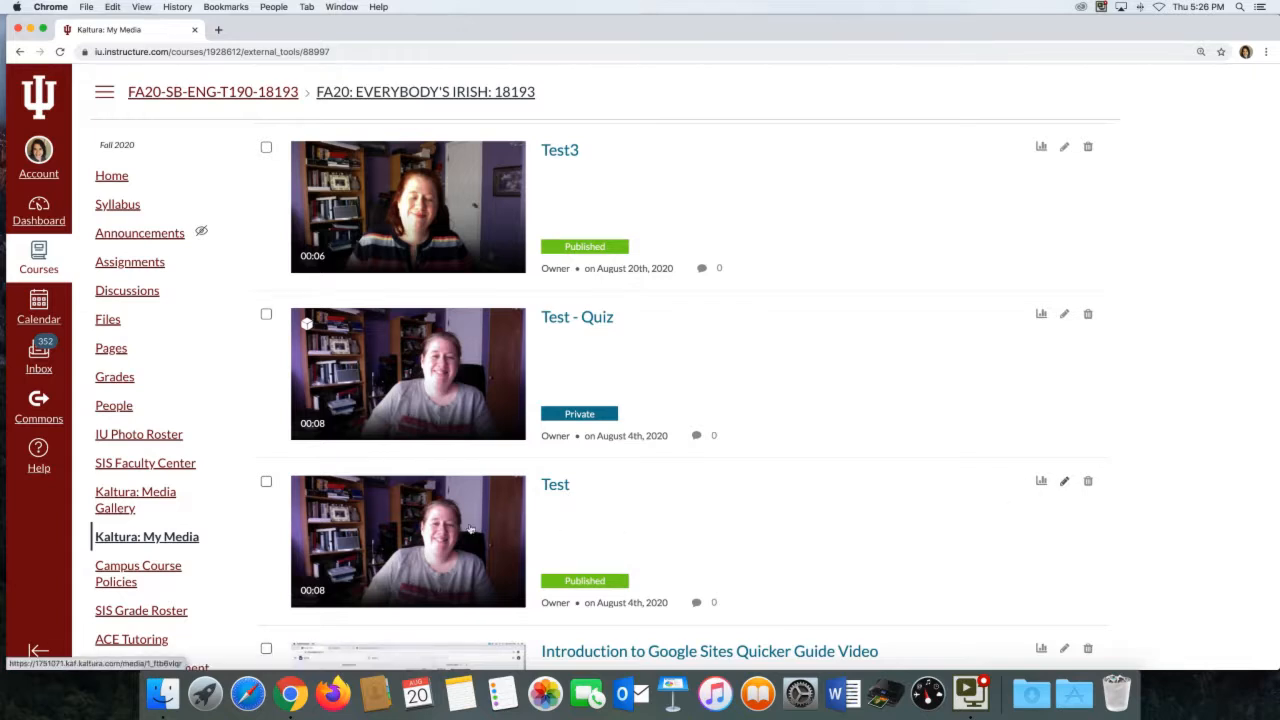
pyautogui.click(408, 540)
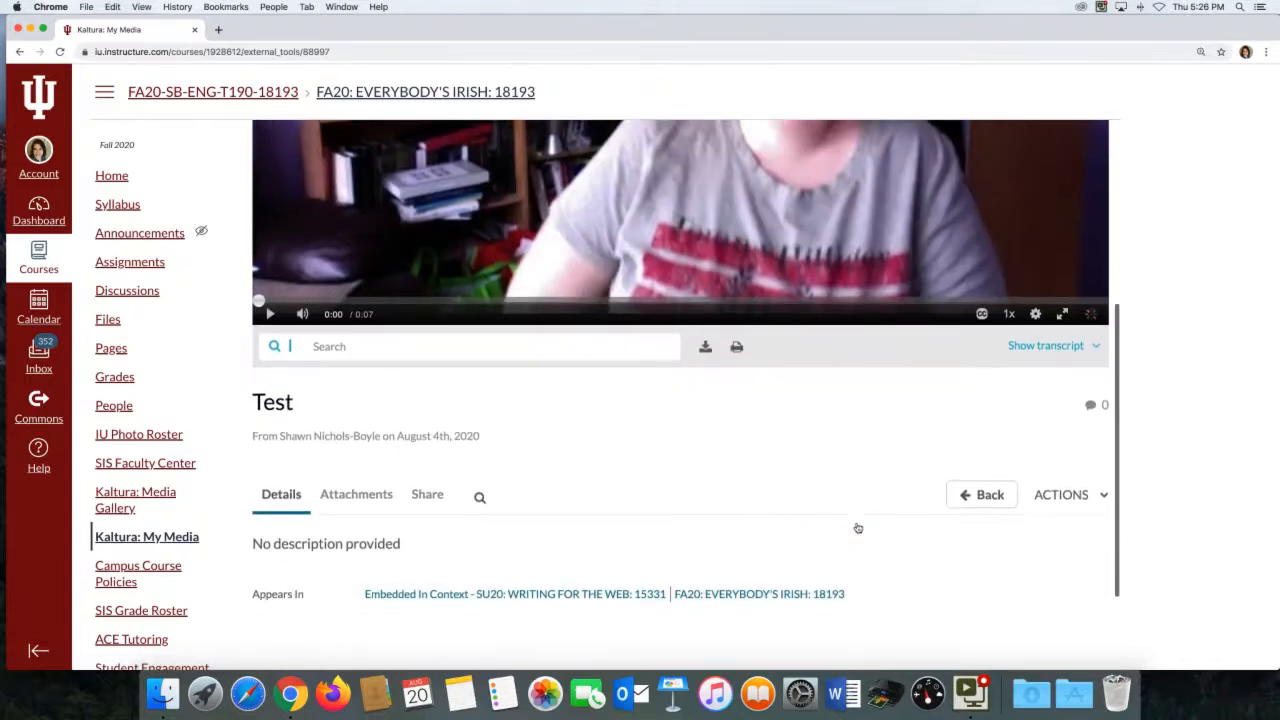
# Edit the Test video and open its English captions in the Closed Captions Editor.
pyautogui.click(1070, 494)
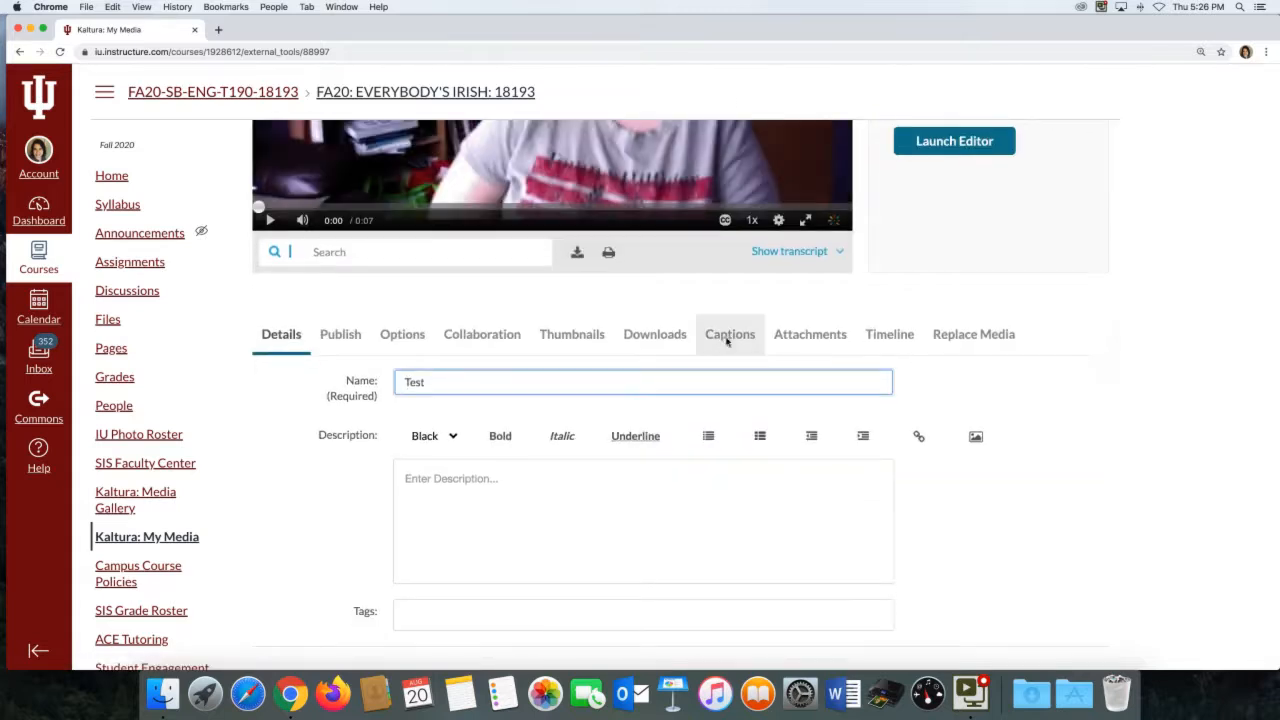
pyautogui.click(728, 334)
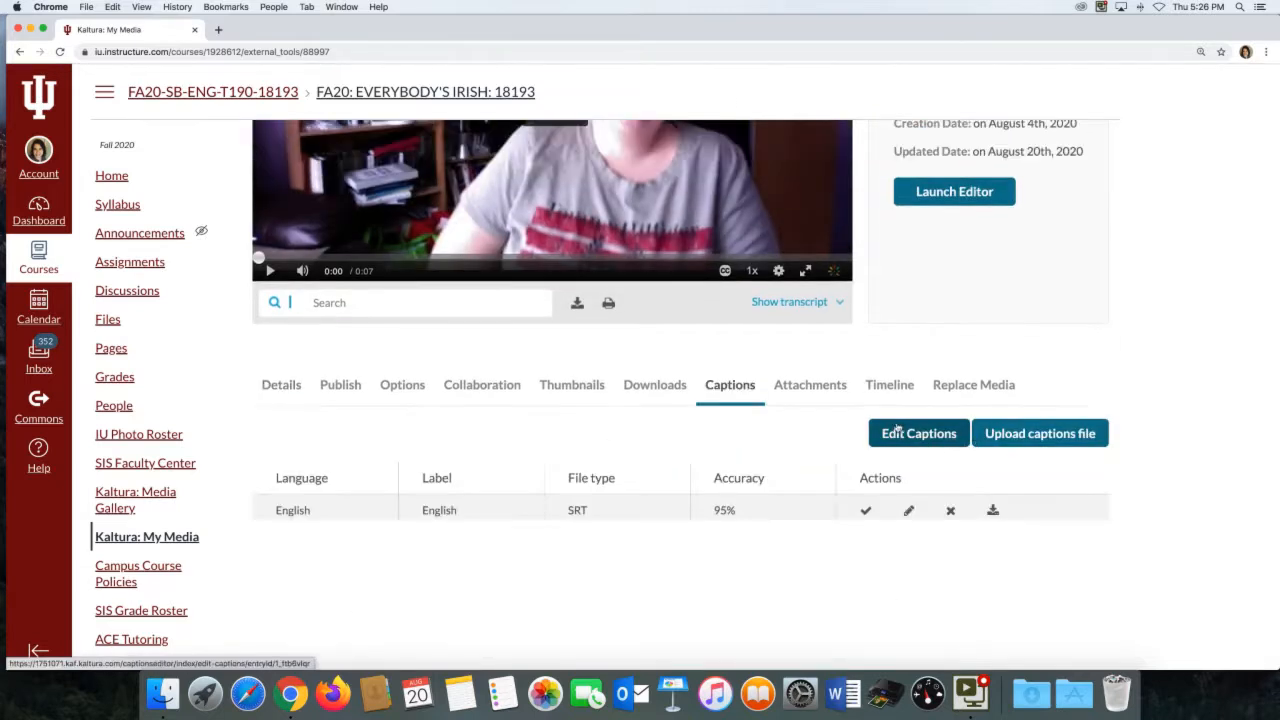
pyautogui.click(918, 432)
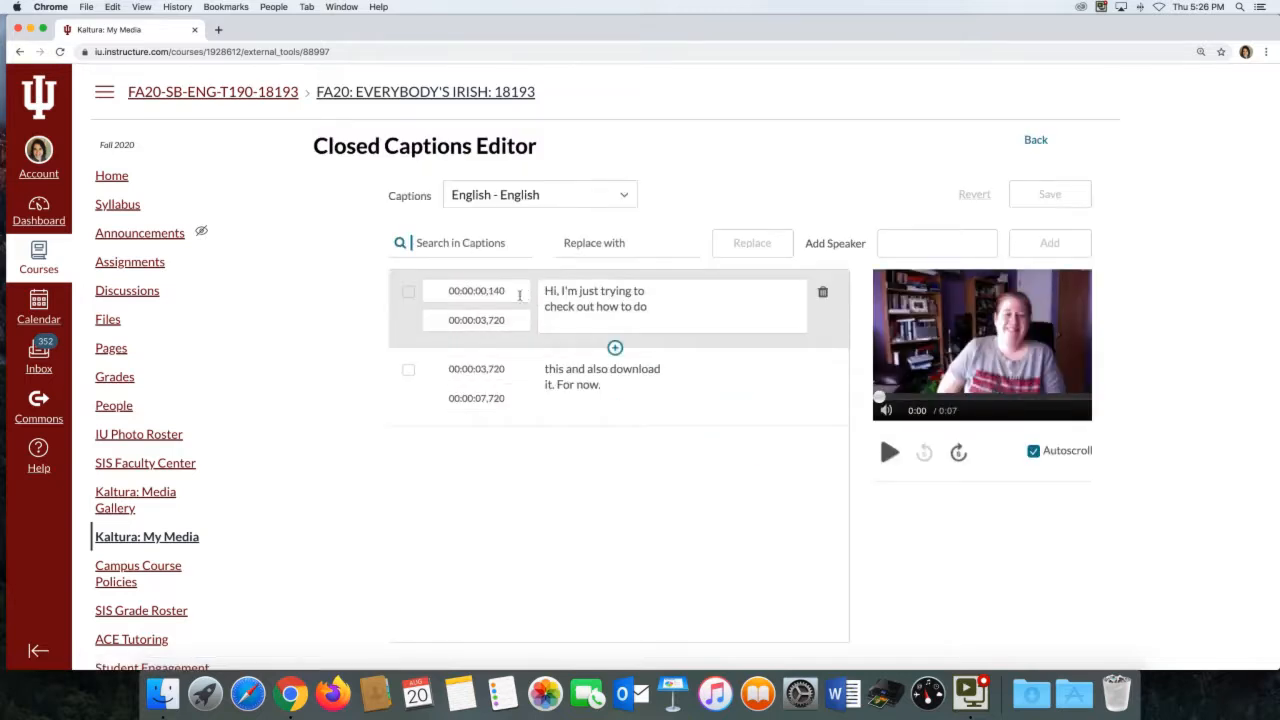
# Make the second caption read “this and also download it. For now.”, ending at 00:00:05,720, with no [COPY] duplicate.
pyautogui.click(600, 376)
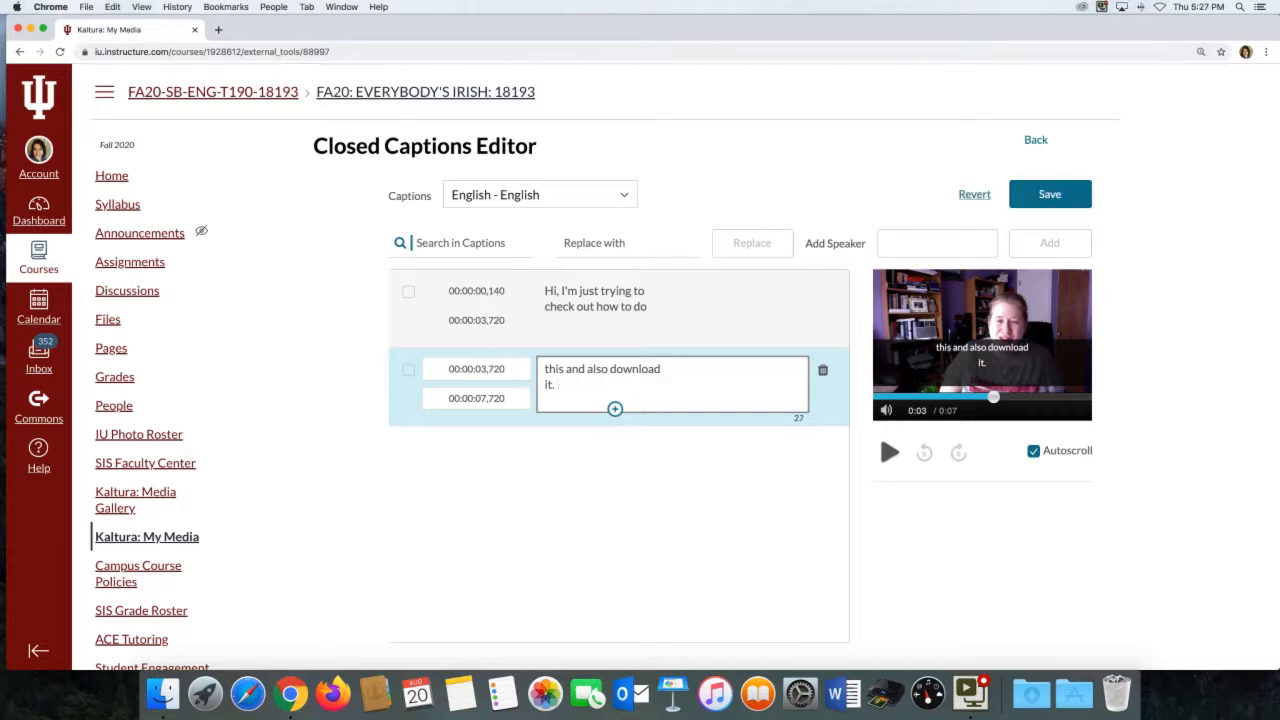
pyautogui.write('For now.')
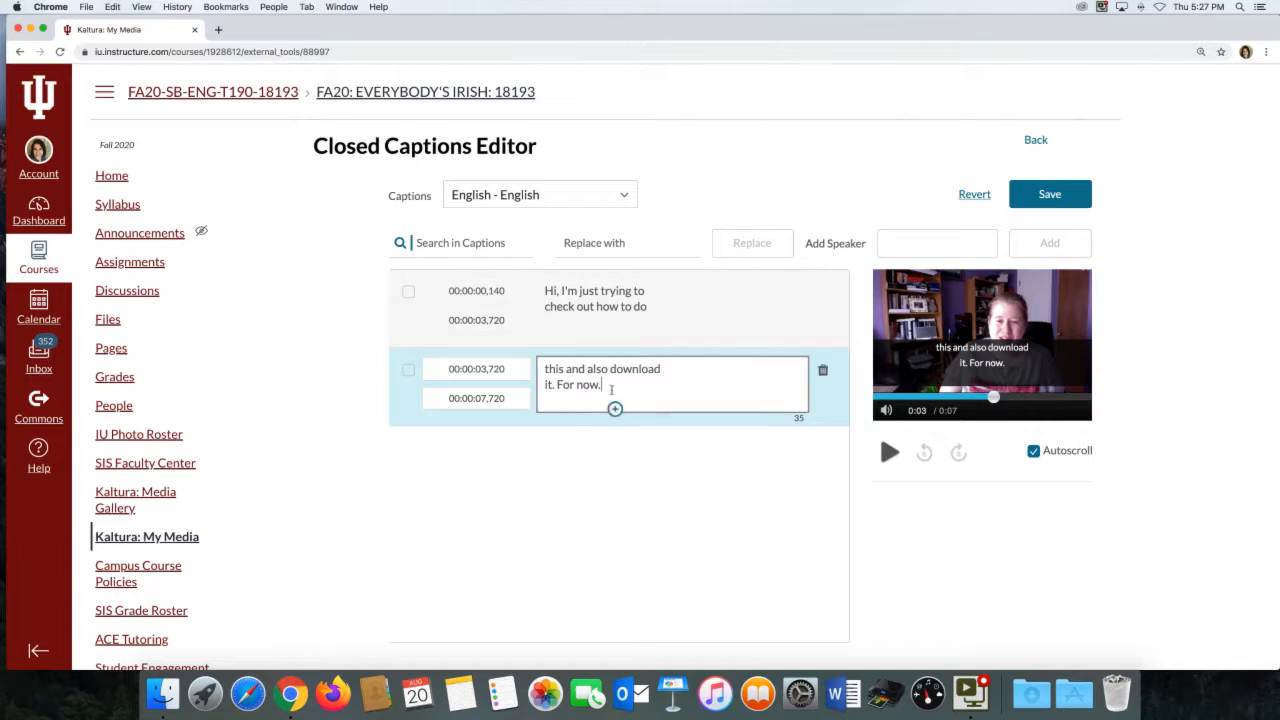
pyautogui.click(616, 408)
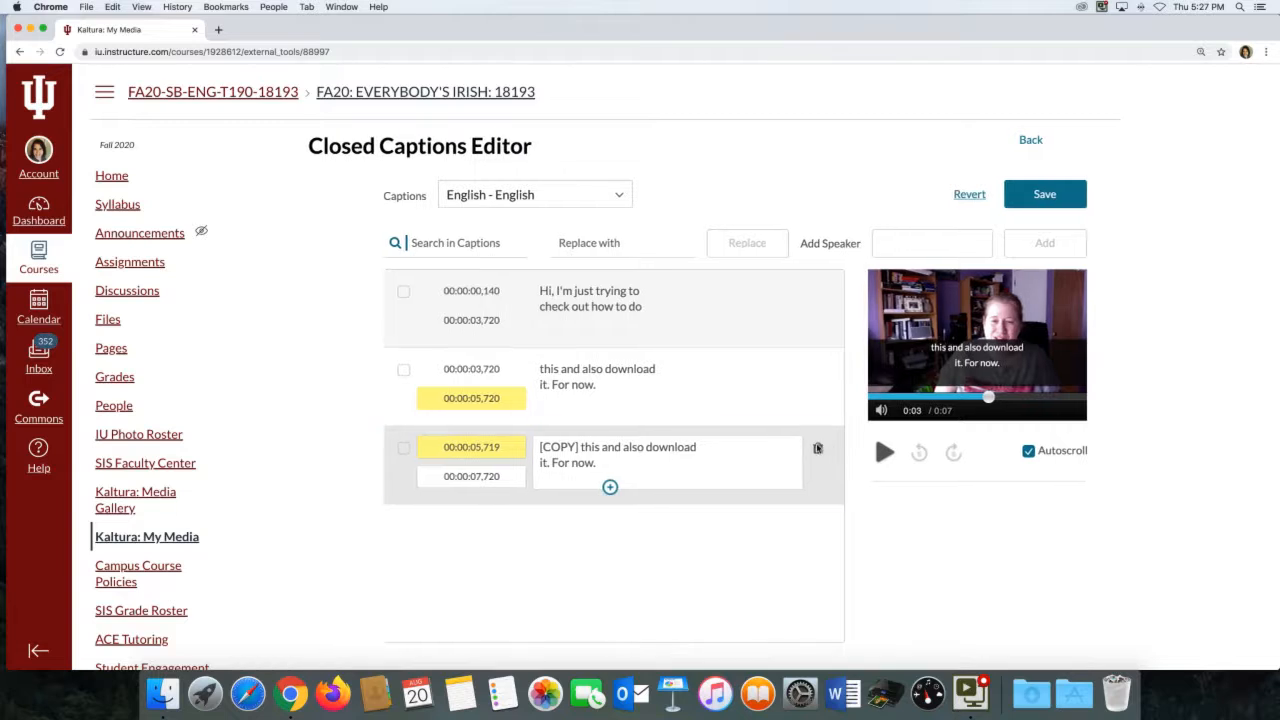
pyautogui.click(816, 448)
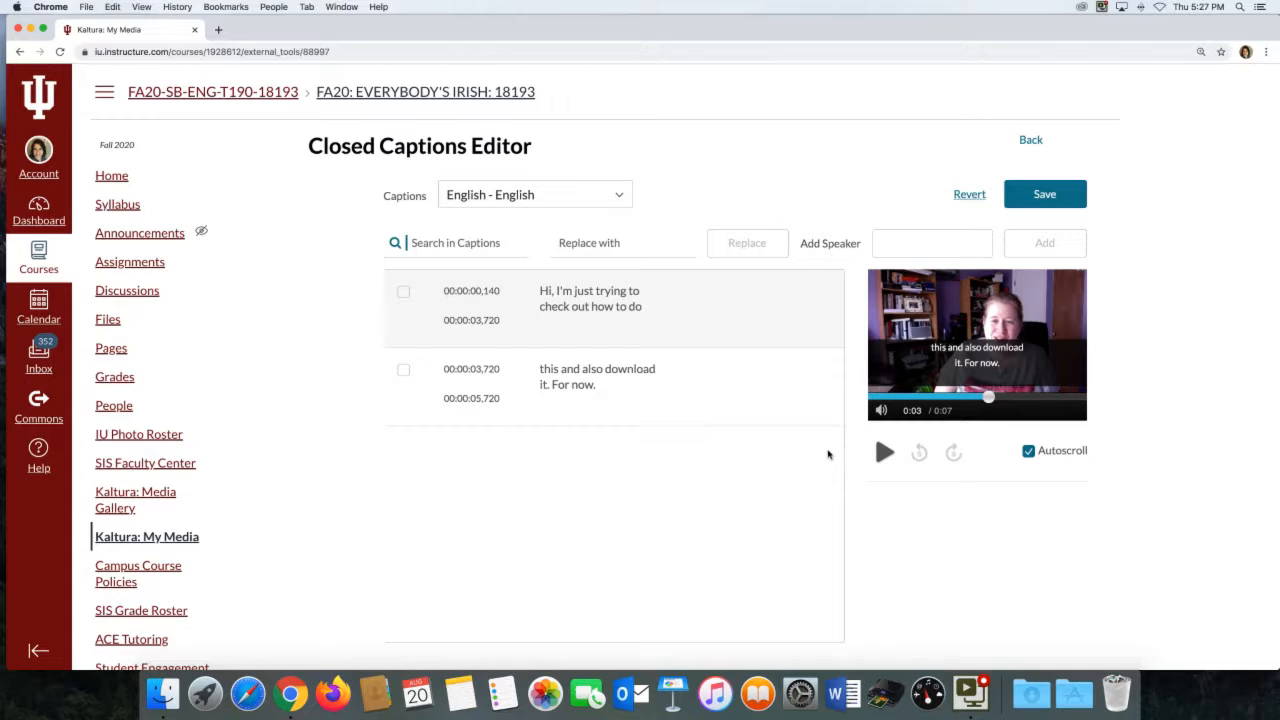
pyautogui.moveTo(990, 288)
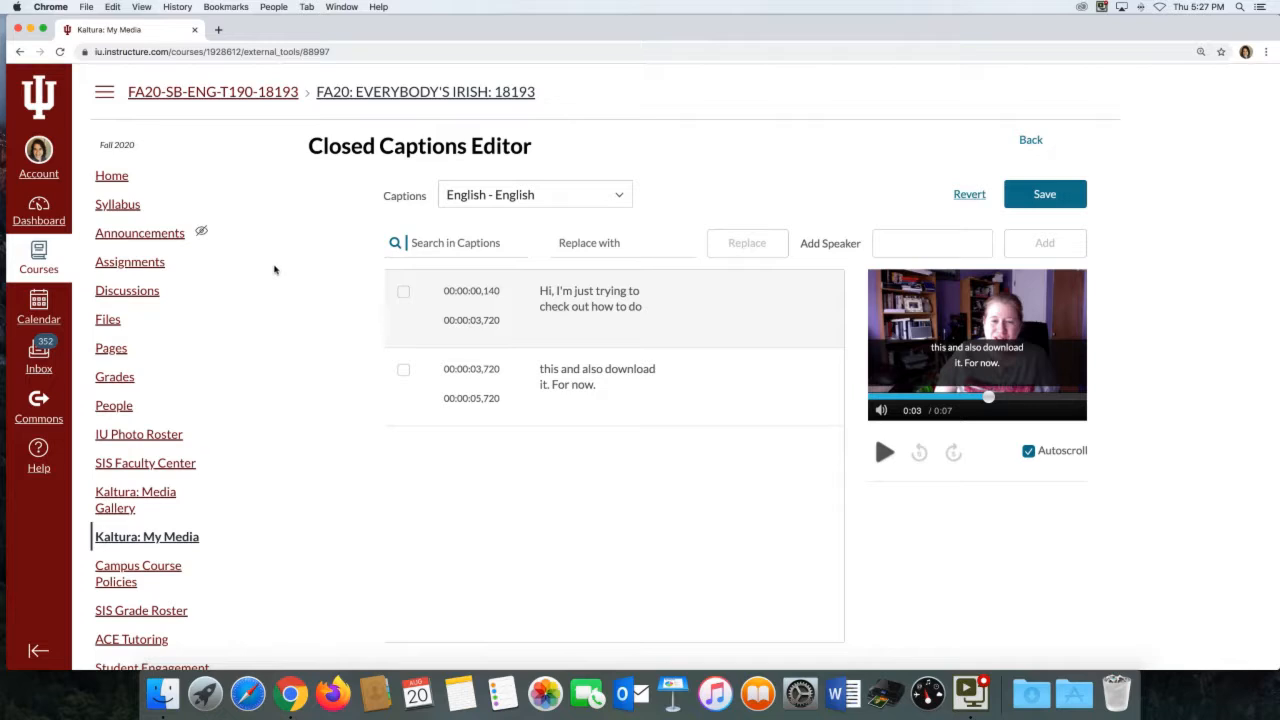
pyautogui.moveTo(844, 692)
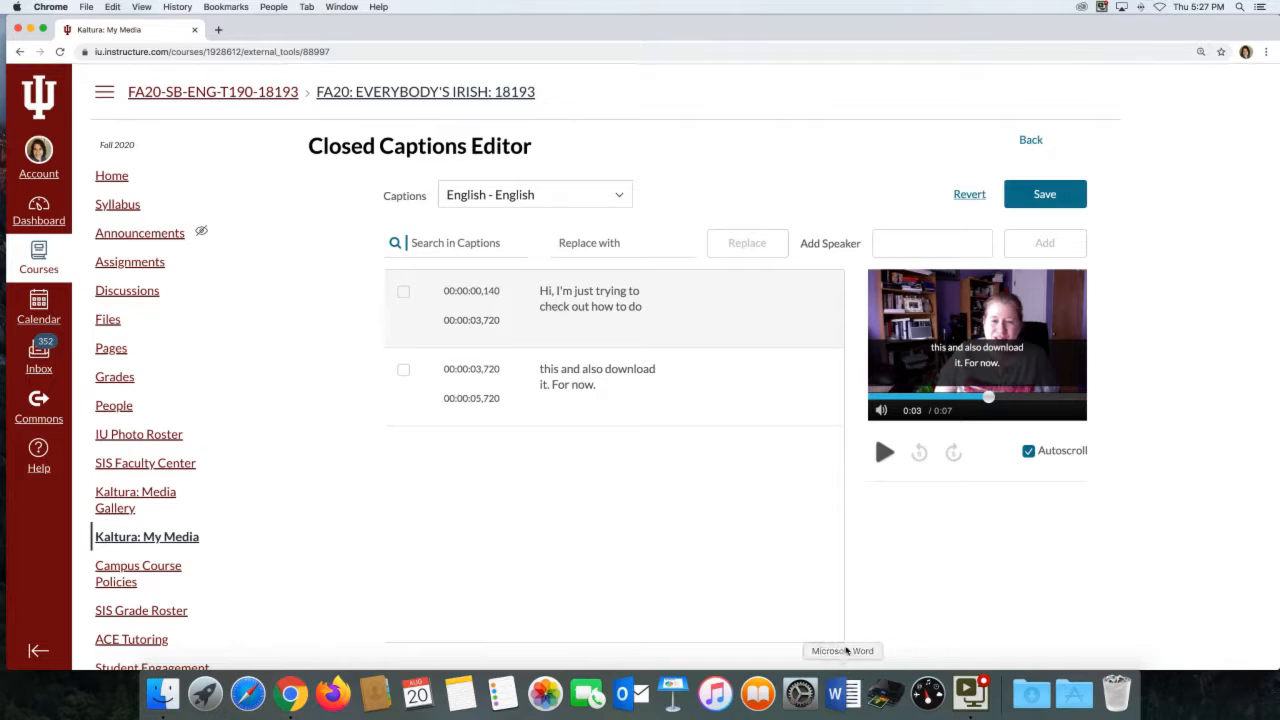